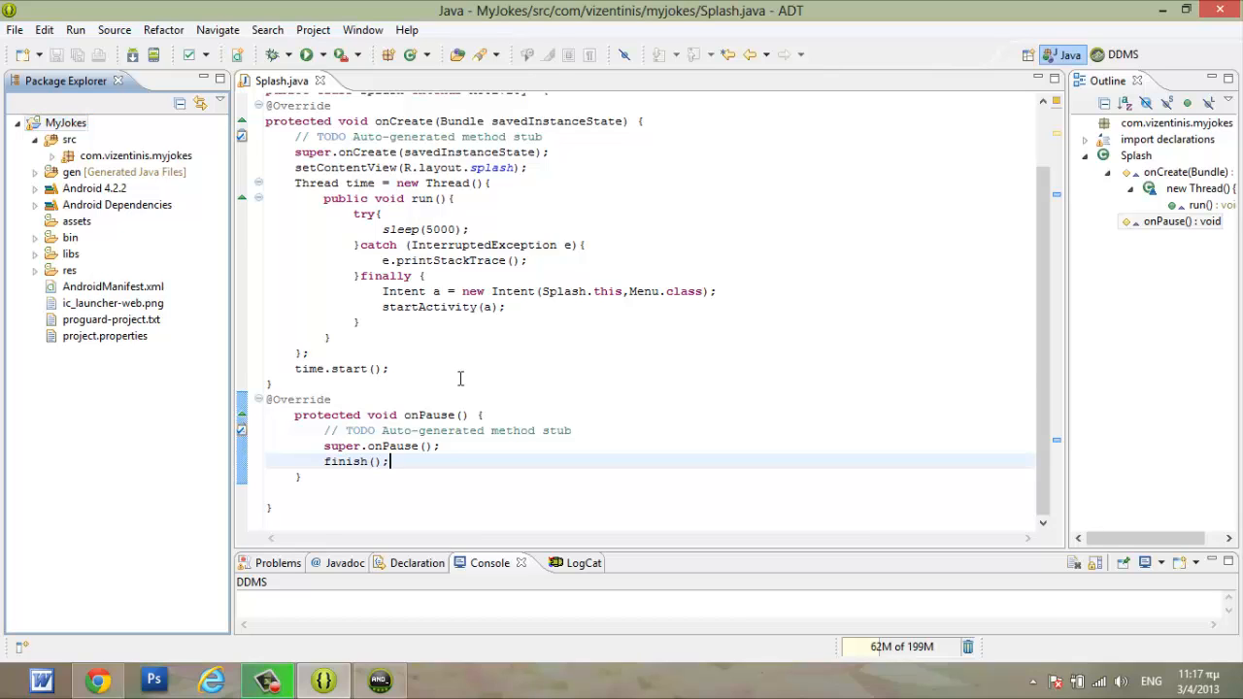
# Step: Search Google for SQLite Database Browser, open its SourceForge page and start the download
pyautogui.click(389, 368)
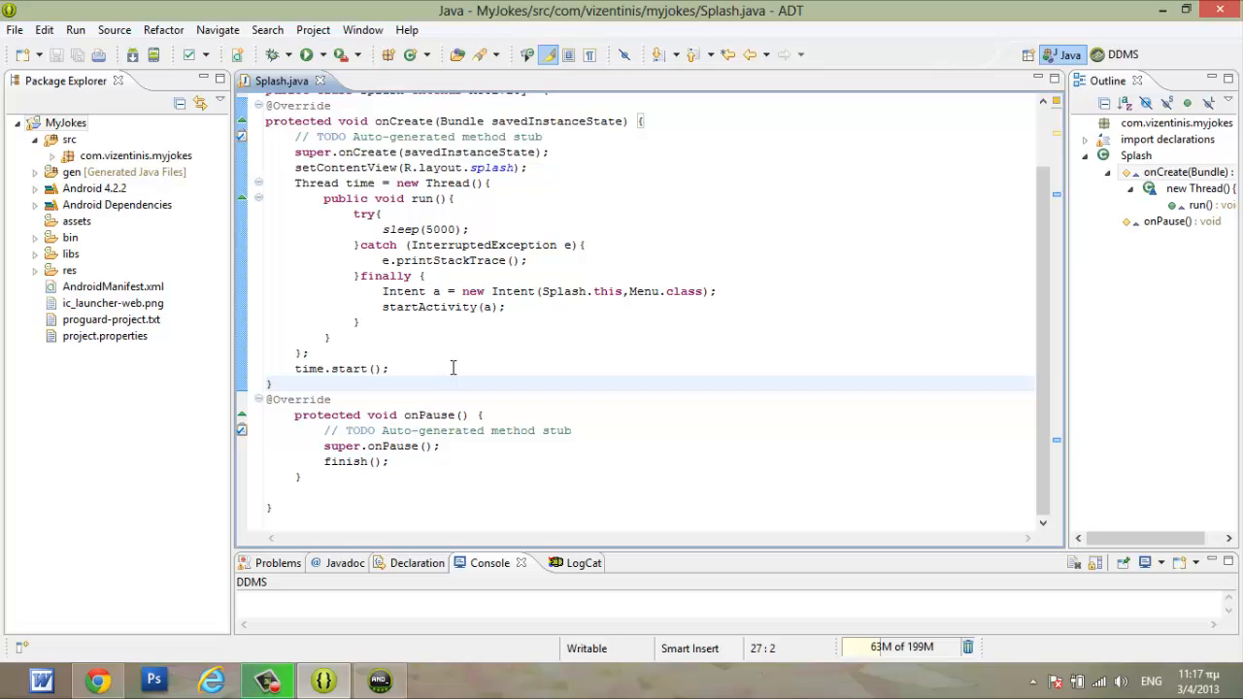
pyautogui.click(272, 382)
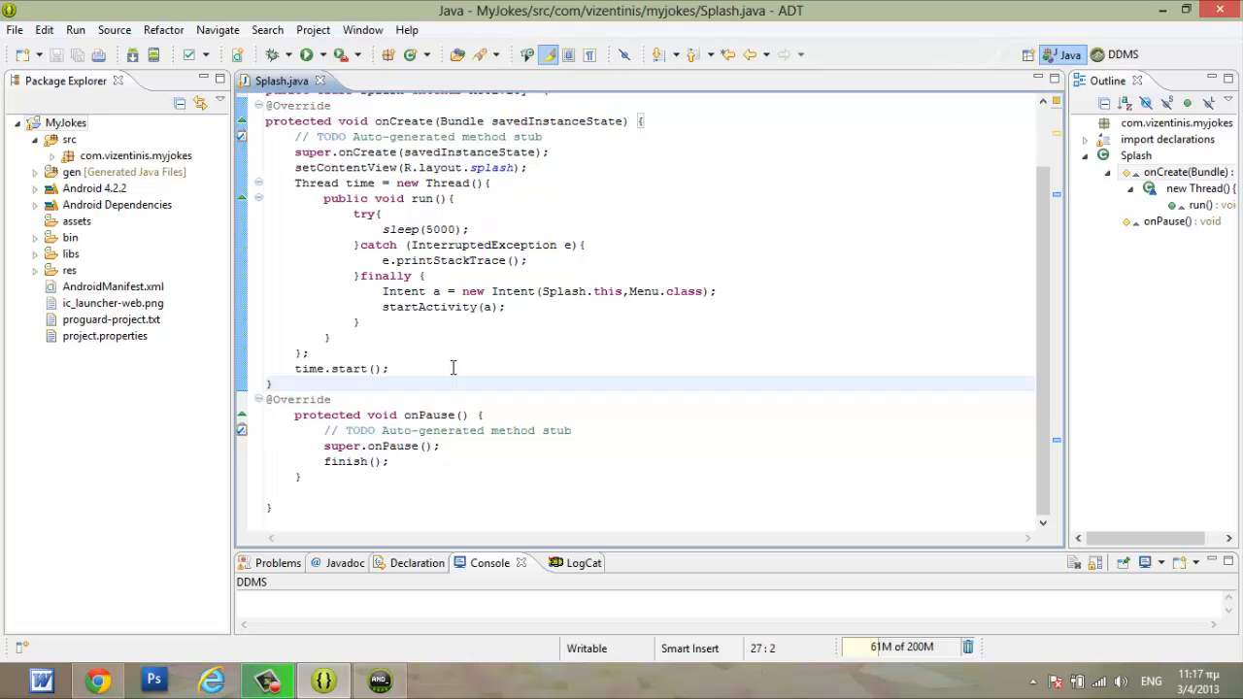
pyautogui.click(273, 384)
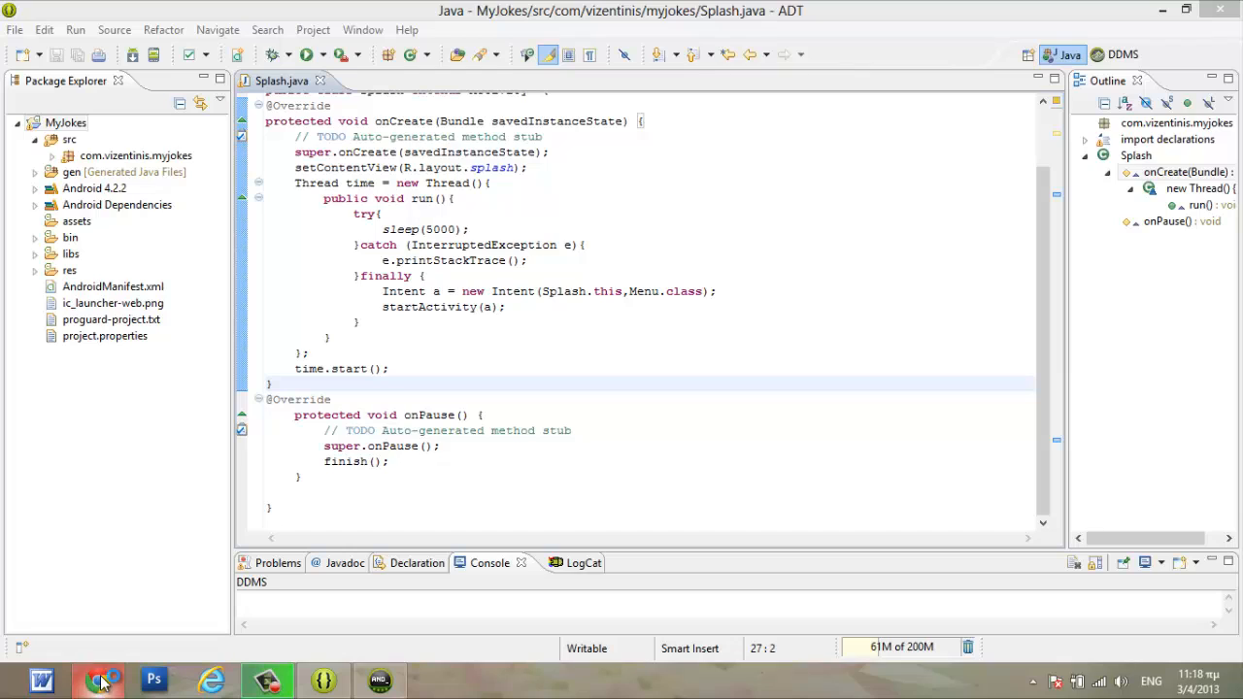
pyautogui.click(97, 680)
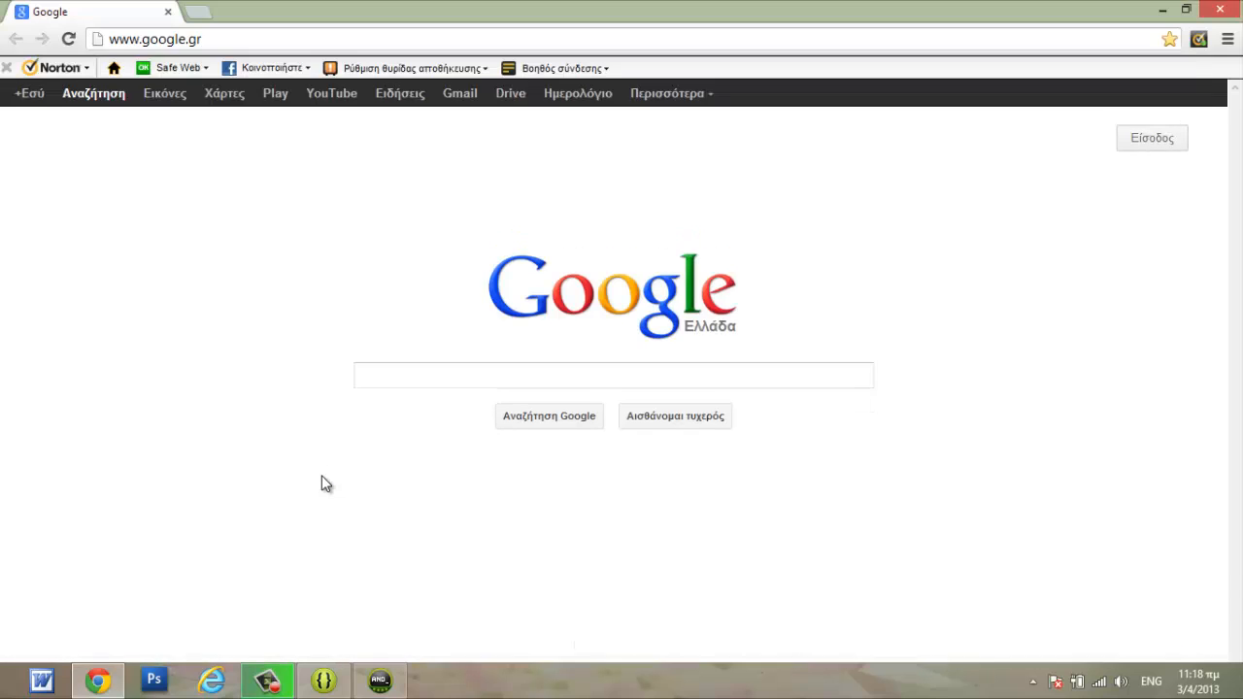
pyautogui.click(611, 375)
pyautogui.write('sqlite data browser download')
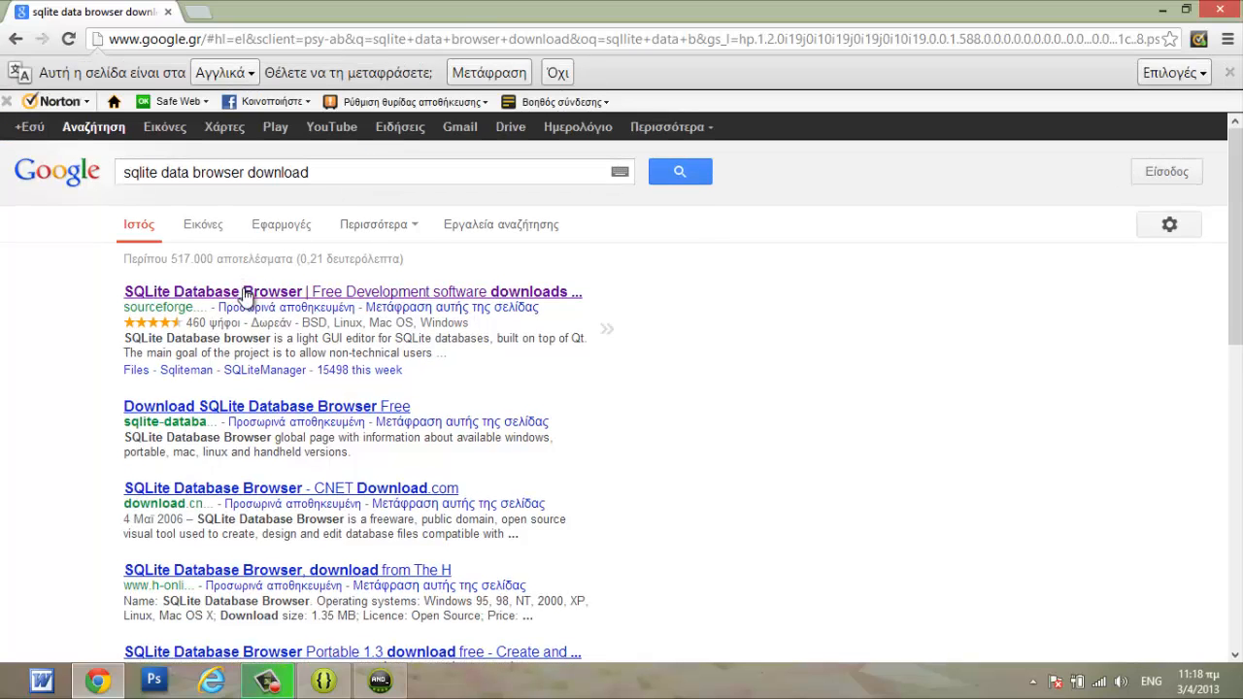
pyautogui.click(213, 291)
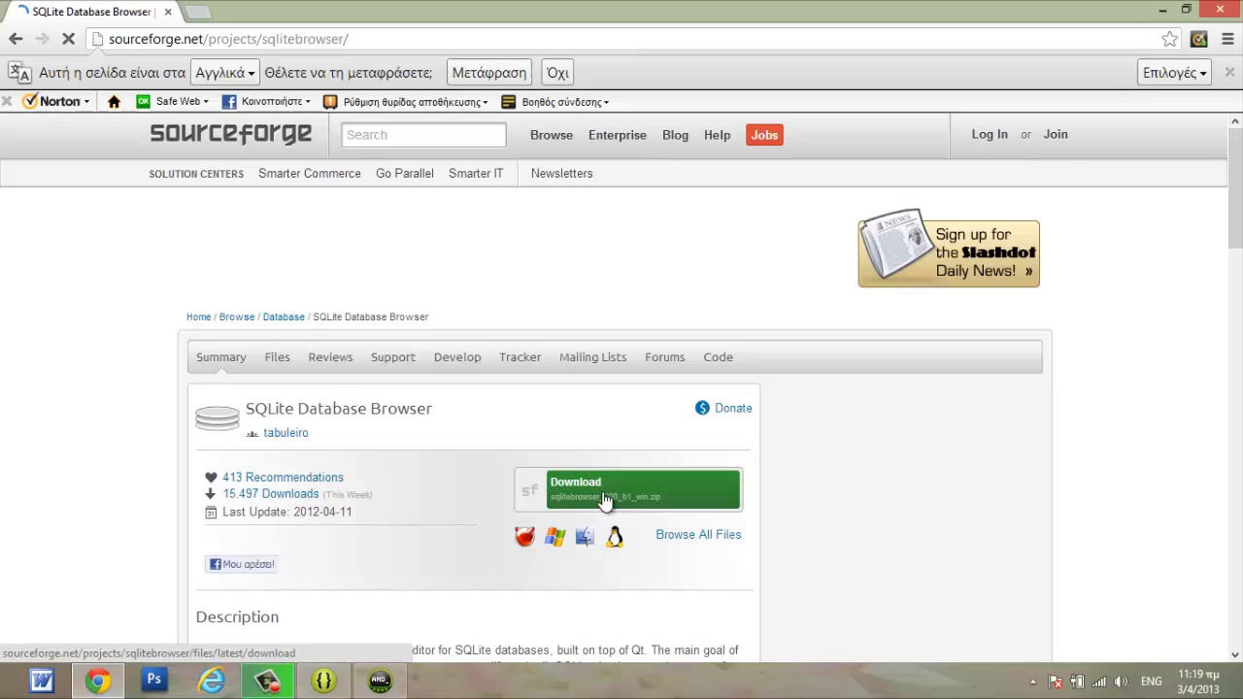
pyautogui.moveTo(604, 502)
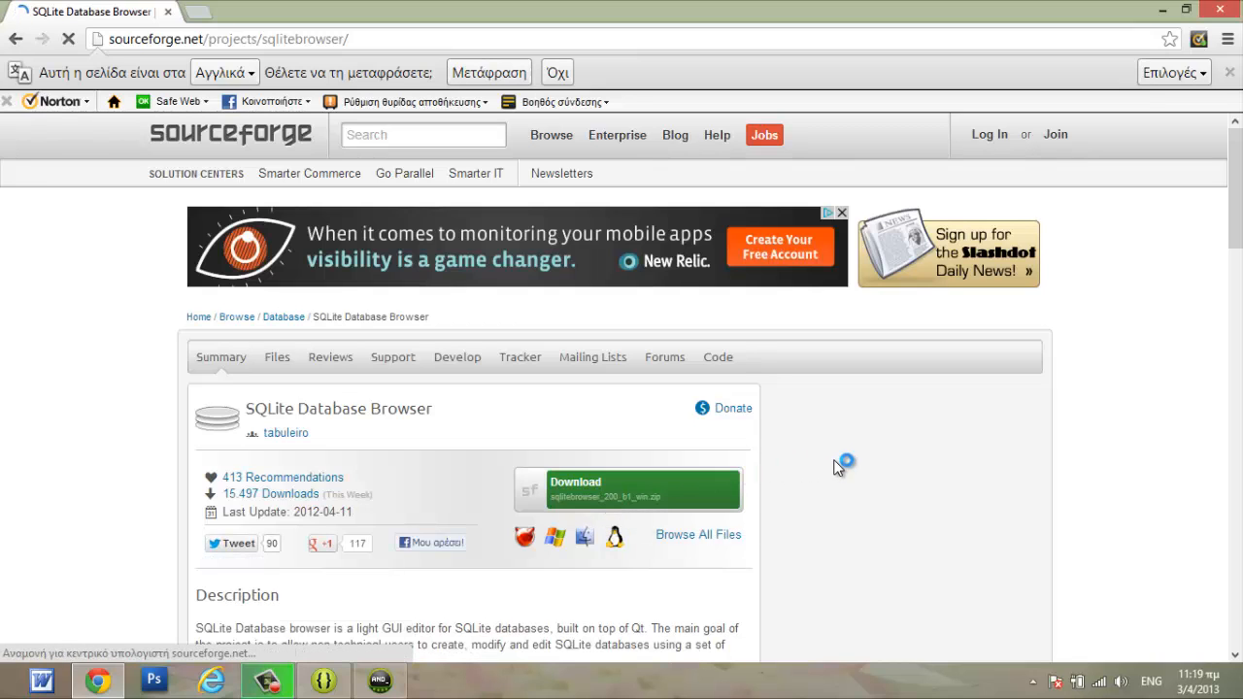
pyautogui.click(641, 489)
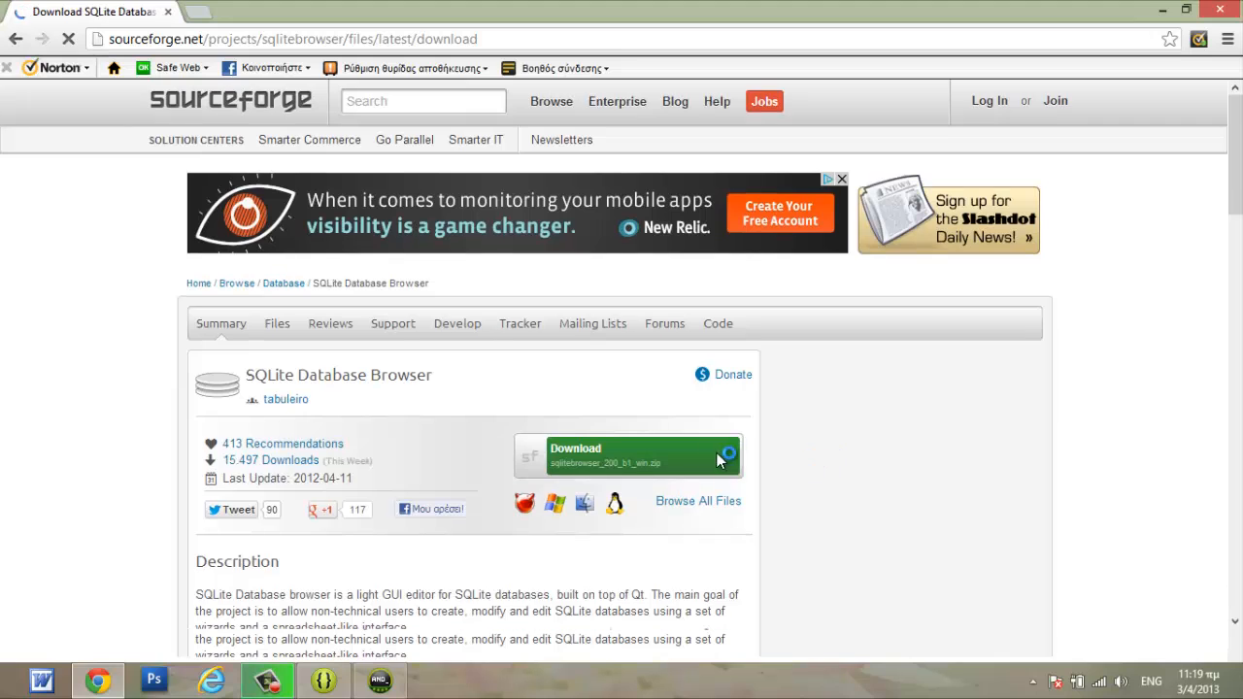
# Step: Cancel the duplicate sqlitebrowser_200_b1_win (1).zip download and remove it from Chrome's downloads list
pyautogui.click(628, 454)
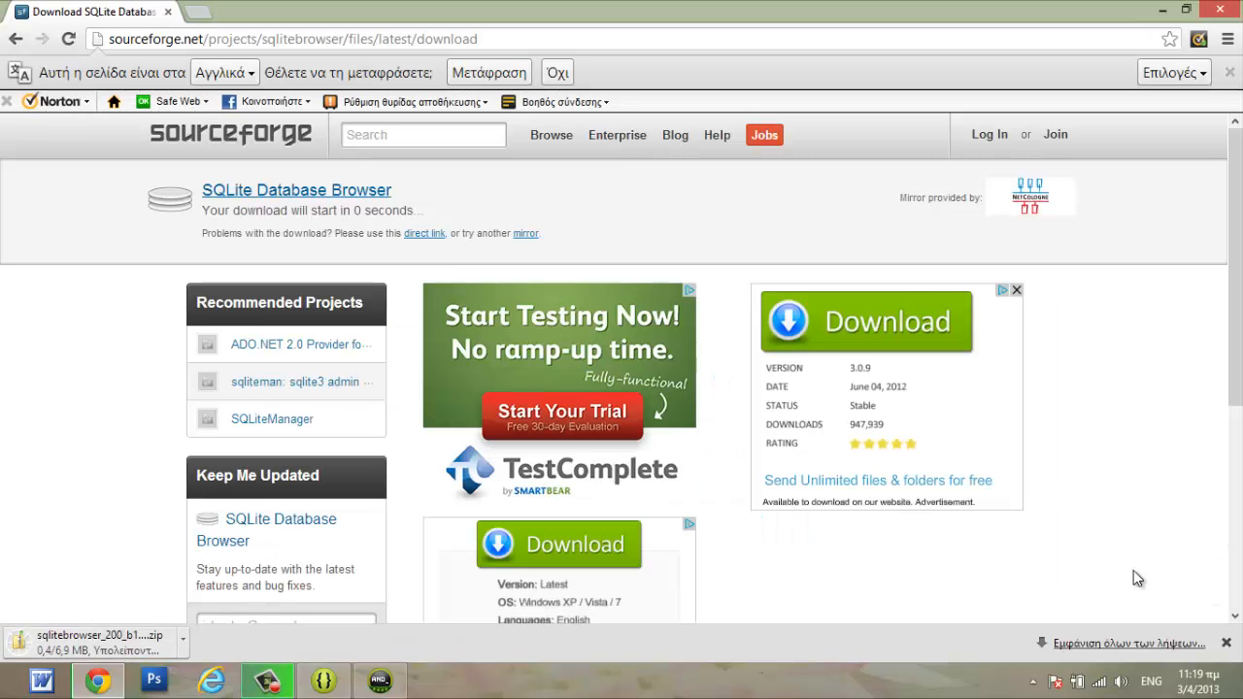
pyautogui.click(1119, 643)
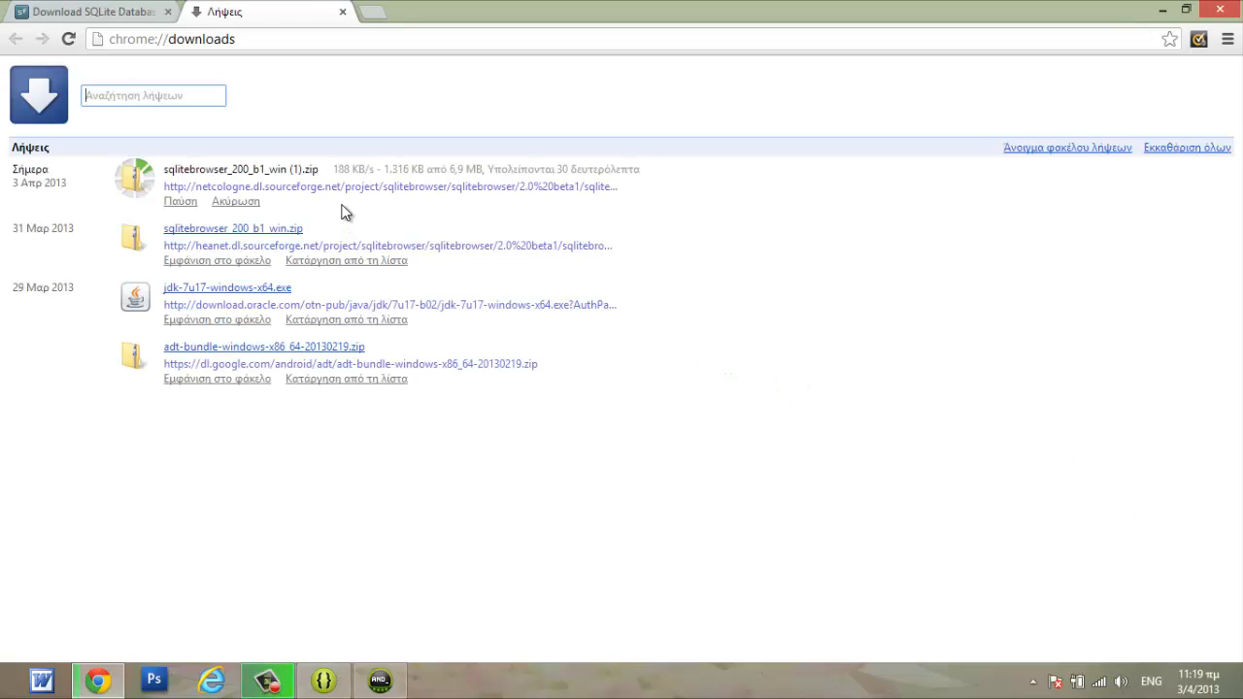
pyautogui.moveTo(252, 233)
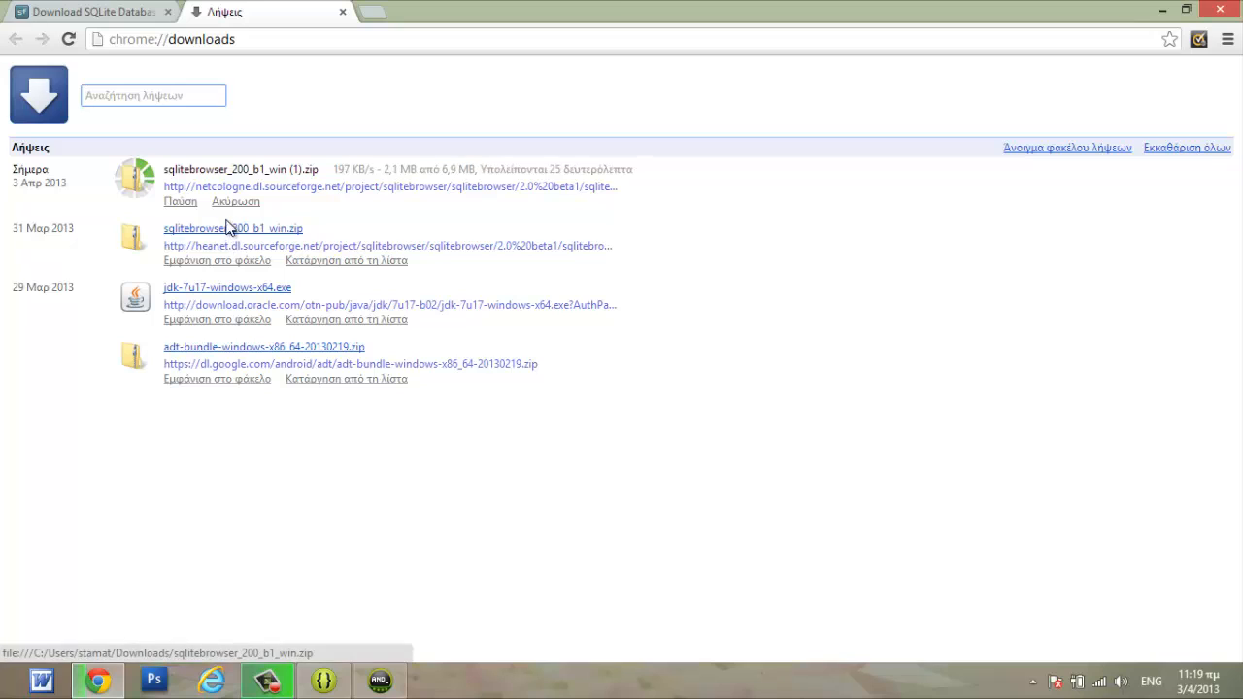
pyautogui.click(179, 201)
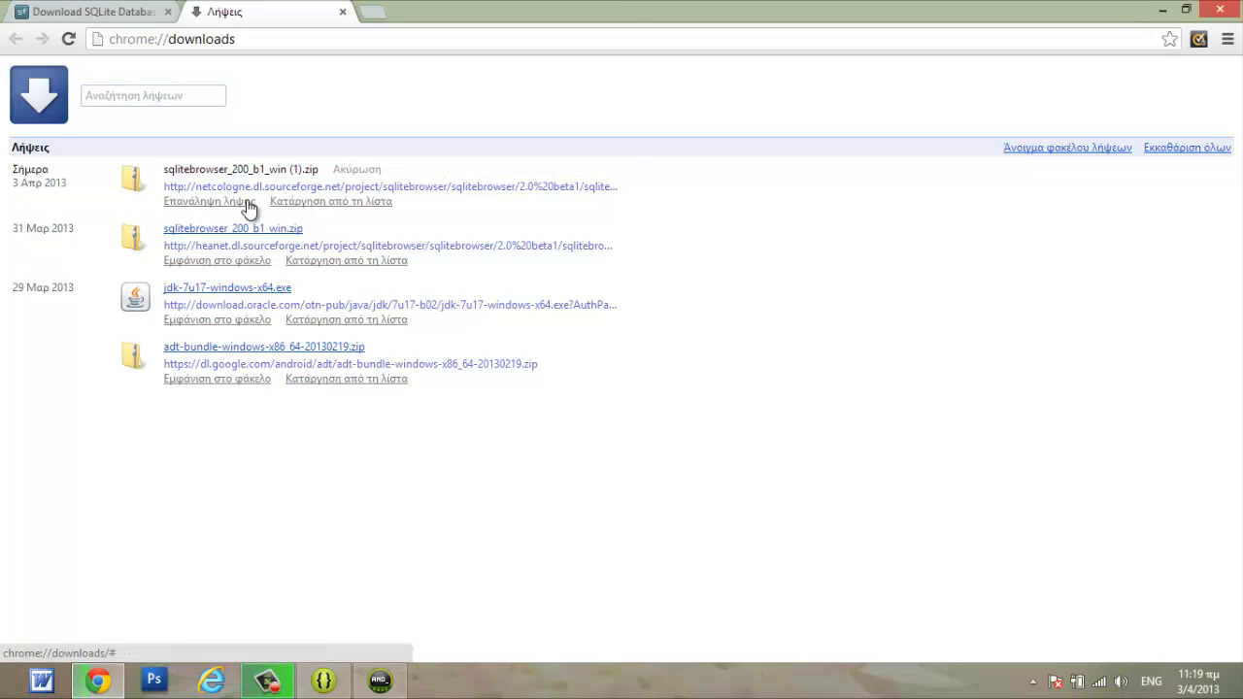
pyautogui.moveTo(469, 216)
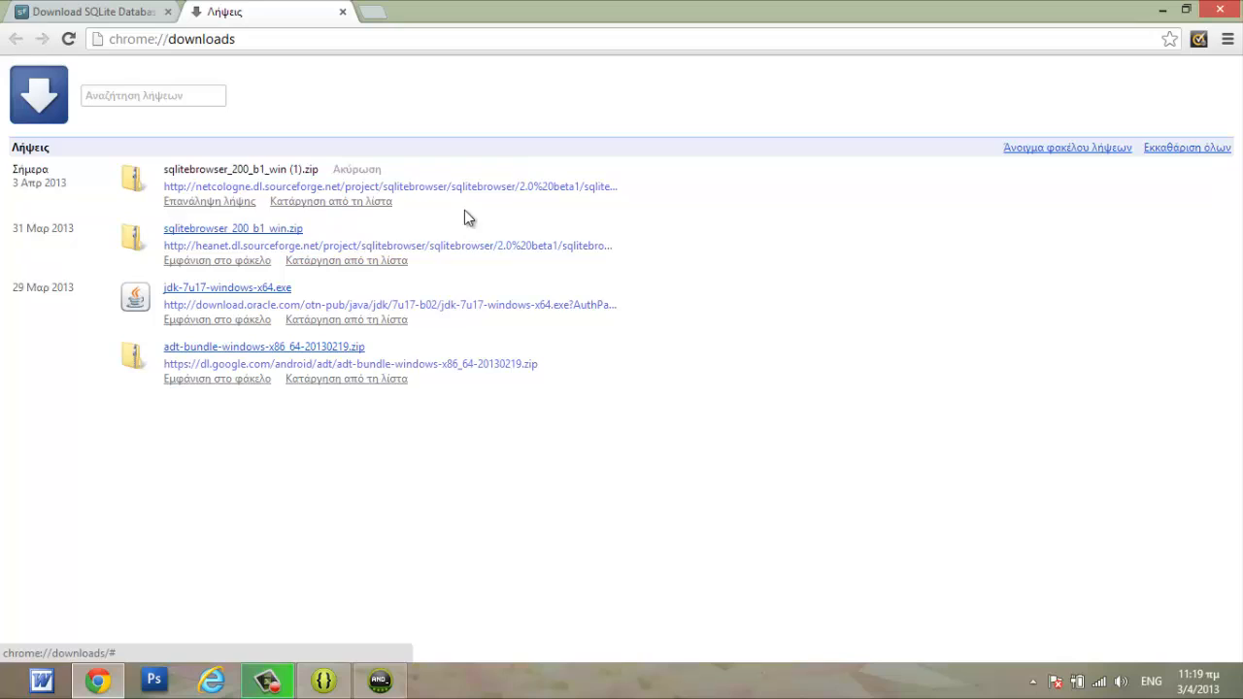
pyautogui.click(330, 201)
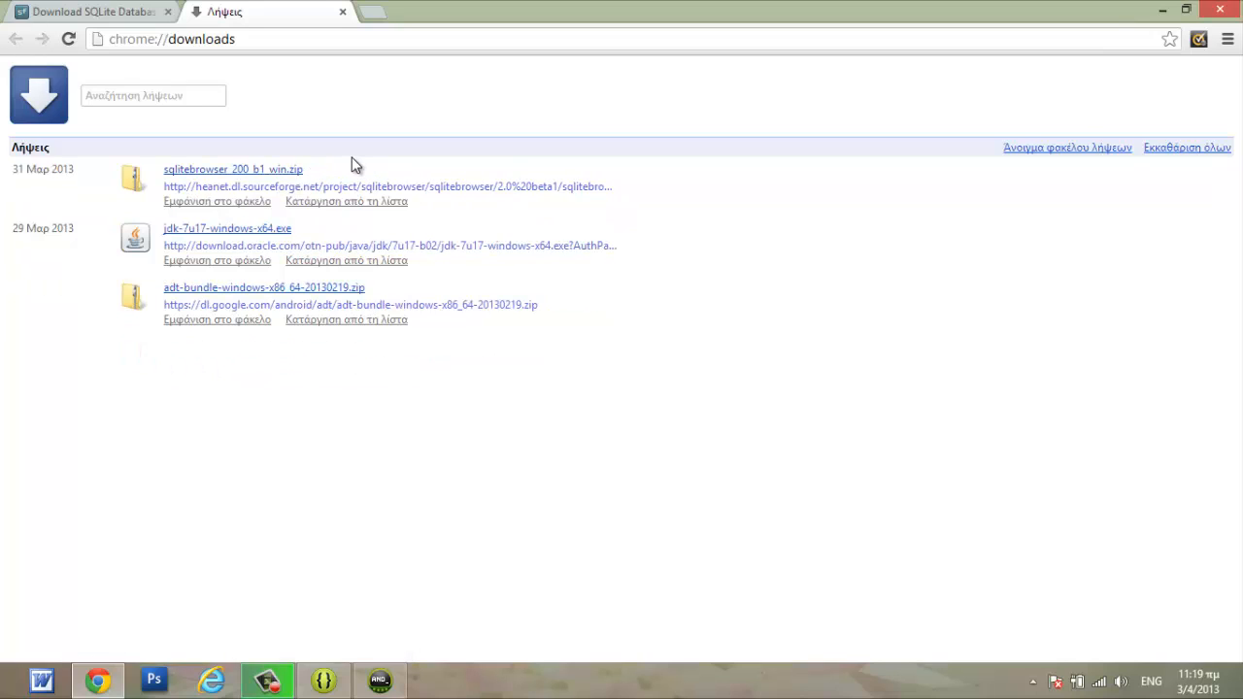
pyautogui.moveTo(313, 177)
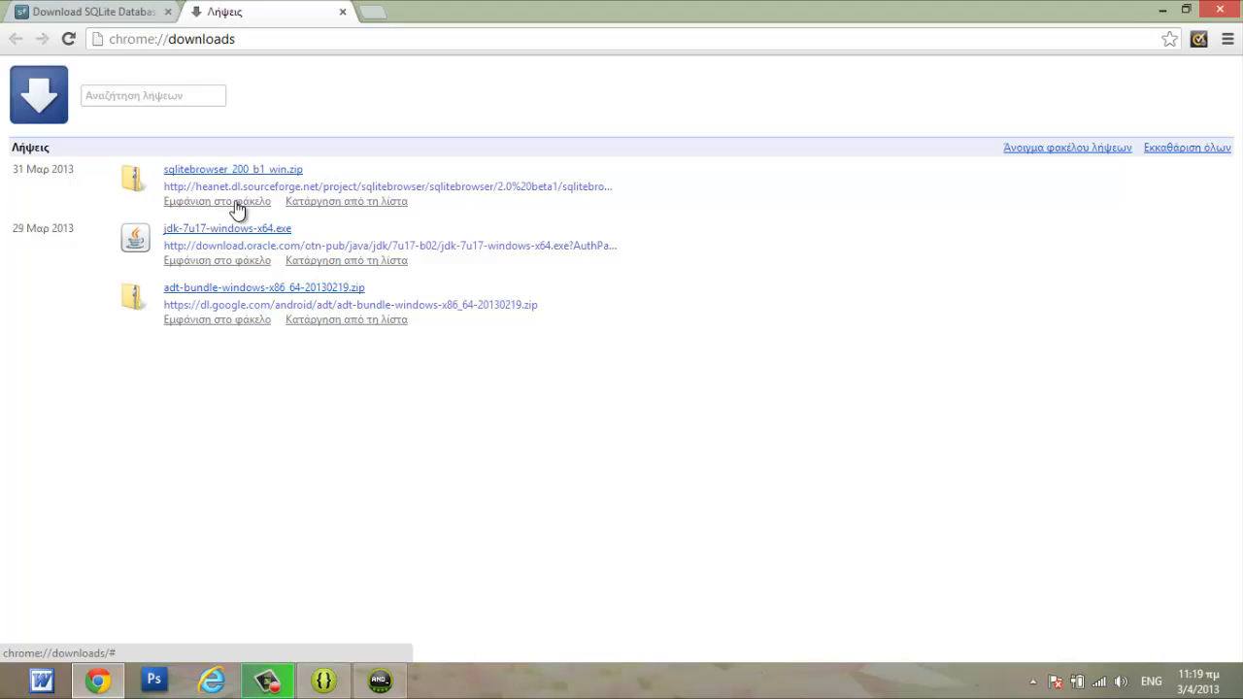
# Step: Copy sqlitebrowser_200_b1_win.zip from Downloads and paste it into the Local Disk (C:) root
pyautogui.click(217, 201)
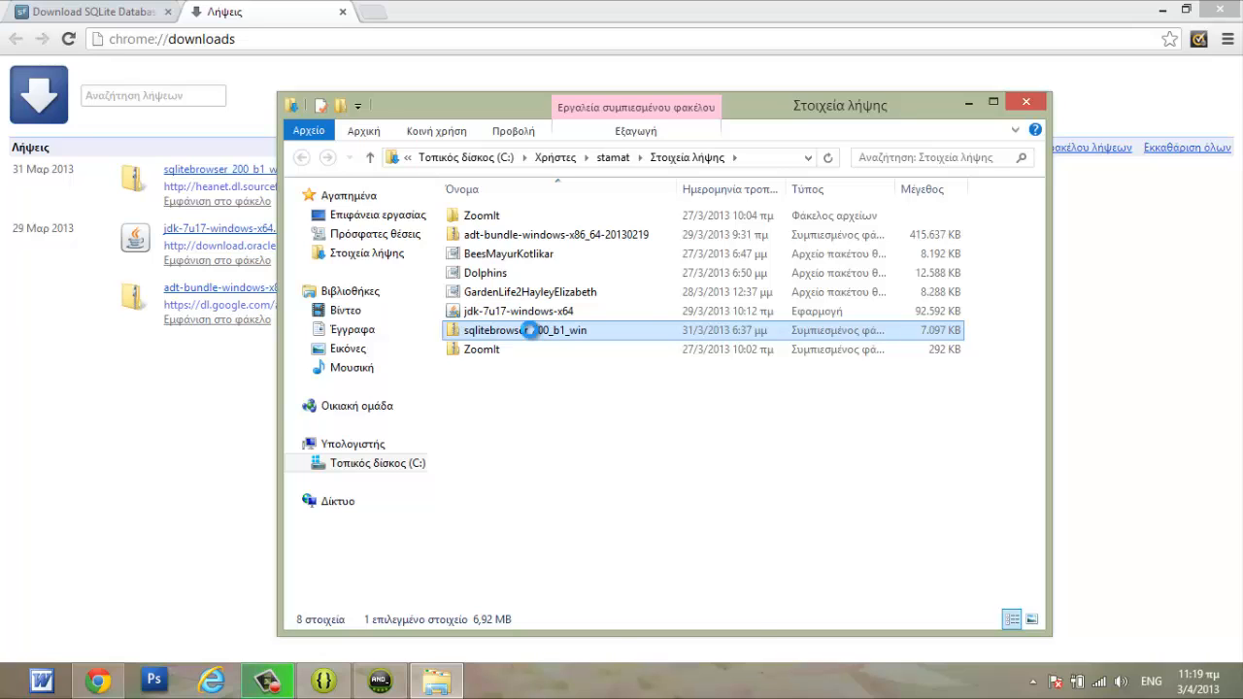
pyautogui.rightClick(524, 330)
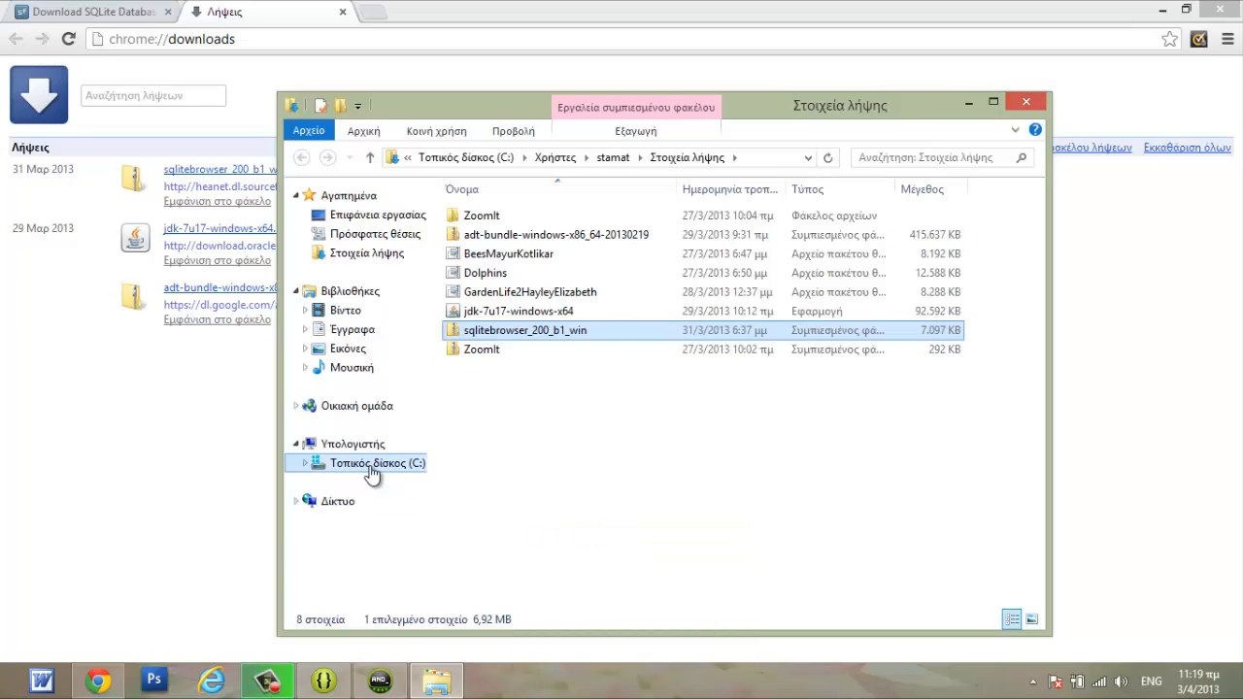
pyautogui.click(377, 463)
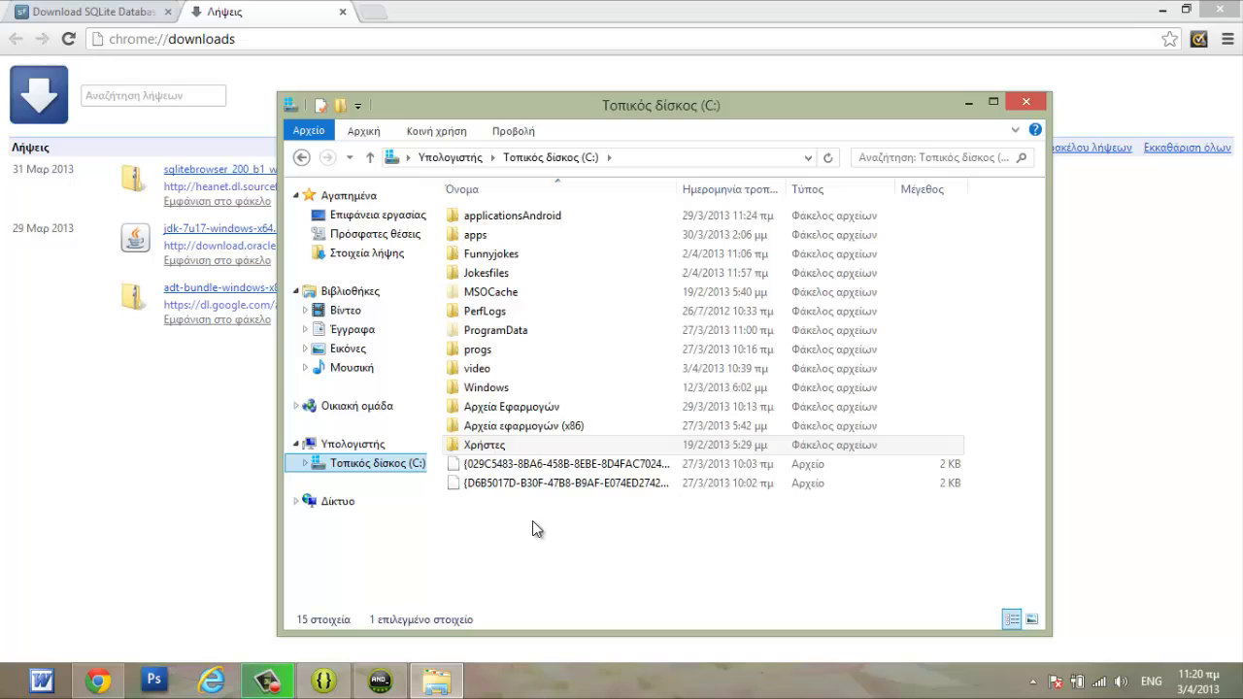
pyautogui.click(532, 525)
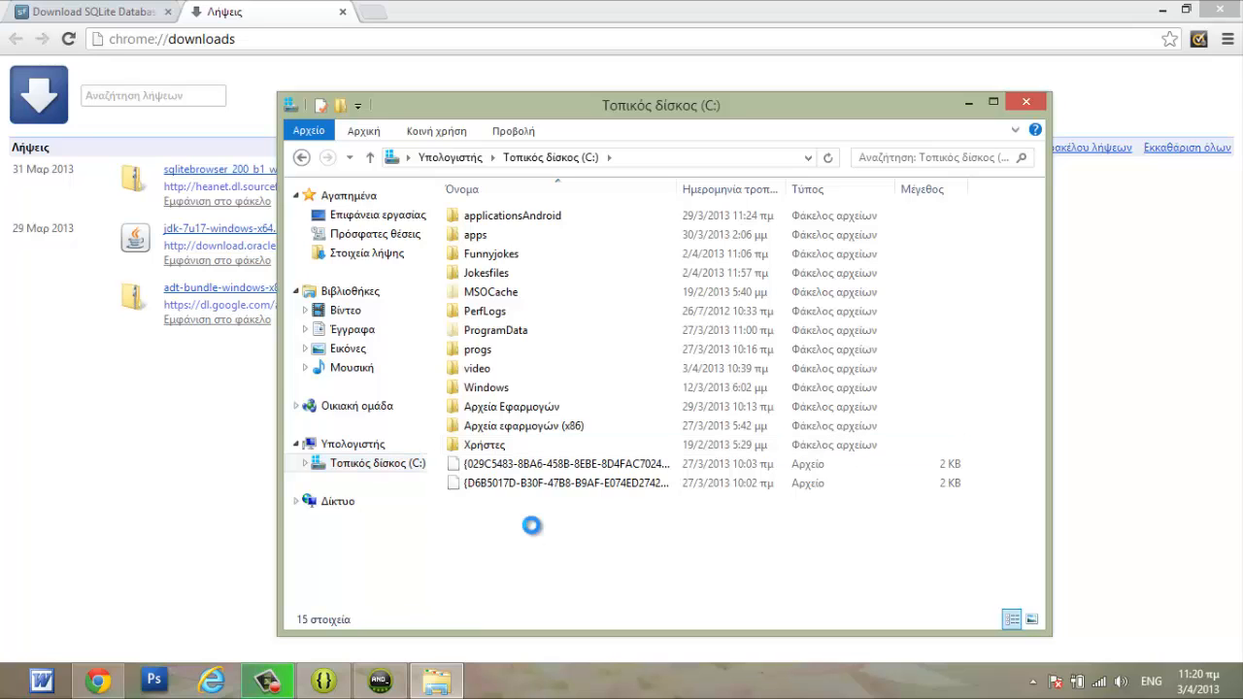
pyautogui.rightClick(532, 524)
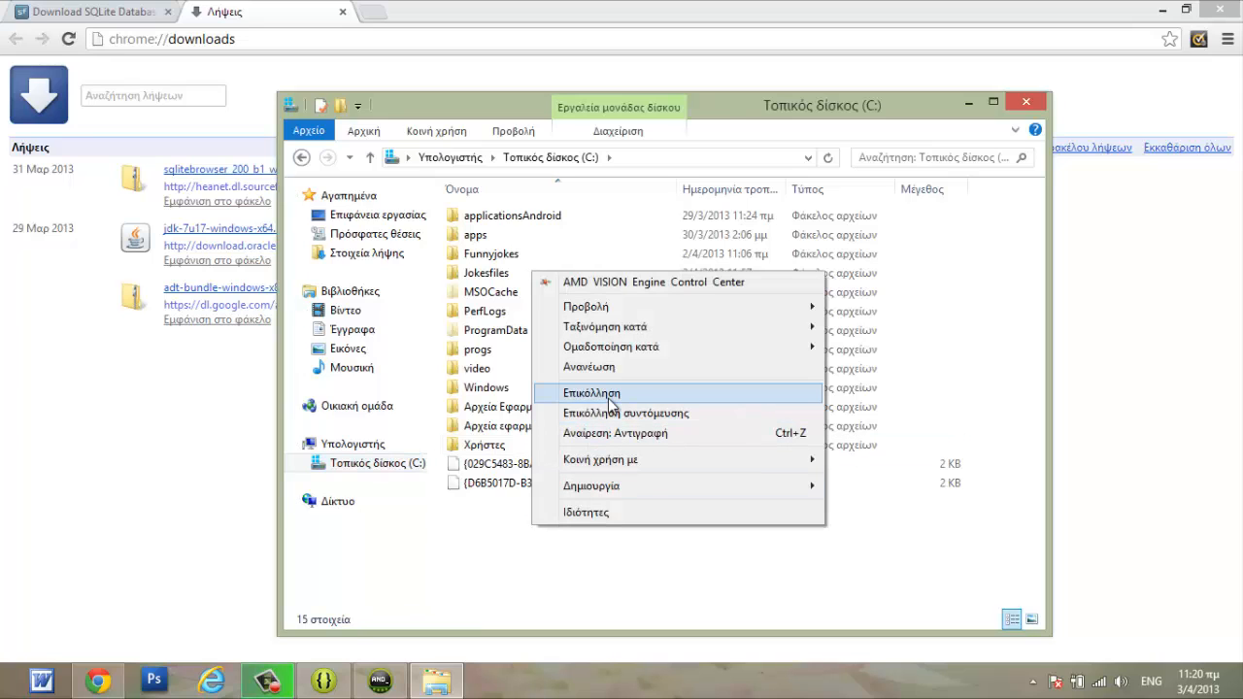
pyautogui.click(592, 392)
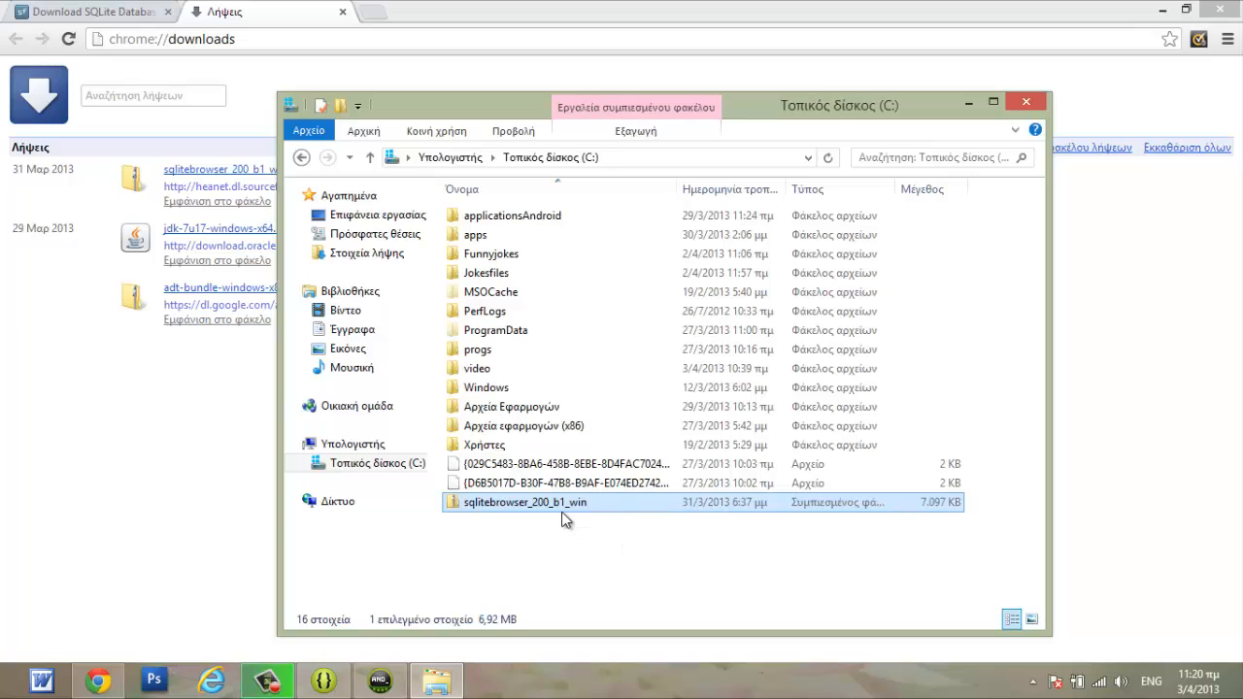
pyautogui.moveTo(568, 505)
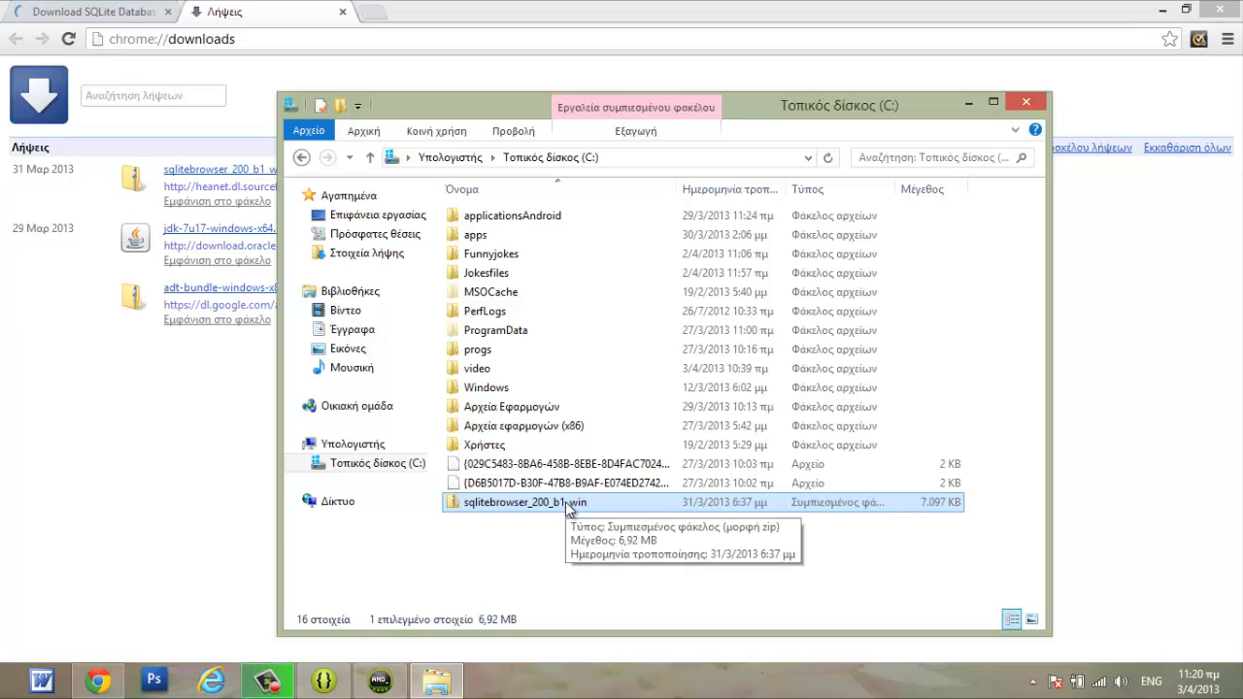
pyautogui.rightClick(525, 502)
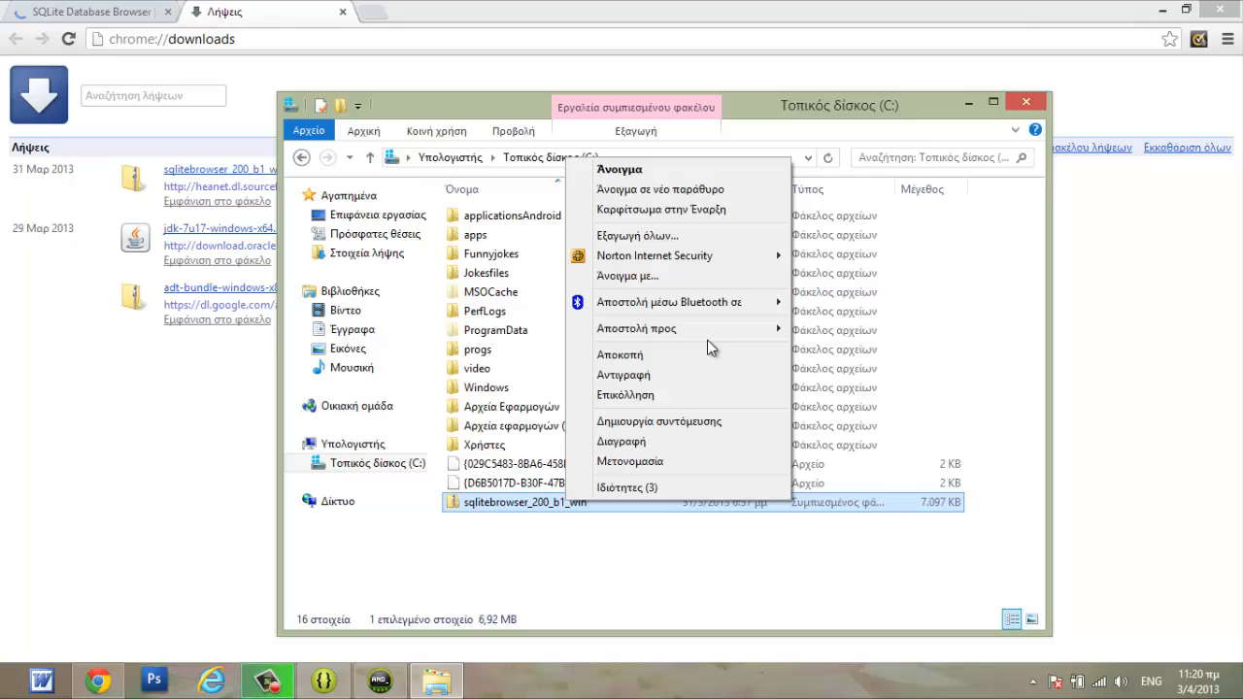
# Step: Extract the zip to C:\sqlitebrowser_200_b1_win and open the extracted folder
pyautogui.click(638, 235)
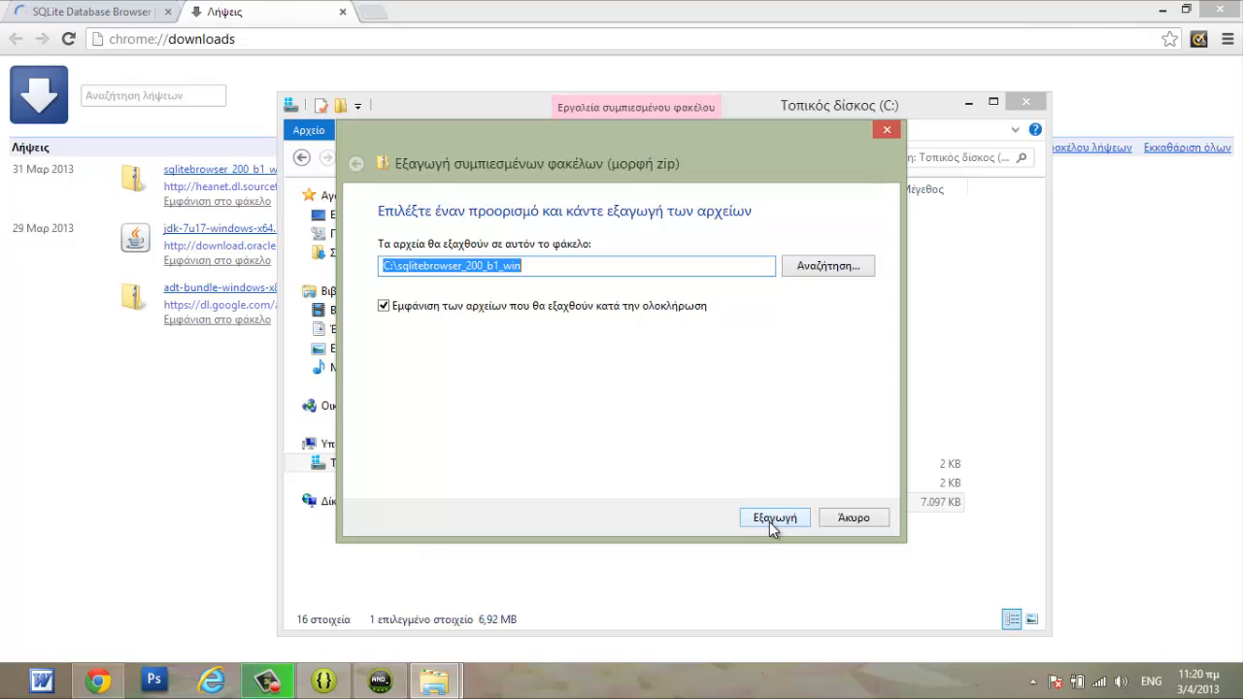
pyautogui.click(773, 517)
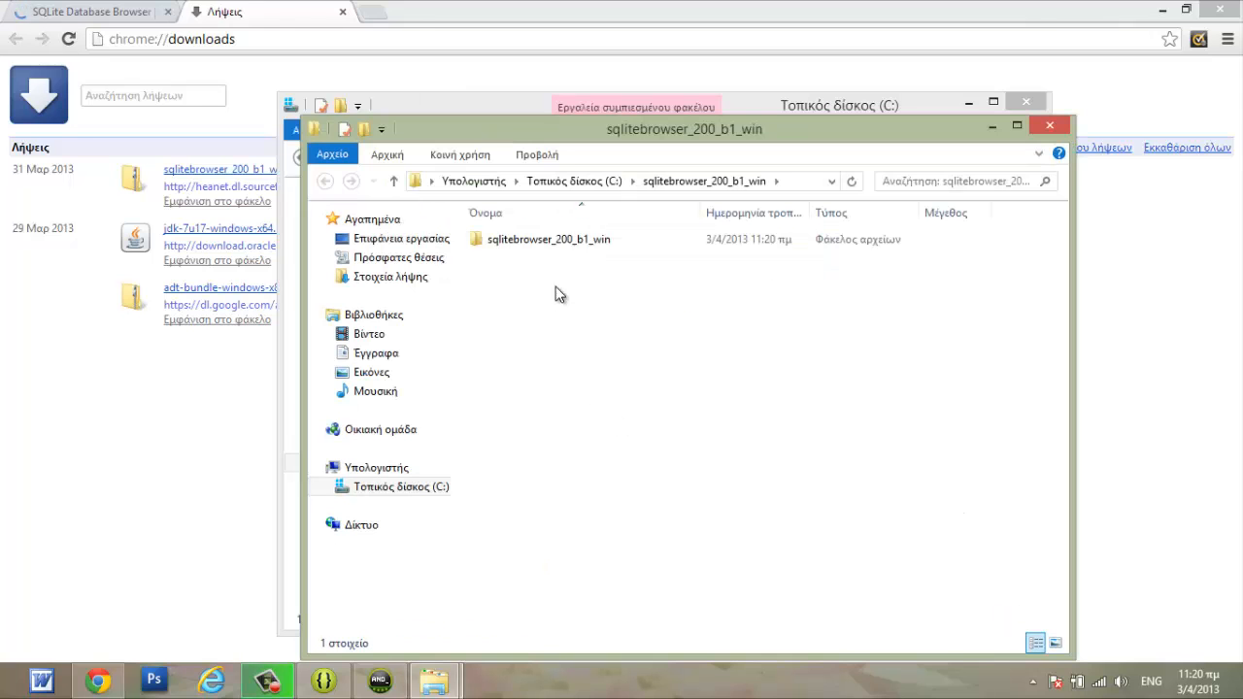
pyautogui.click(547, 239)
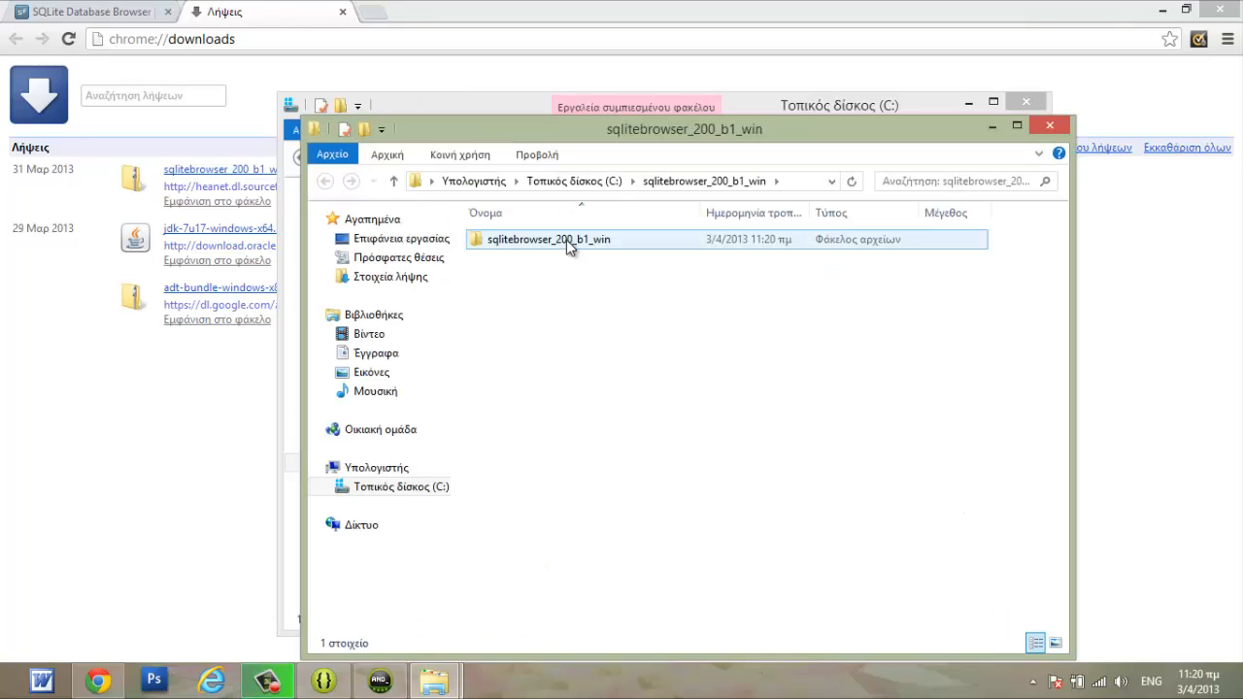
pyautogui.doubleClick(548, 238)
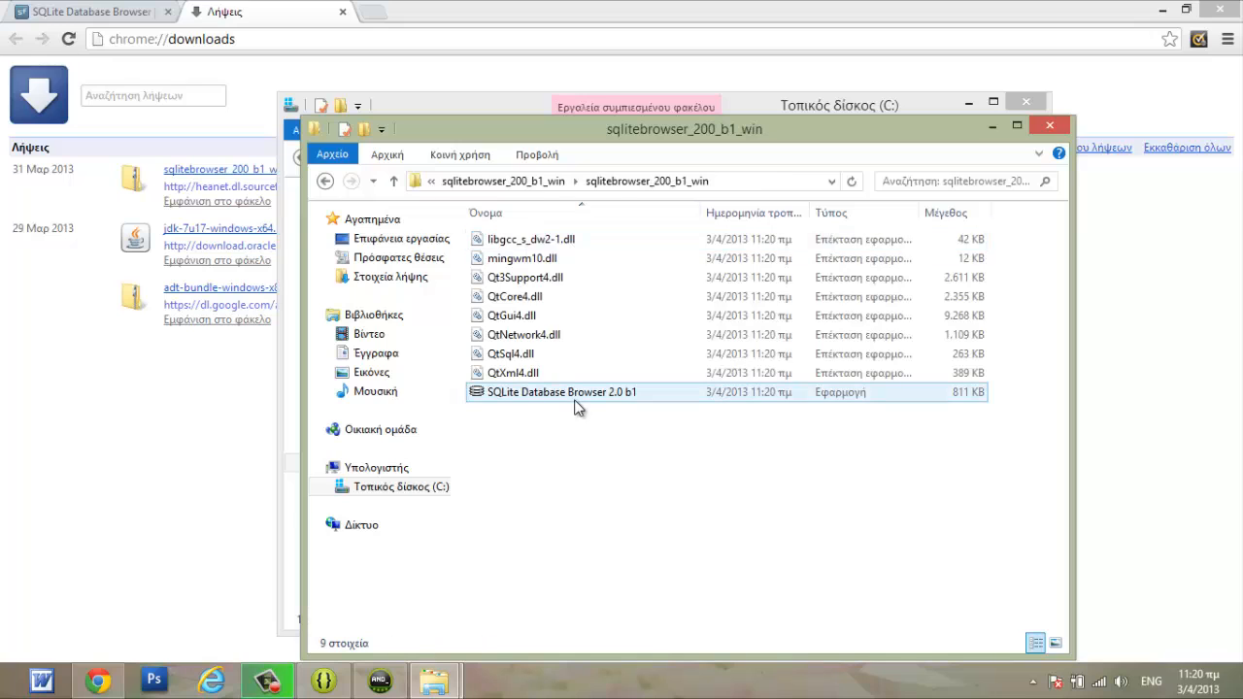
pyautogui.moveTo(568, 399)
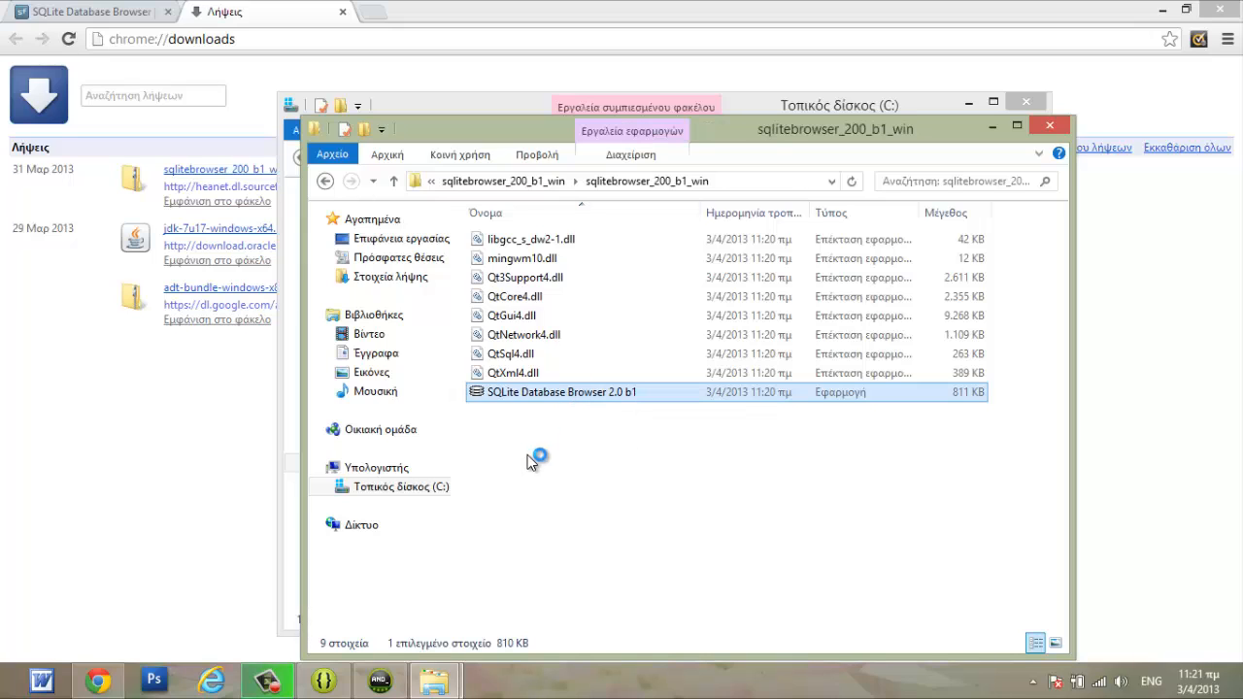
pyautogui.moveTo(474, 438)
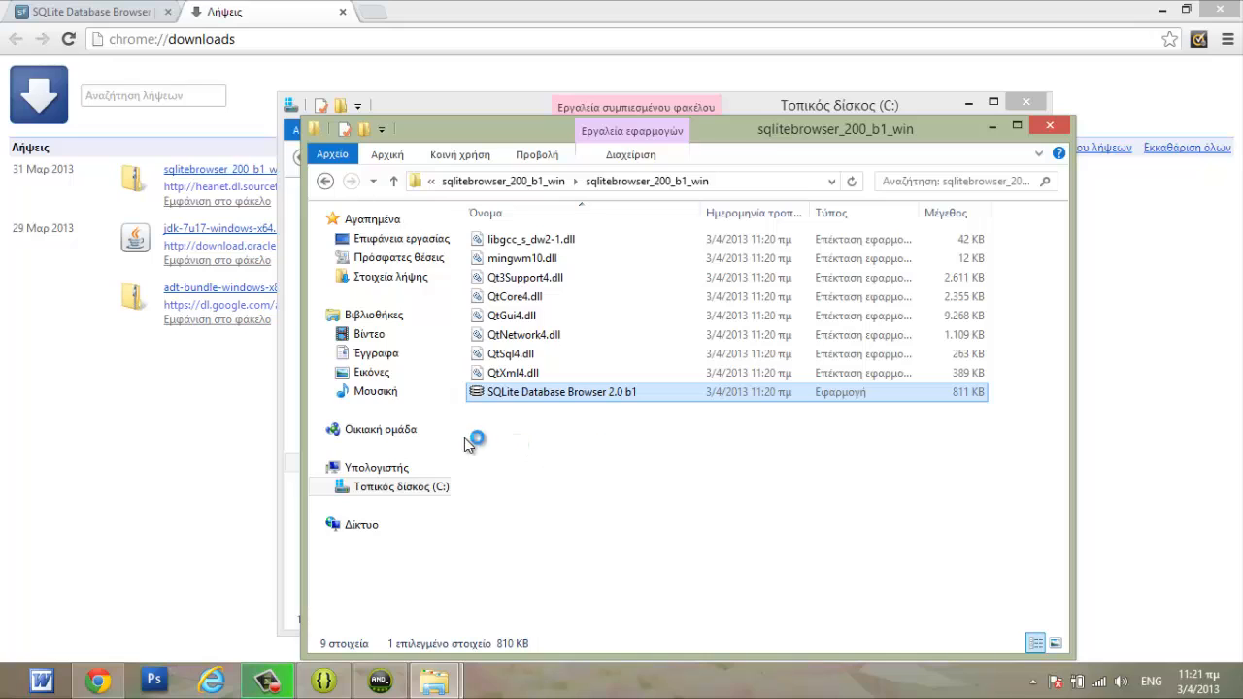
pyautogui.moveTo(262, 33)
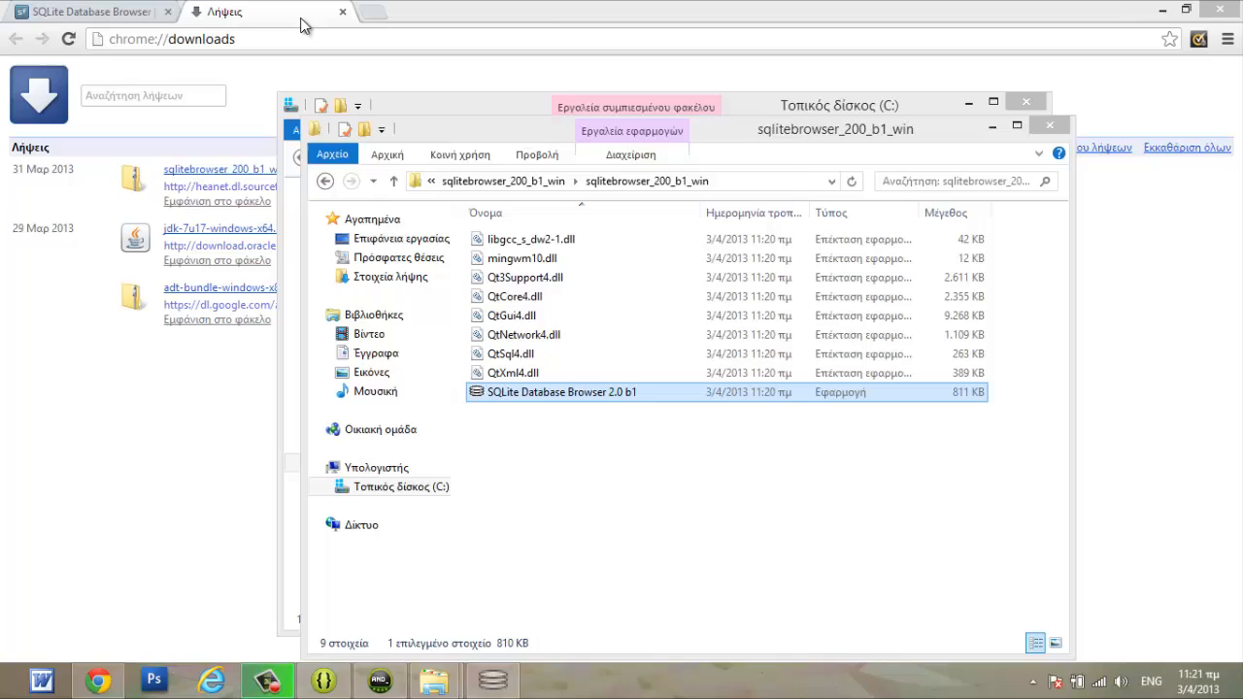
# Step: Launch SQLite Database Browser 2.0 b1 and move its window toward the screen centre
pyautogui.doubleClick(561, 391)
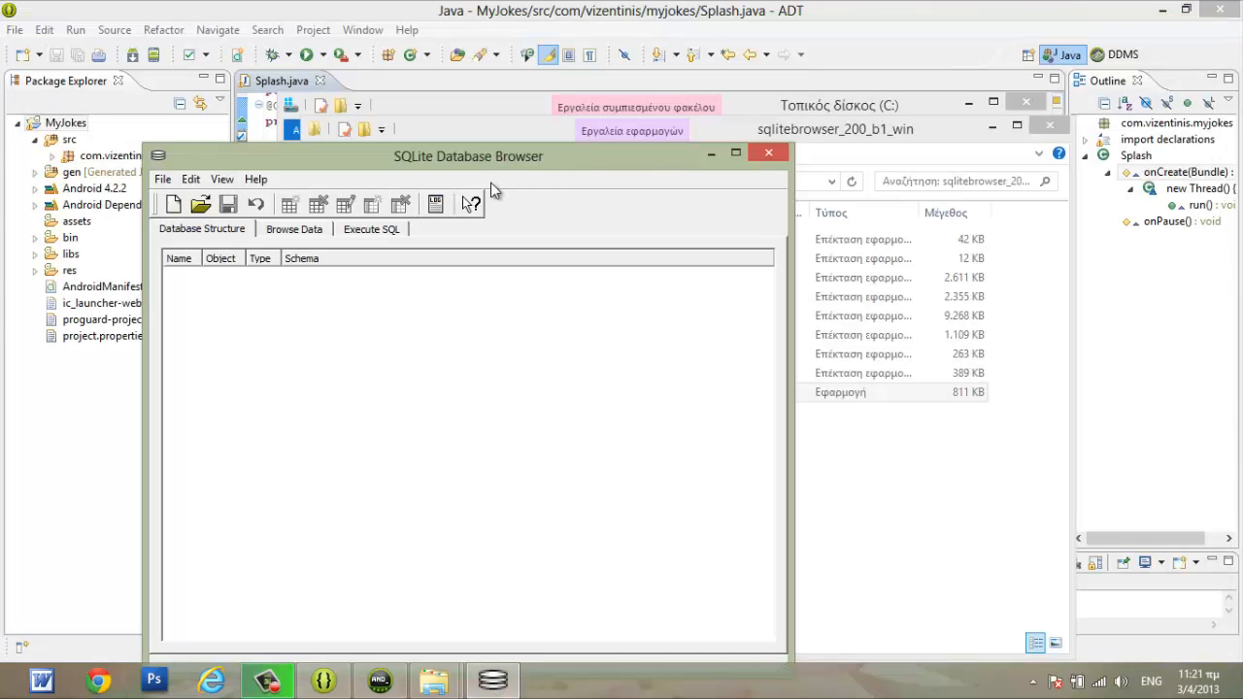
pyautogui.moveTo(469, 156); pyautogui.dragTo(612, 104)
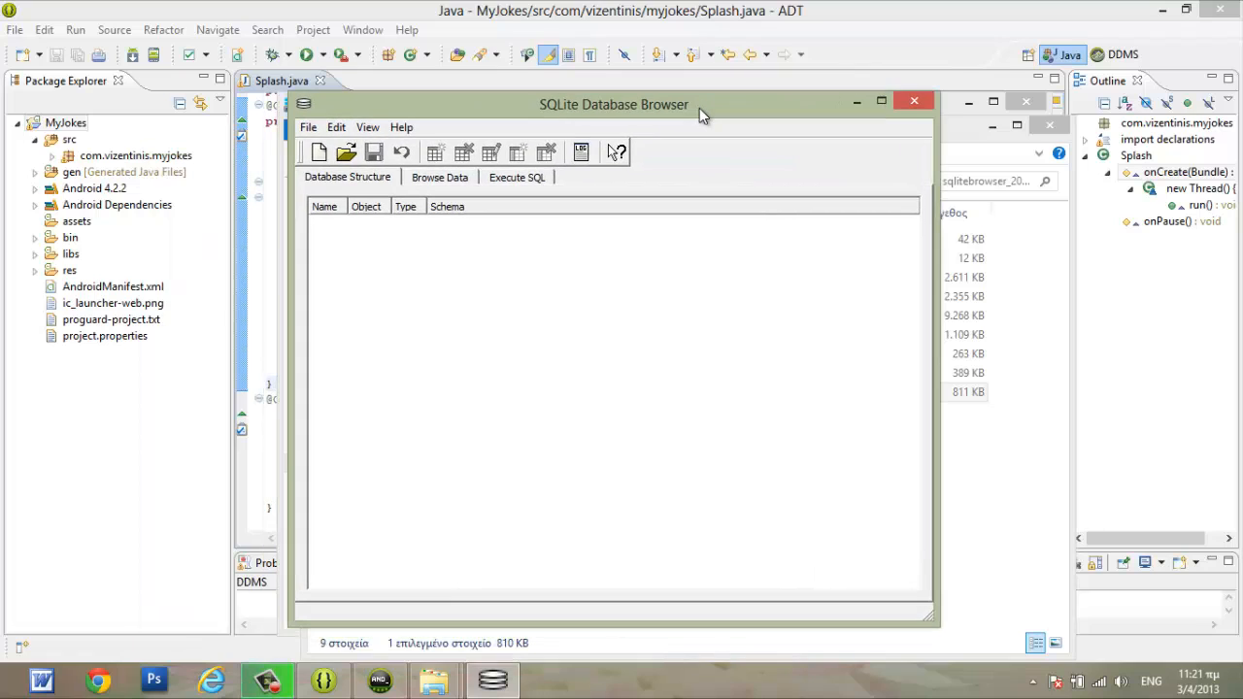
pyautogui.moveTo(678, 294)
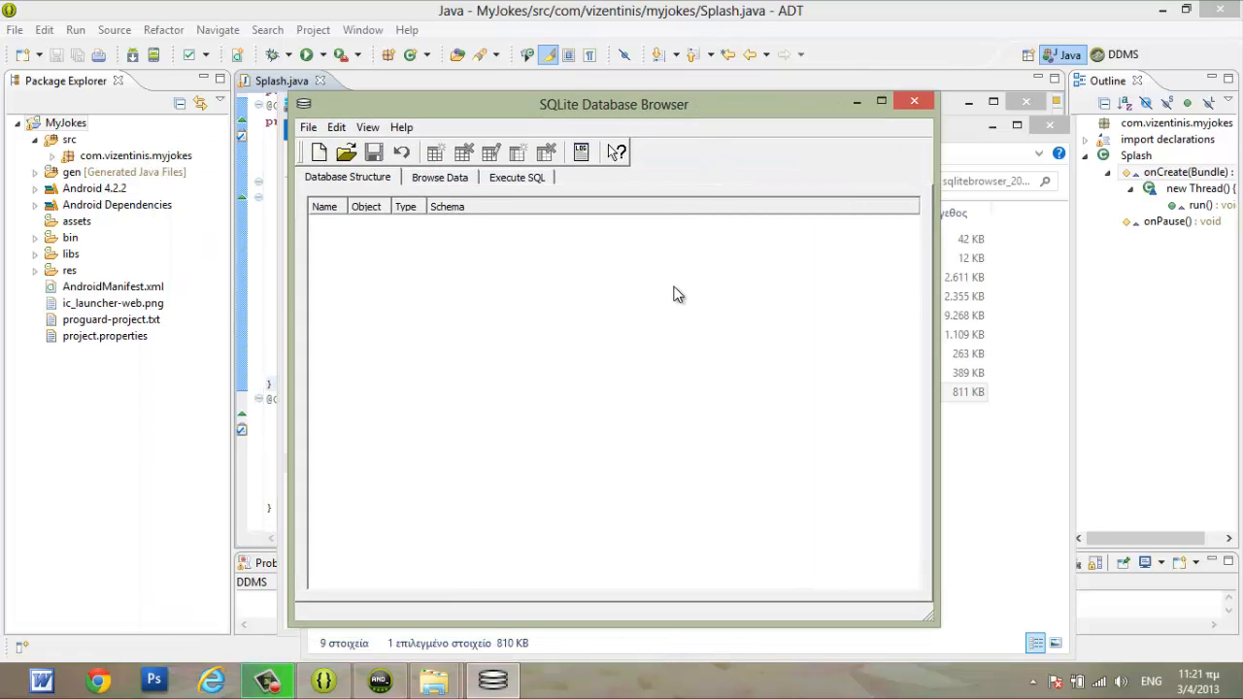
pyautogui.moveTo(668, 293)
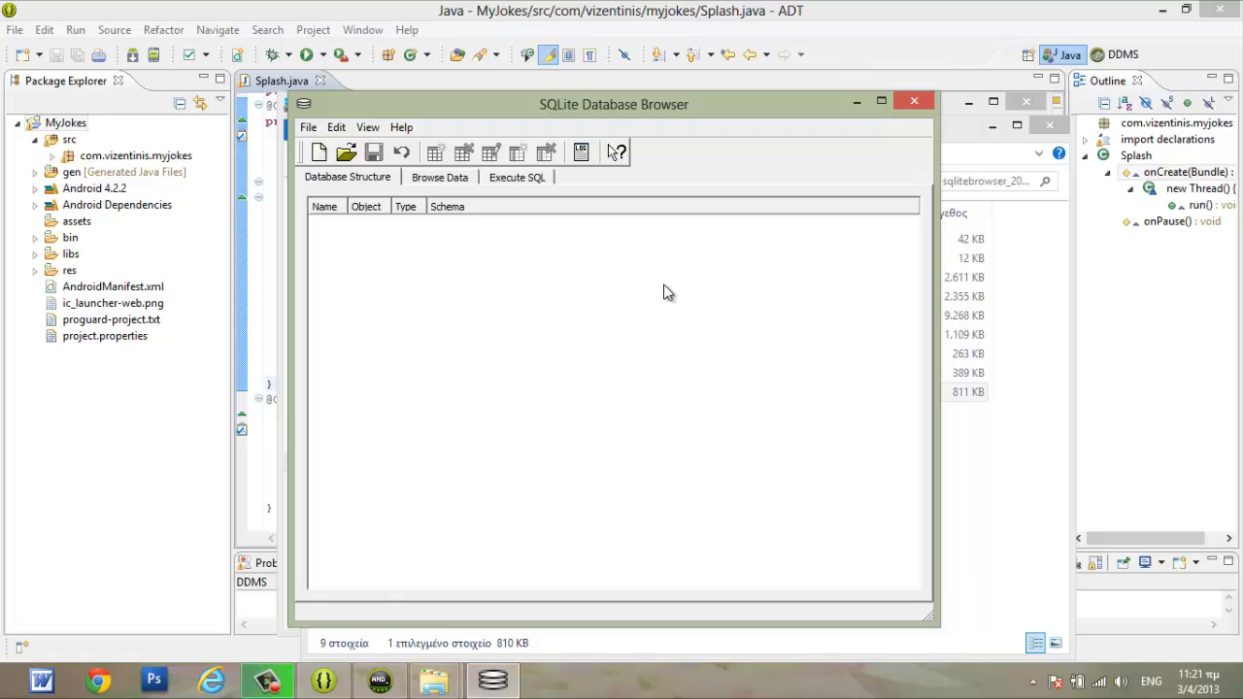
pyautogui.moveTo(311, 134)
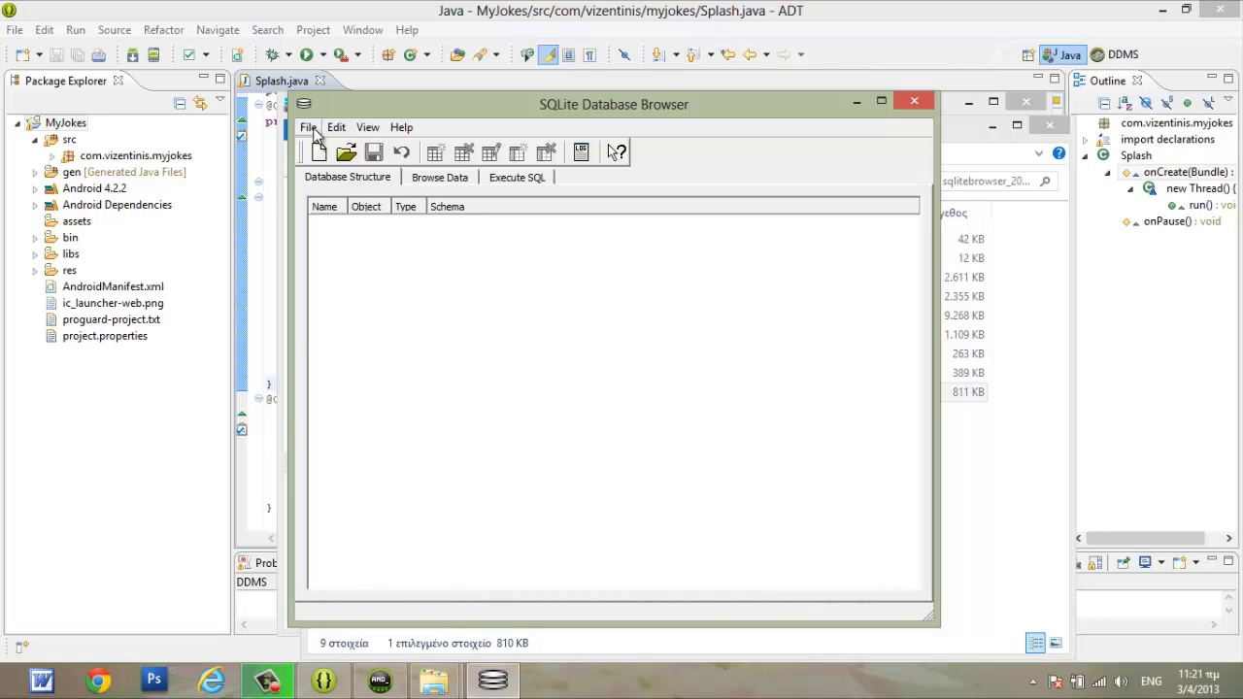
pyautogui.click(308, 127)
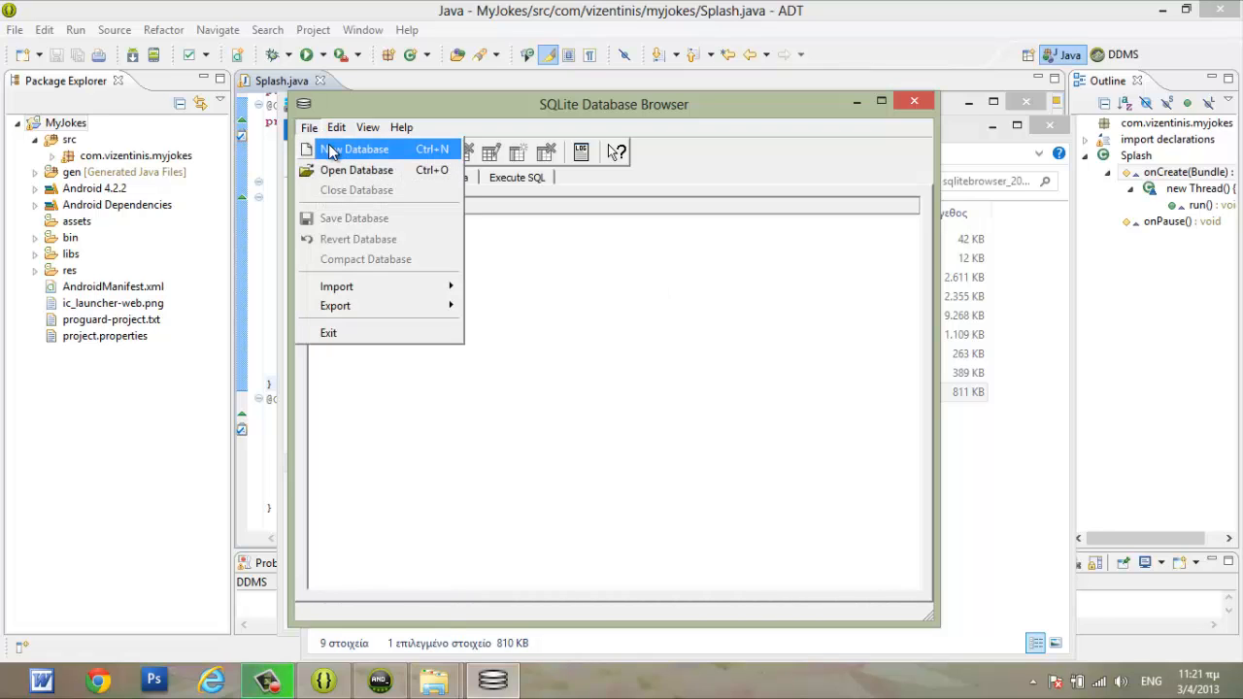
pyautogui.moveTo(343, 155)
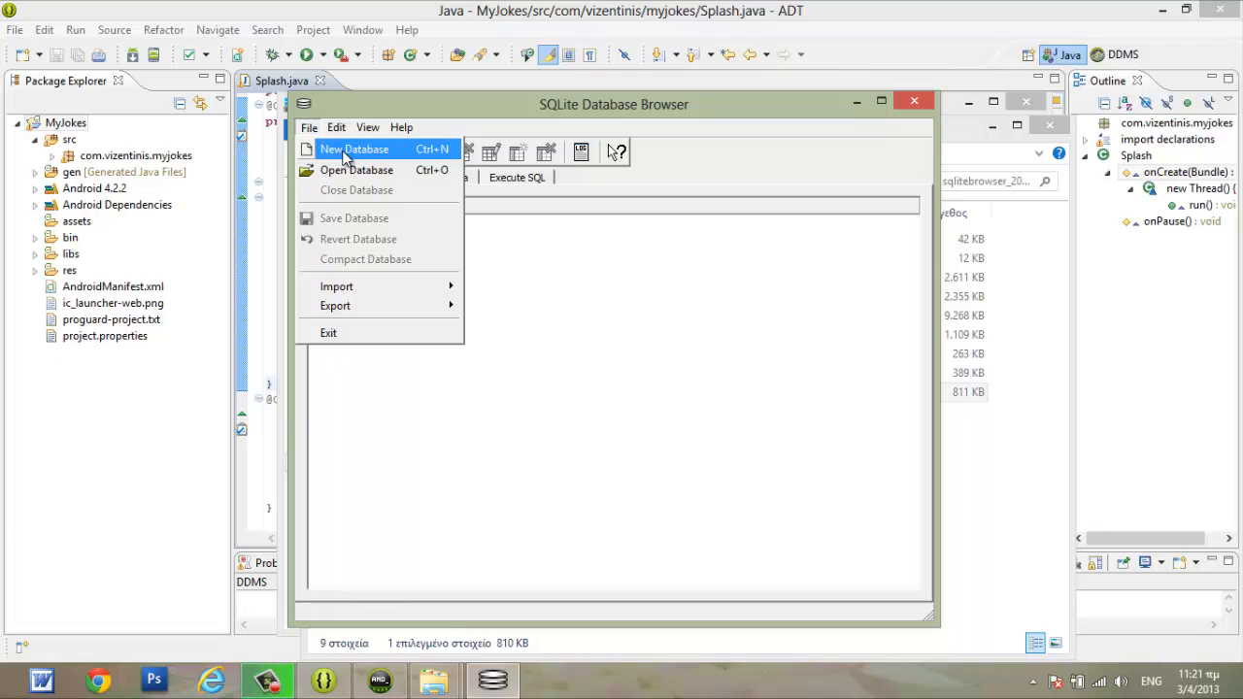
# Step: Start a new database and create a folder named DataBases on the C: drive
pyautogui.click(355, 149)
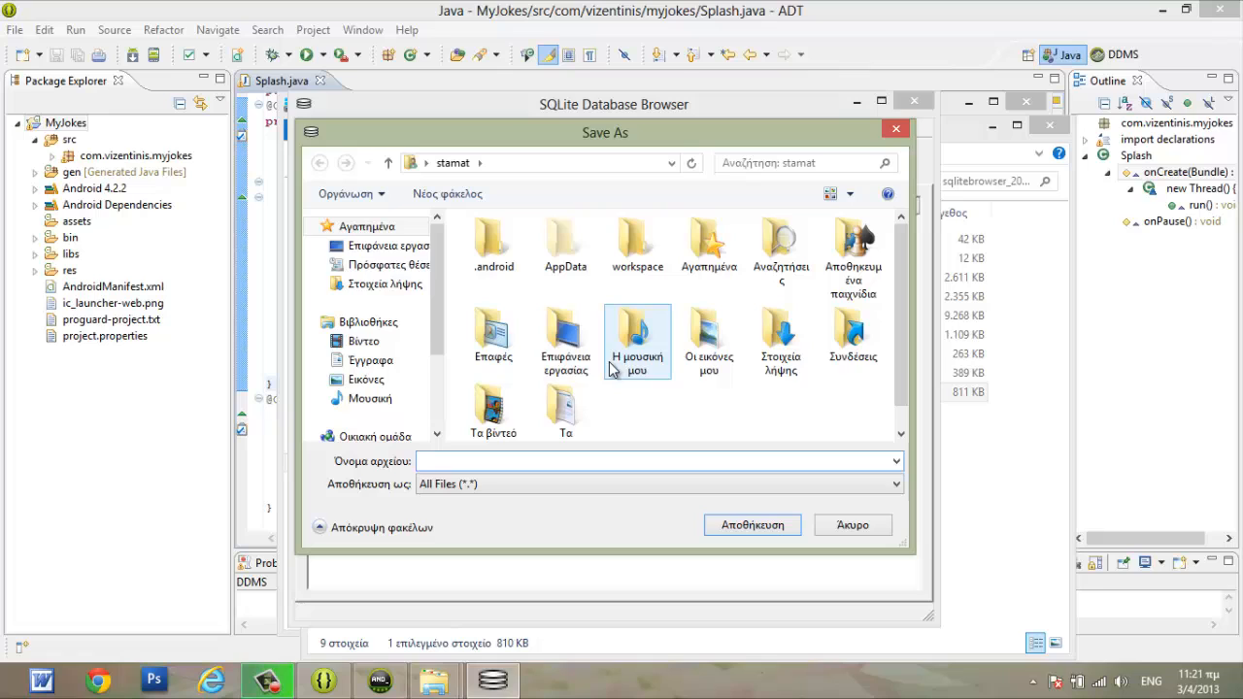
pyautogui.click(370, 360)
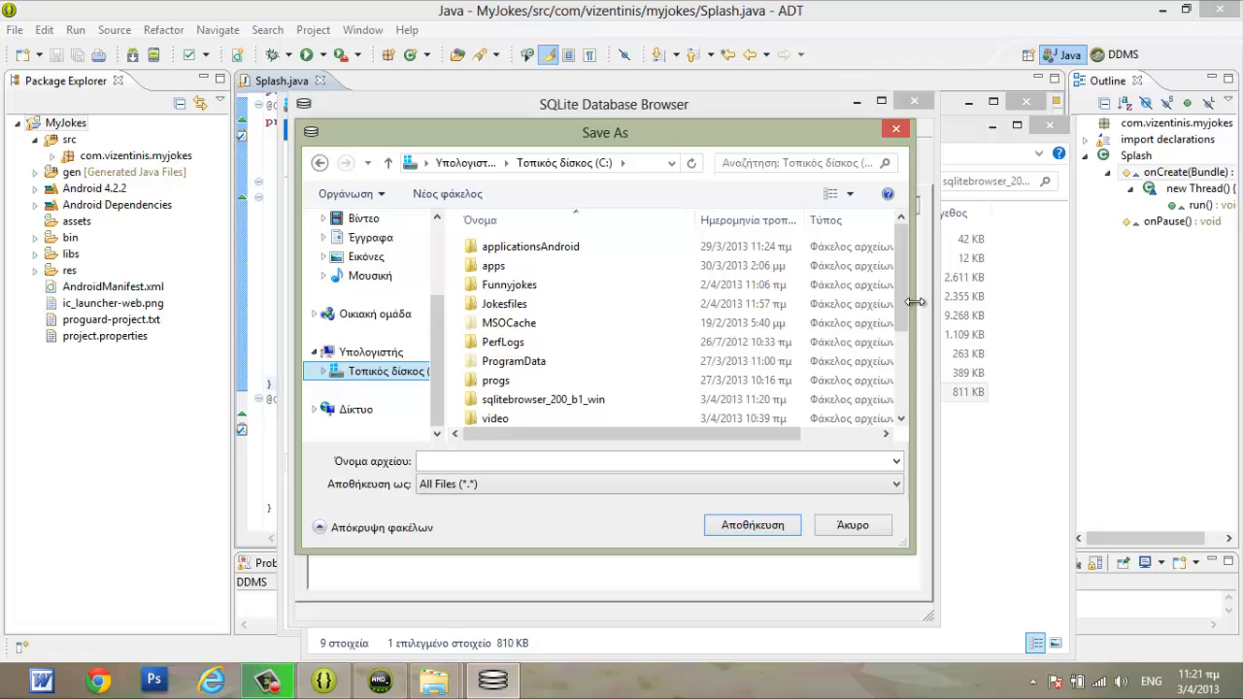
pyautogui.scroll(-3)
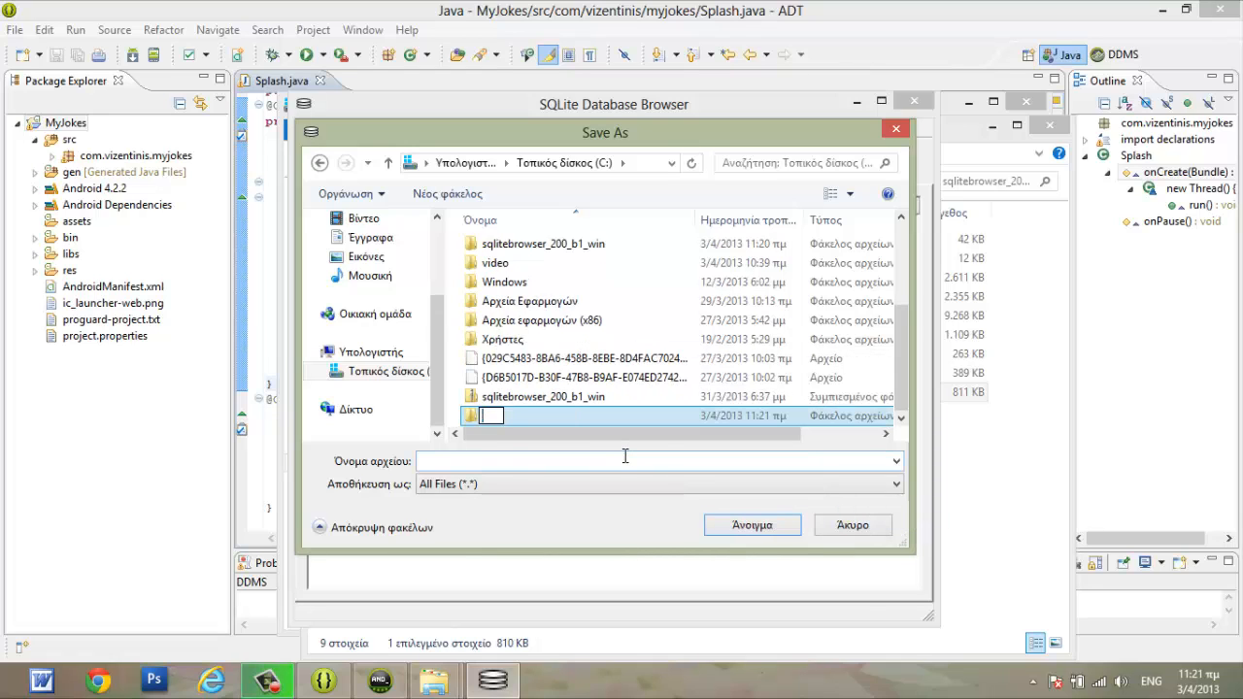
pyautogui.write('Dat')
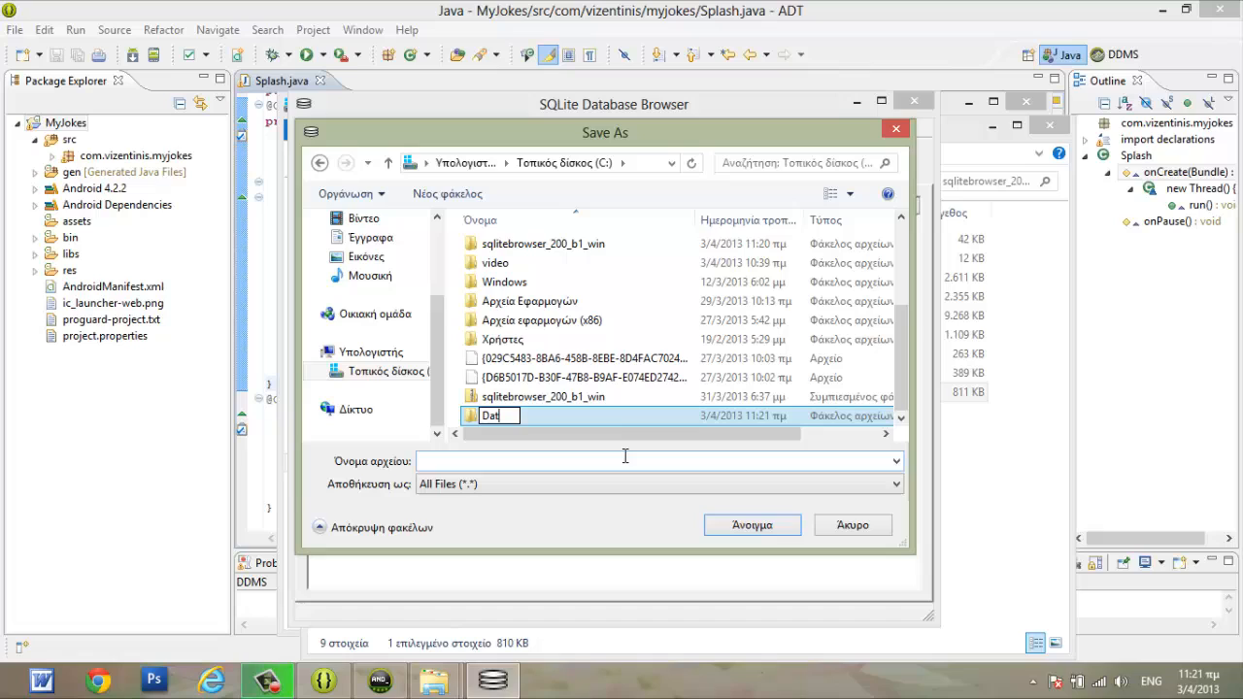
pyautogui.write('aBase')
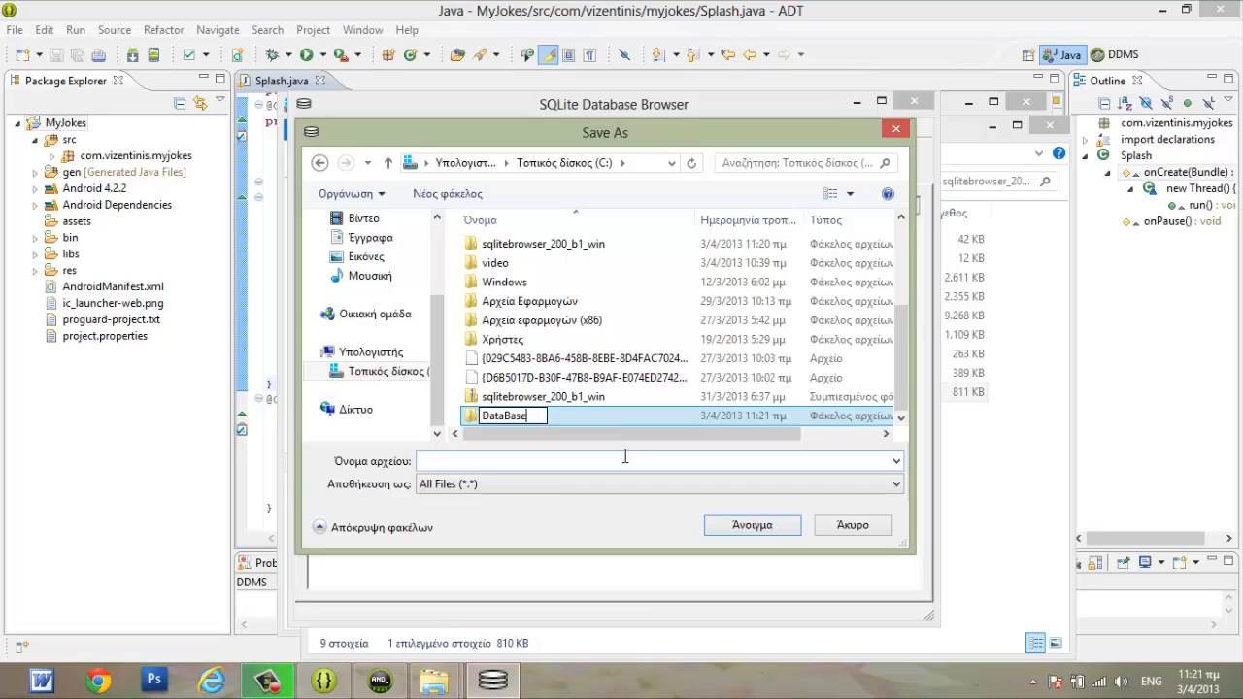
pyautogui.write('s')
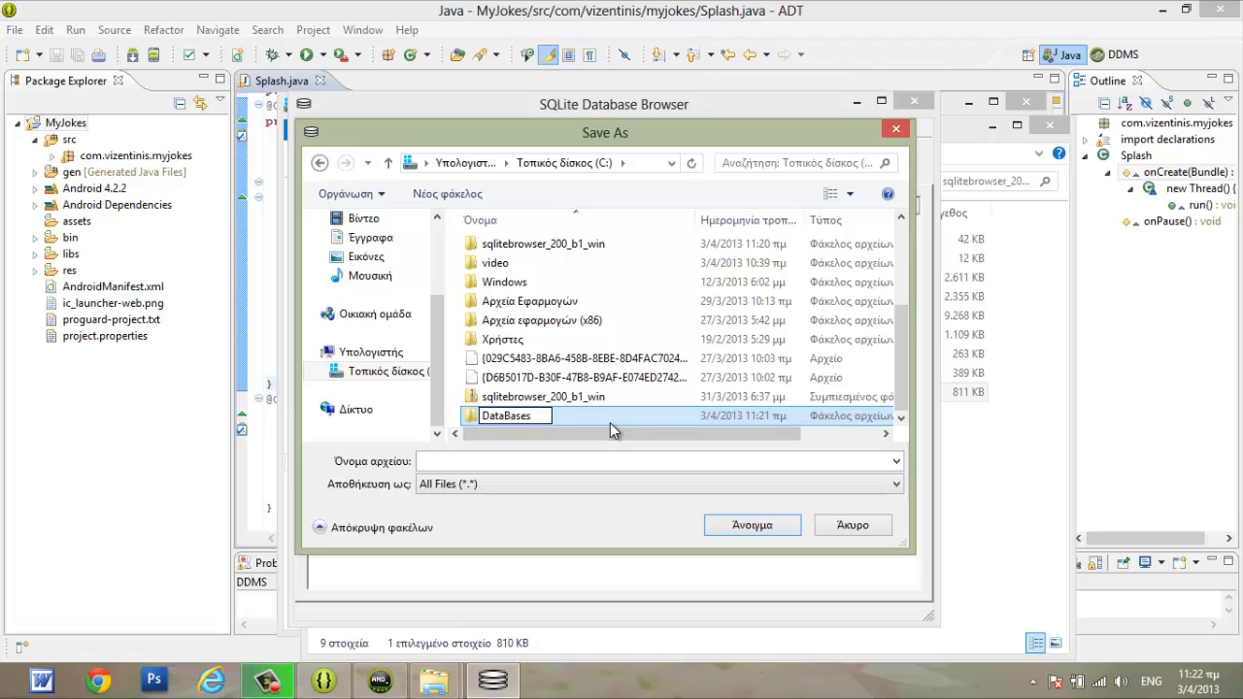
pyautogui.click(505, 415)
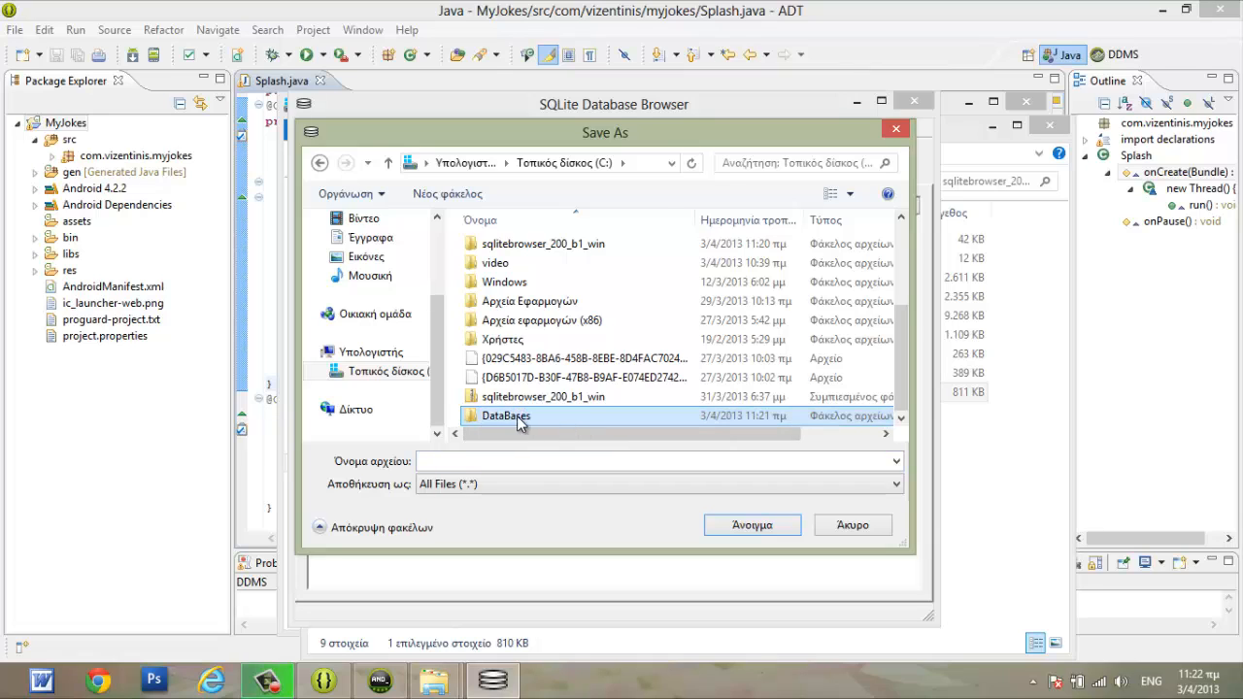
# Step: Save the new database as jokes.db inside C:/DataBases
pyautogui.doubleClick(506, 416)
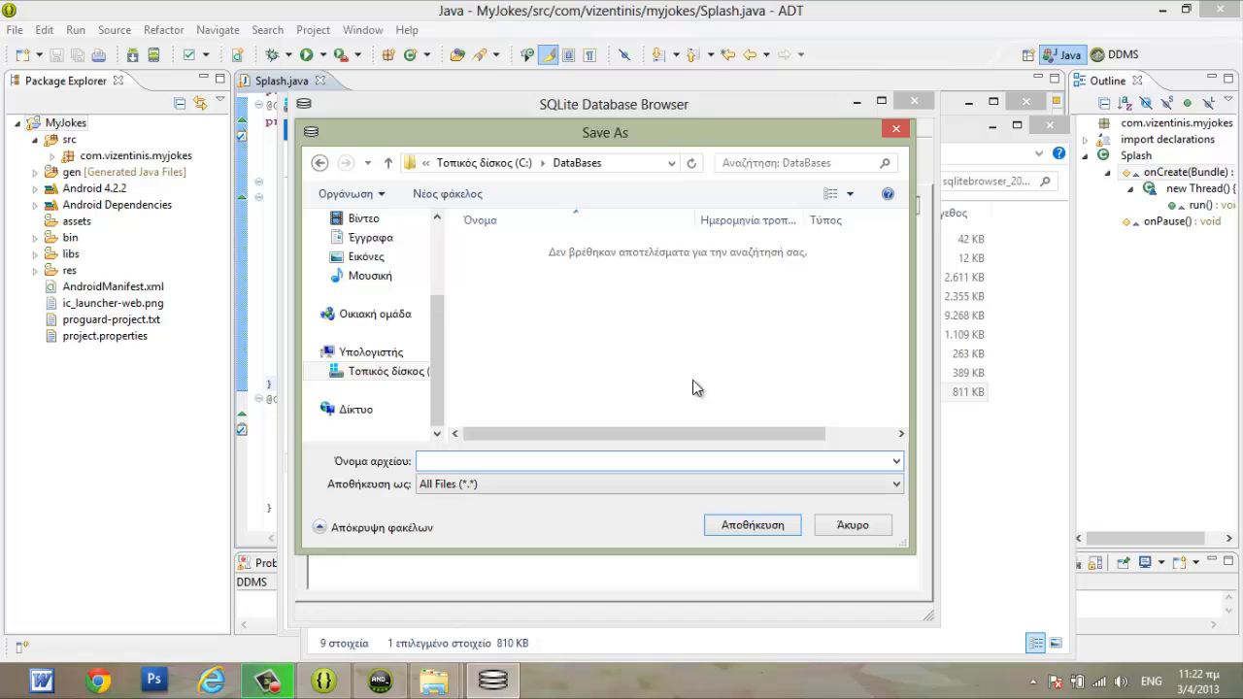
pyautogui.write('joke')
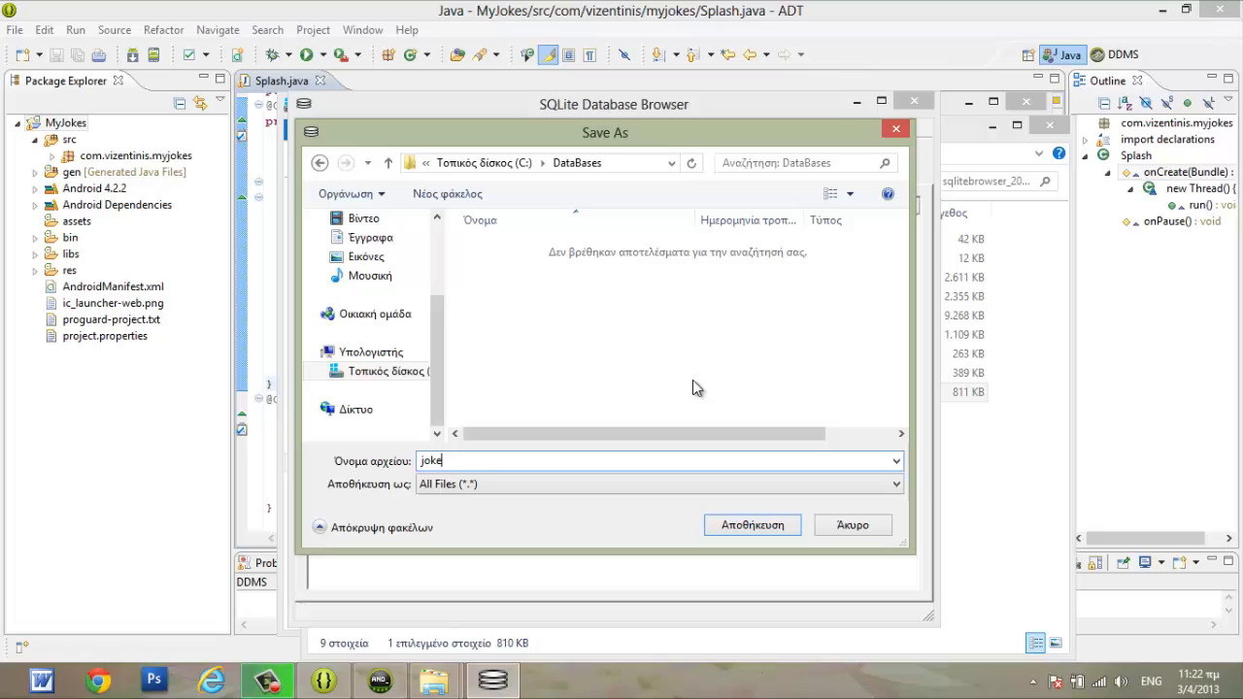
pyautogui.write('s')
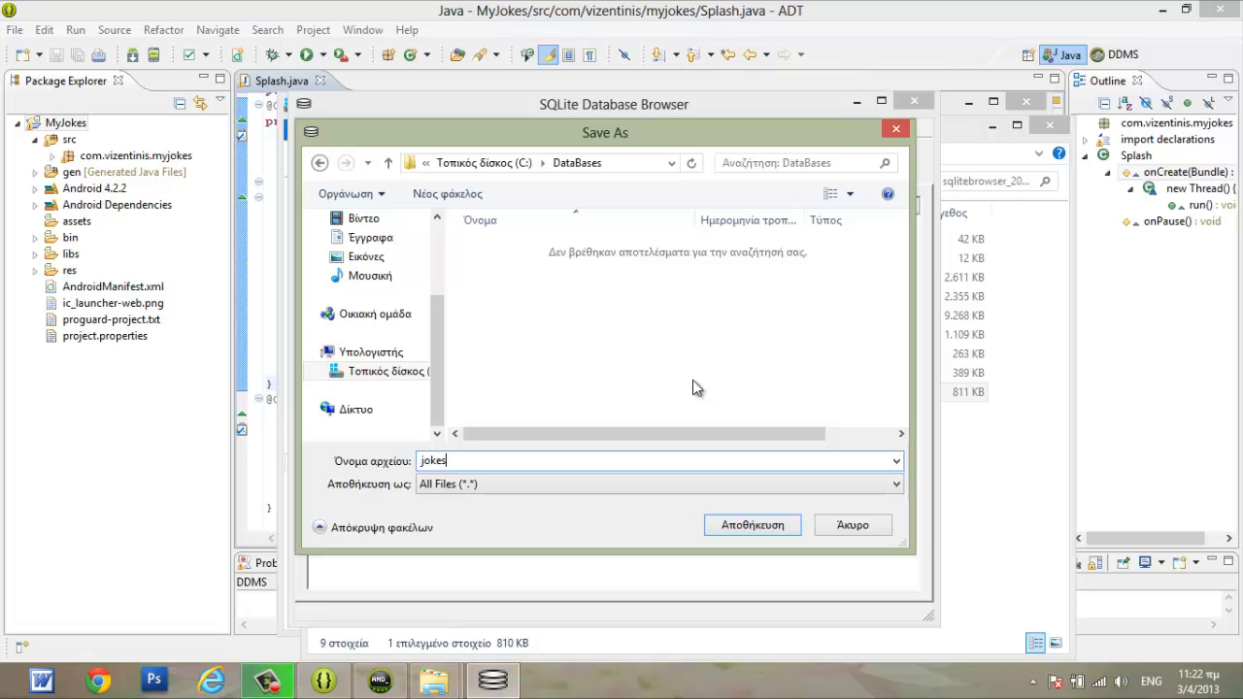
pyautogui.write('.db')
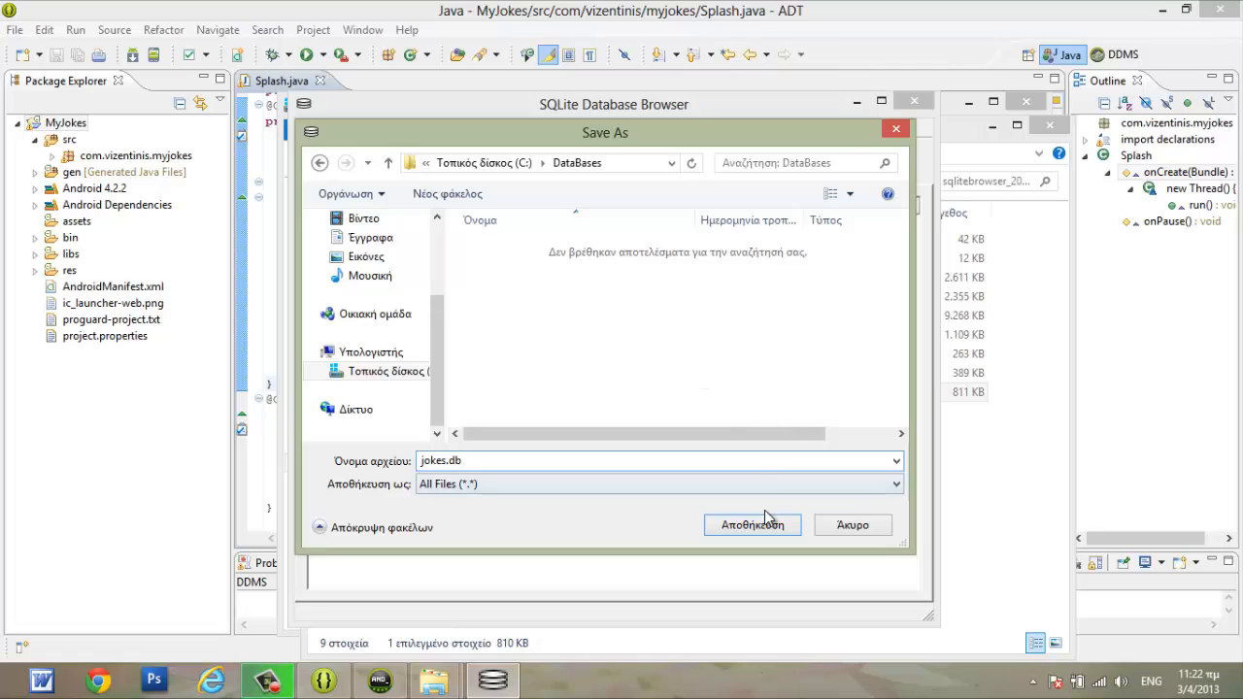
pyautogui.click(752, 524)
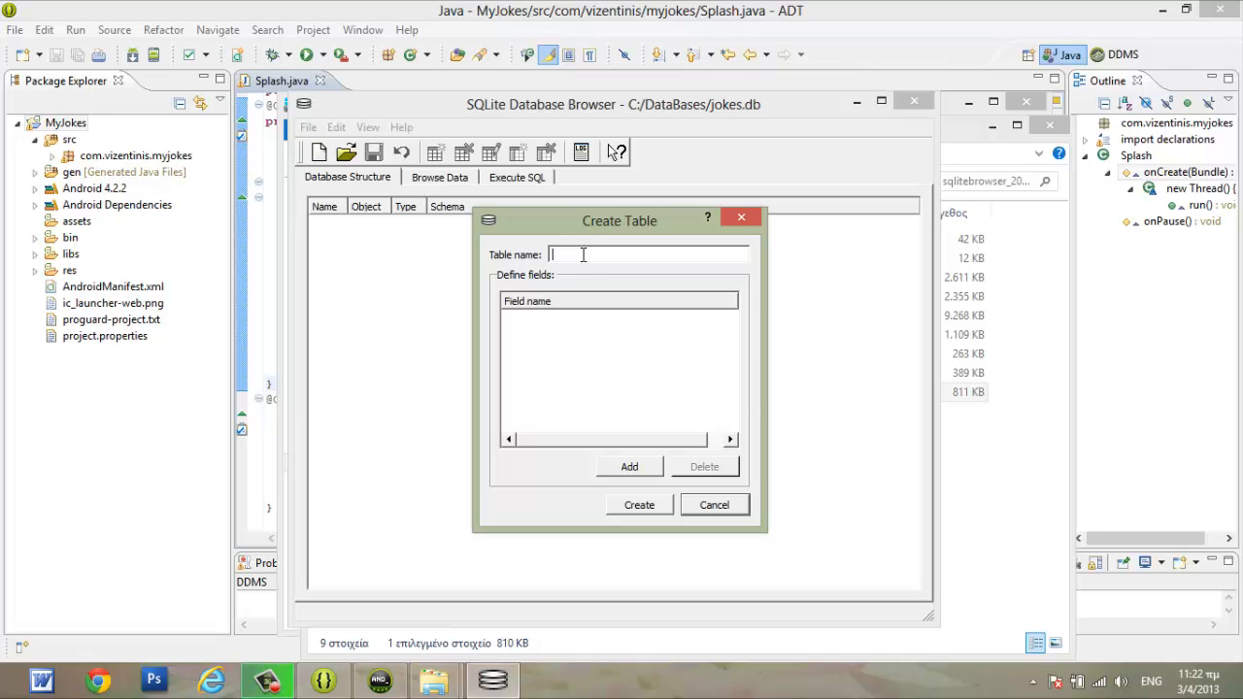
# Step: Enter myjokes as the new table's name and begin adding its first field
pyautogui.write('my')
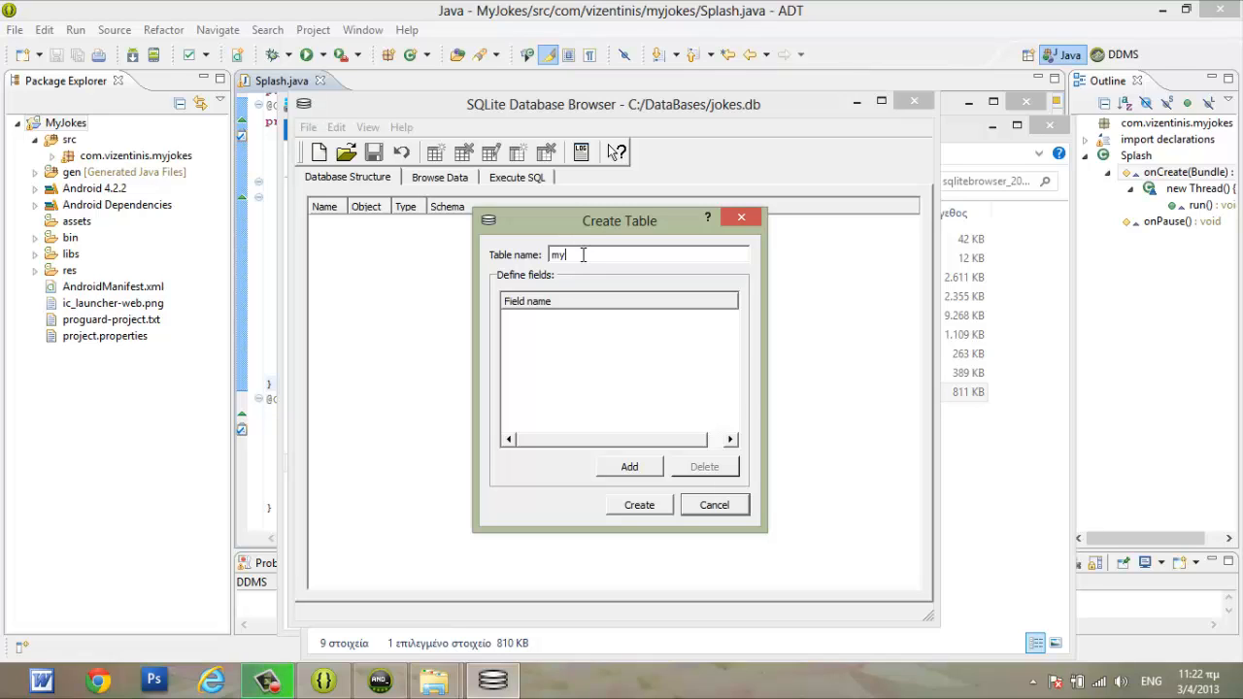
pyautogui.write('jokes')
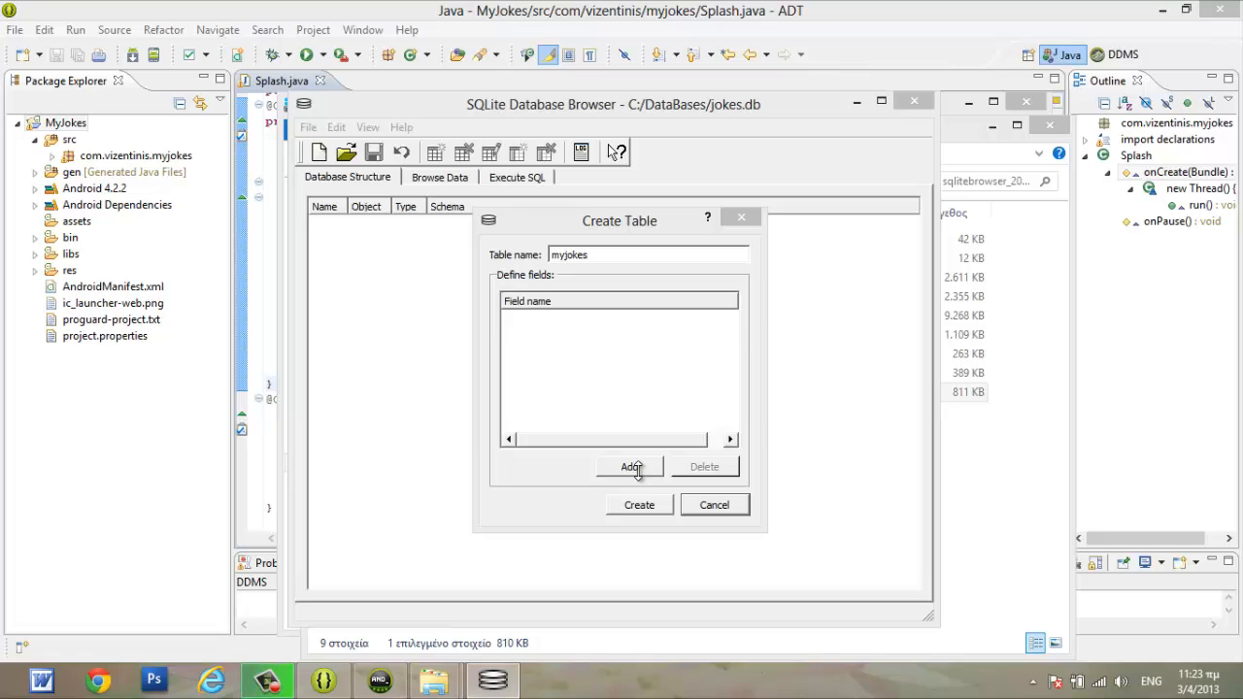
pyautogui.click(630, 467)
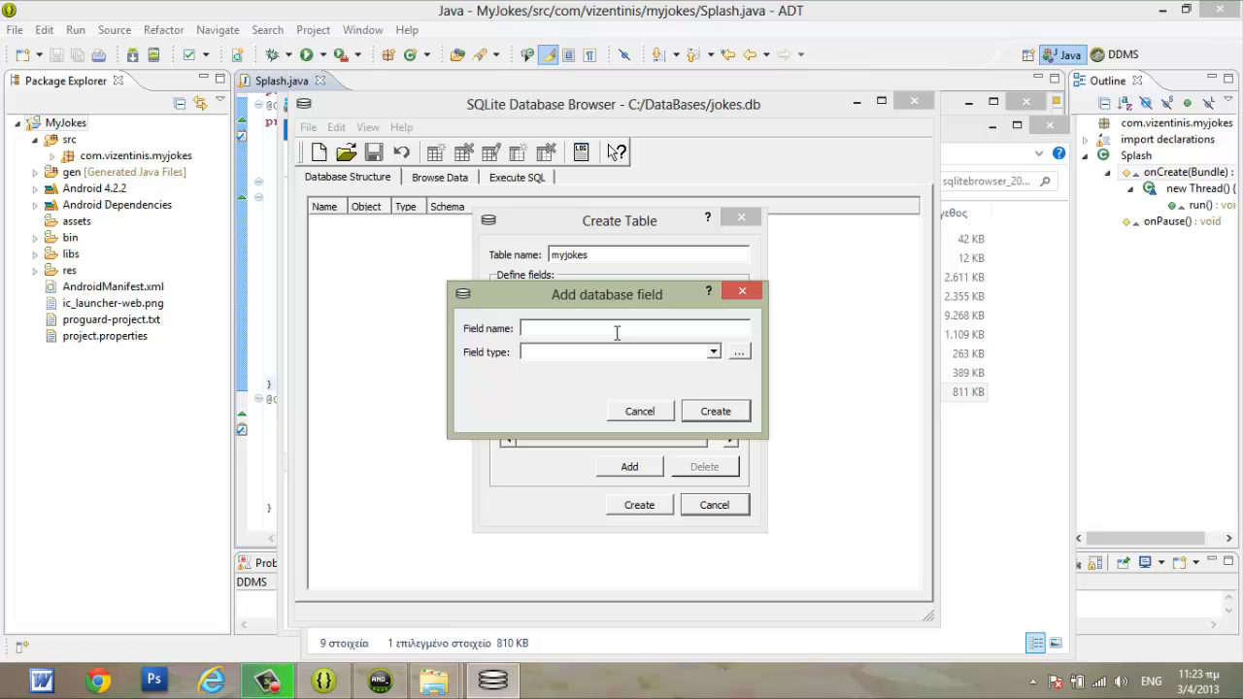
# Step: Create the _id field with type INTEGER PRIMARY KEY
pyautogui.write('_j')
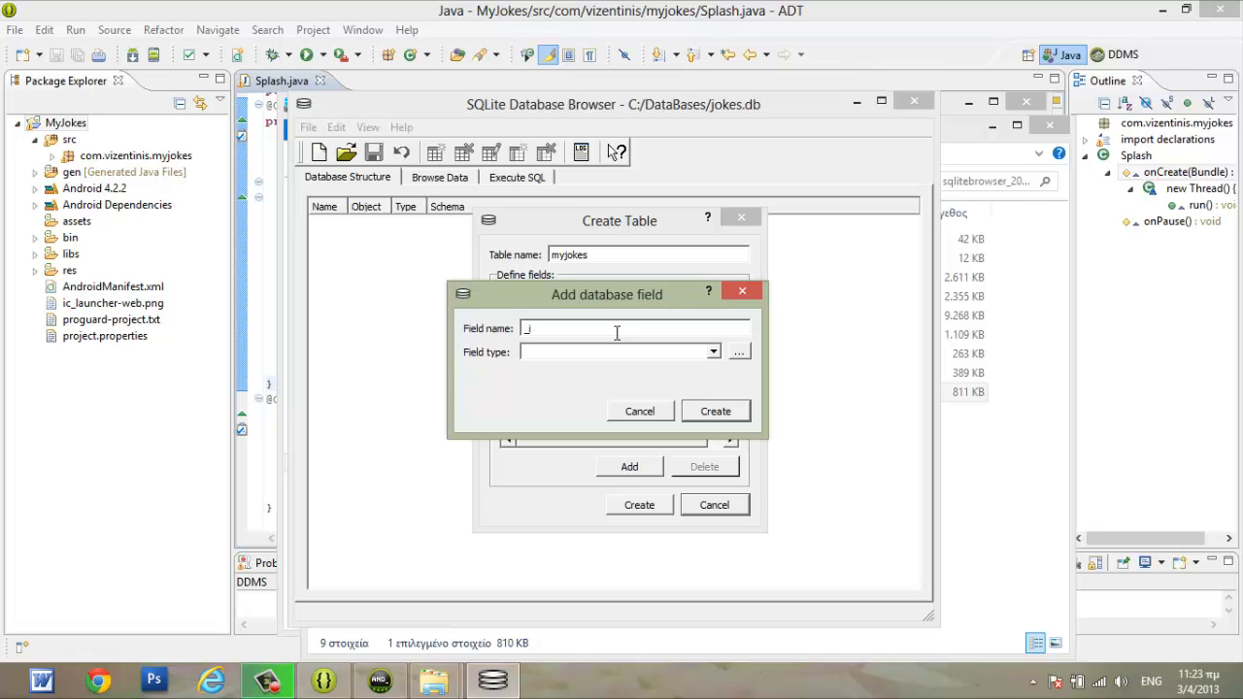
pyautogui.write('d')
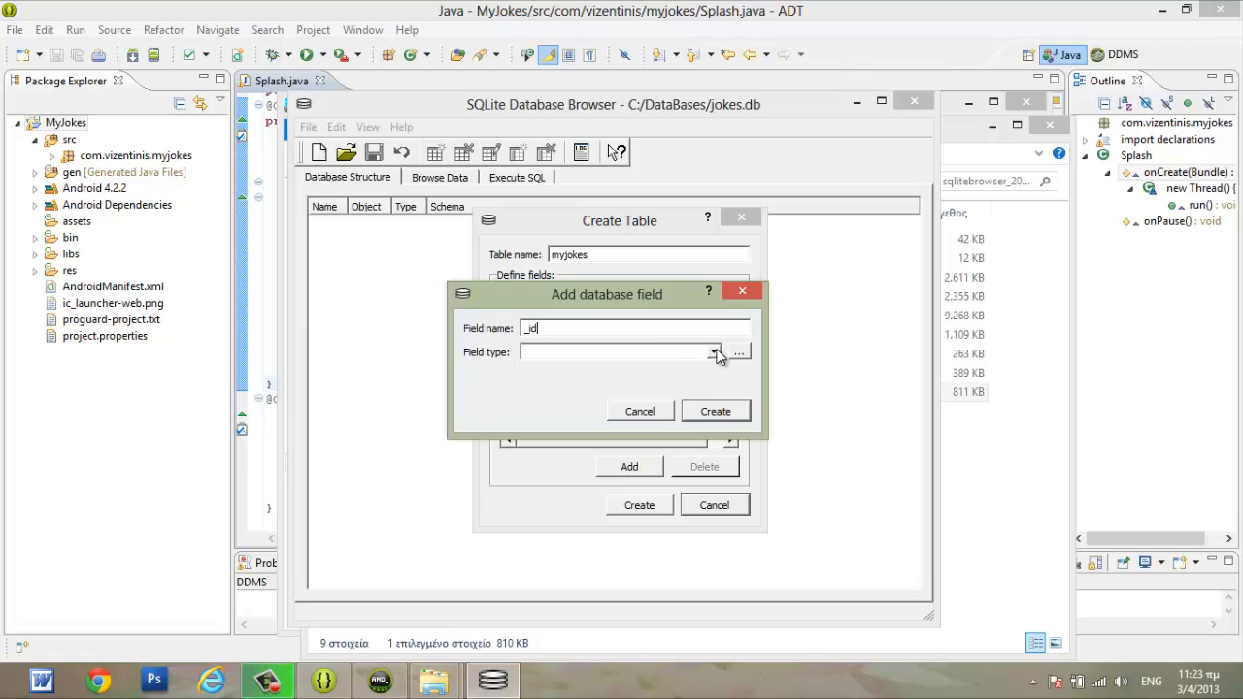
pyautogui.click(714, 351)
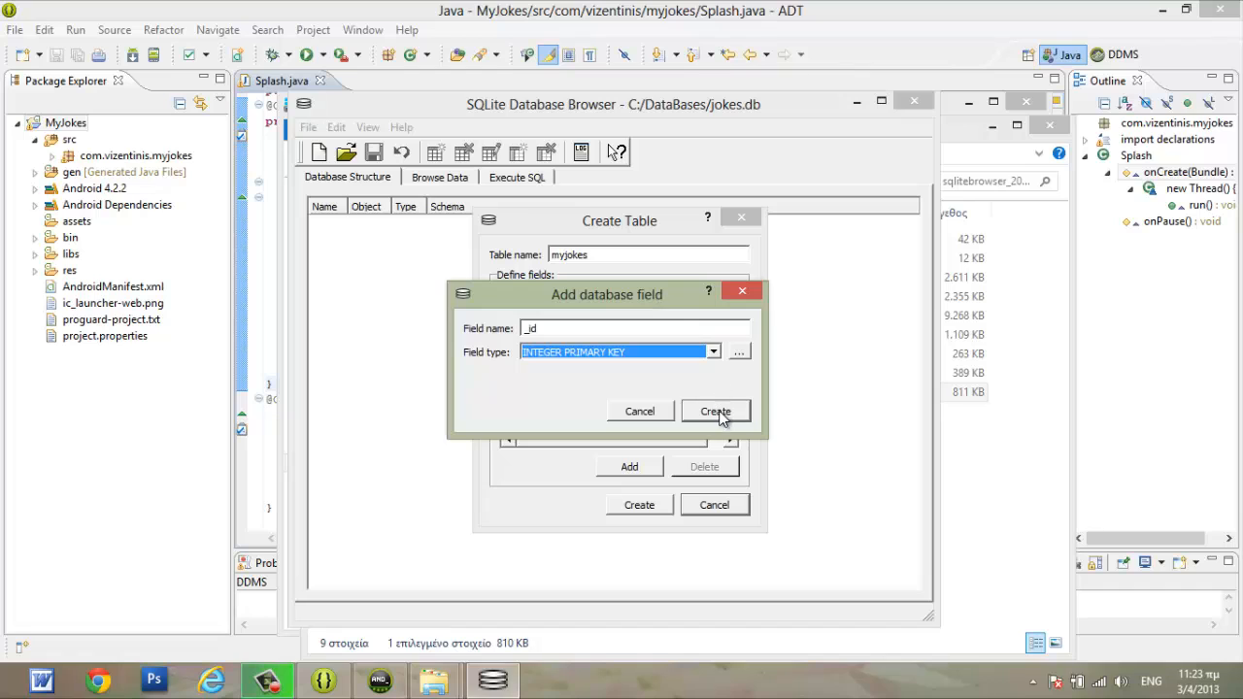
pyautogui.click(715, 411)
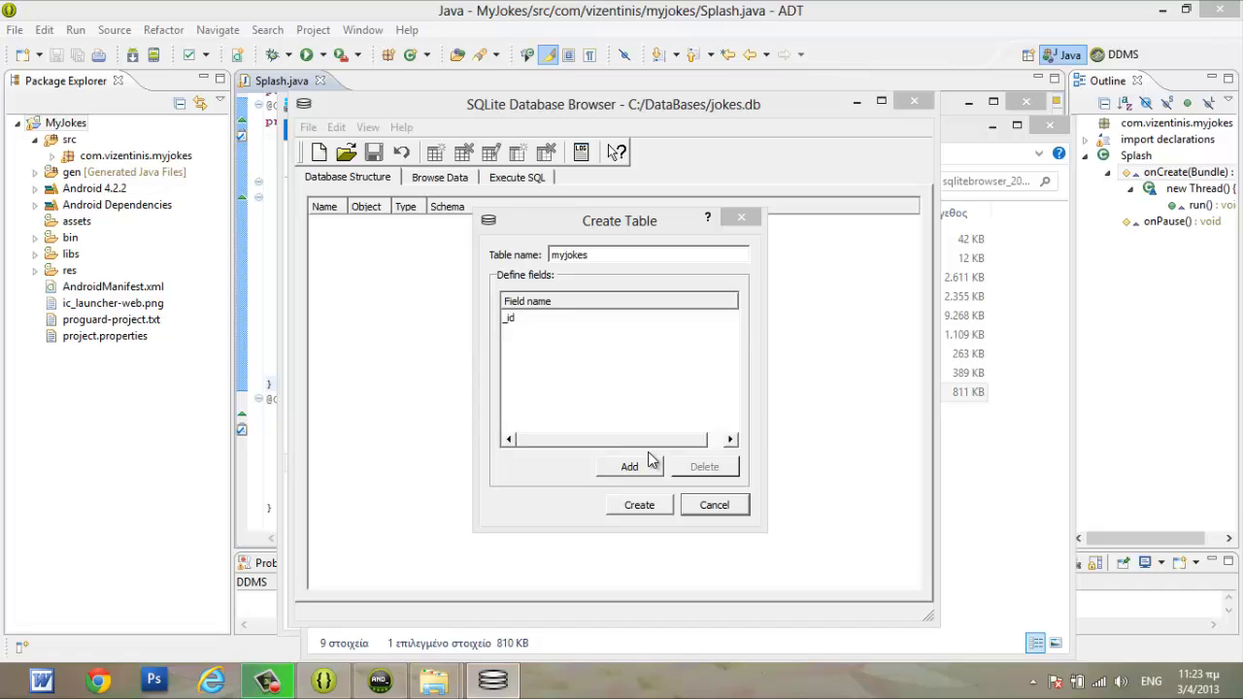
# Step: Add a title field to the myjokes table
pyautogui.click(629, 466)
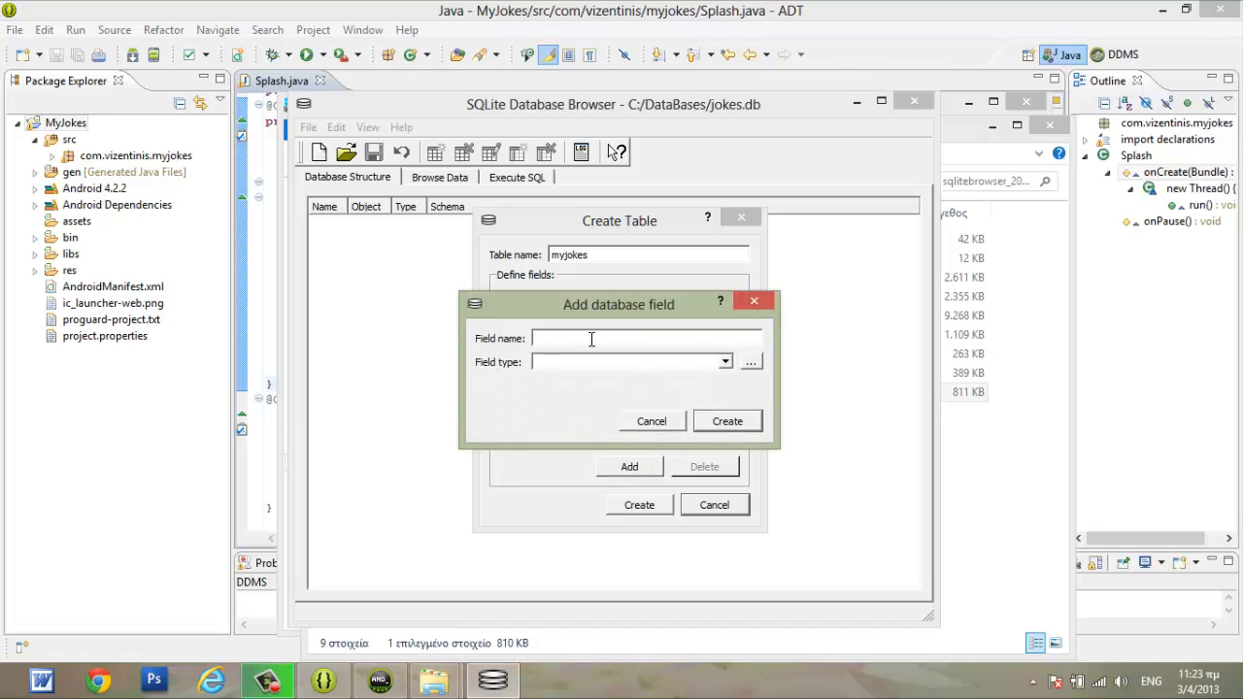
pyautogui.write('titl')
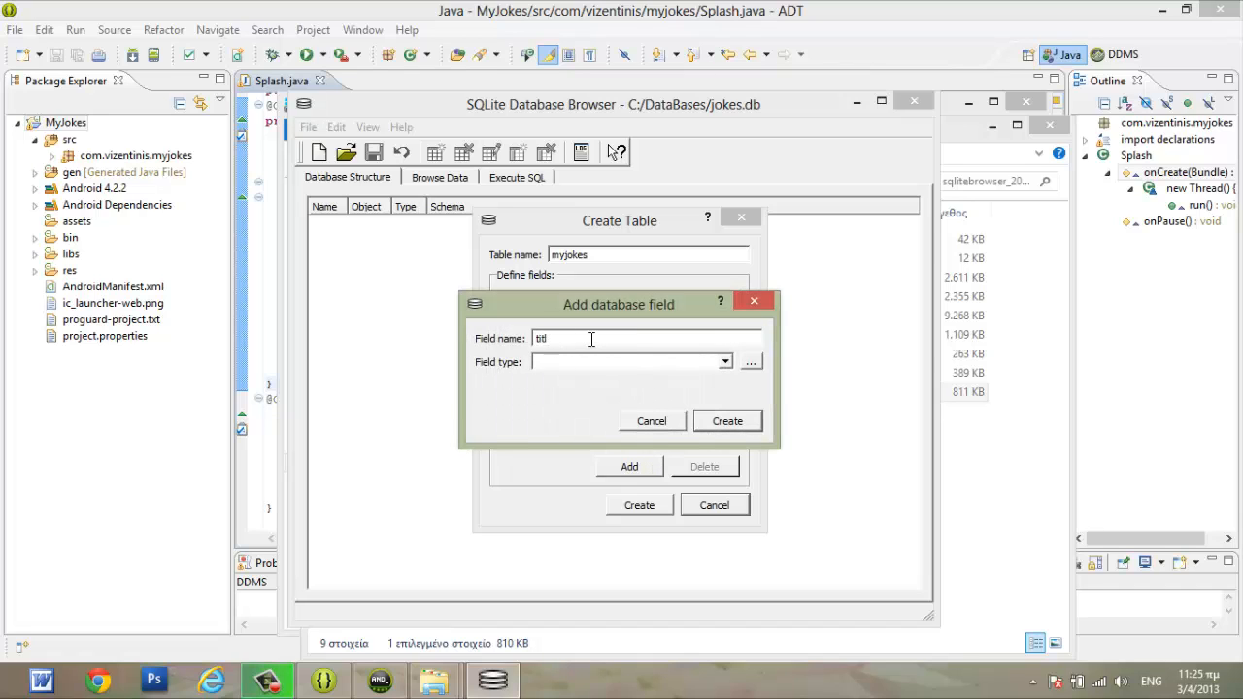
pyautogui.write('e')
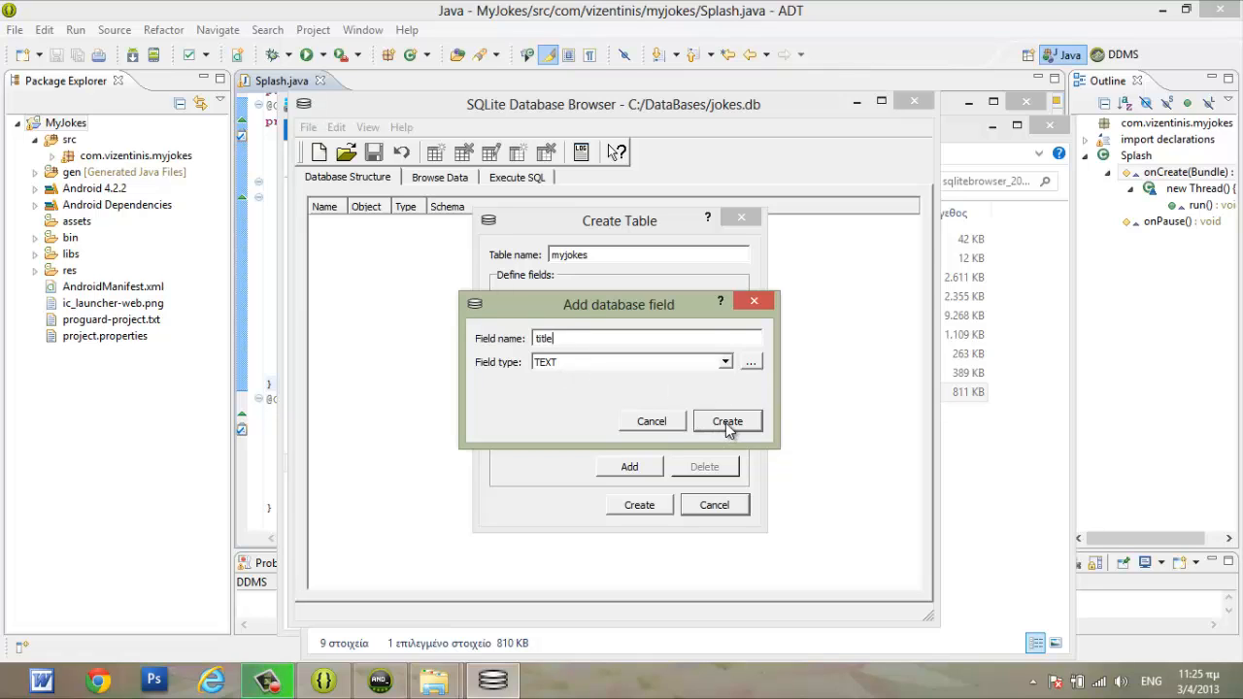
pyautogui.click(728, 420)
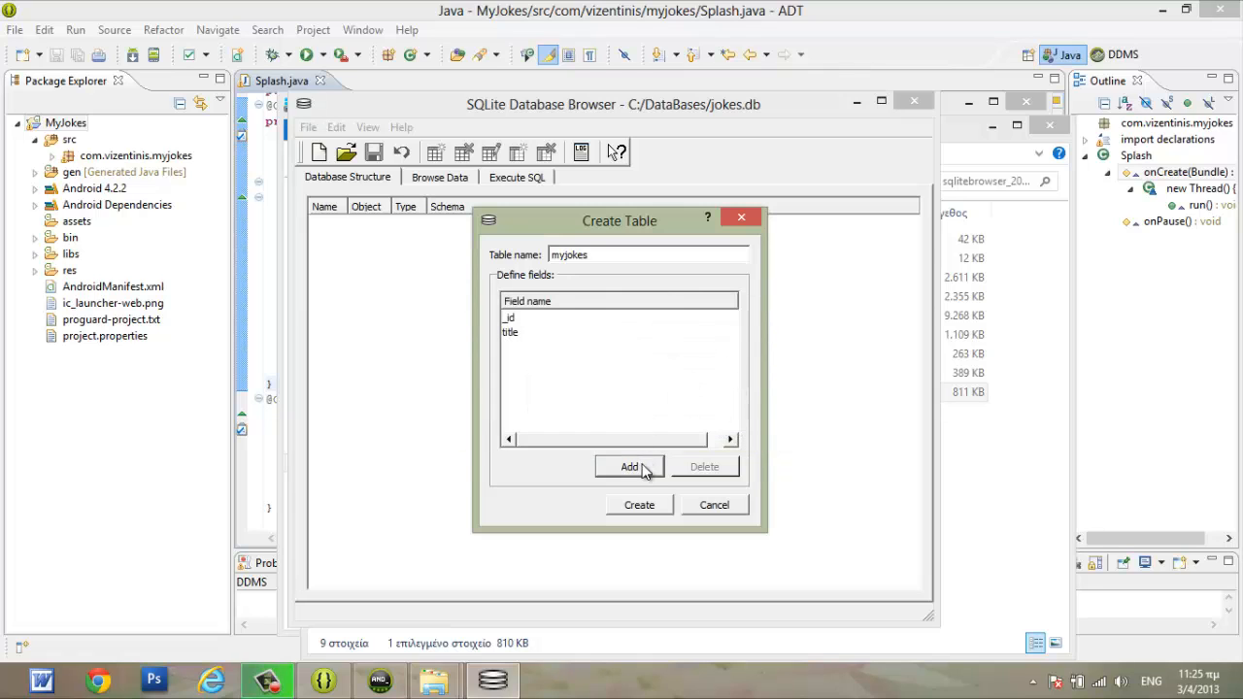
# Step: Add a joke field of type TEXT
pyautogui.click(629, 467)
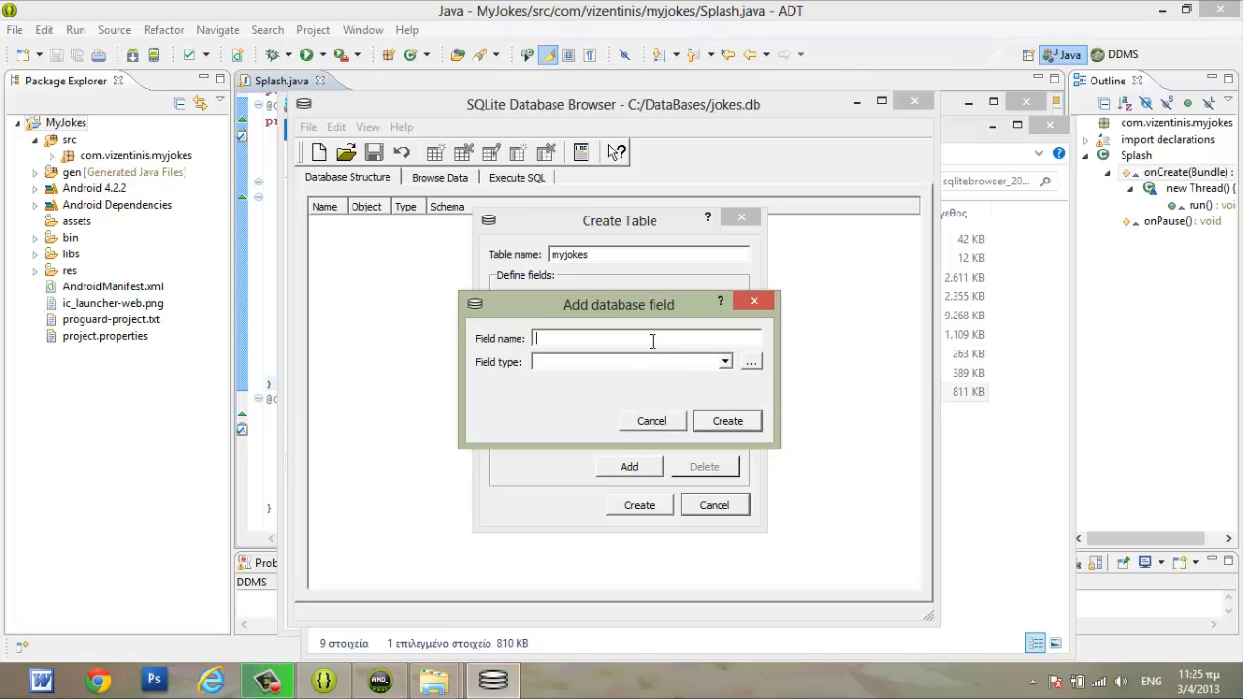
pyautogui.moveTo(609, 338)
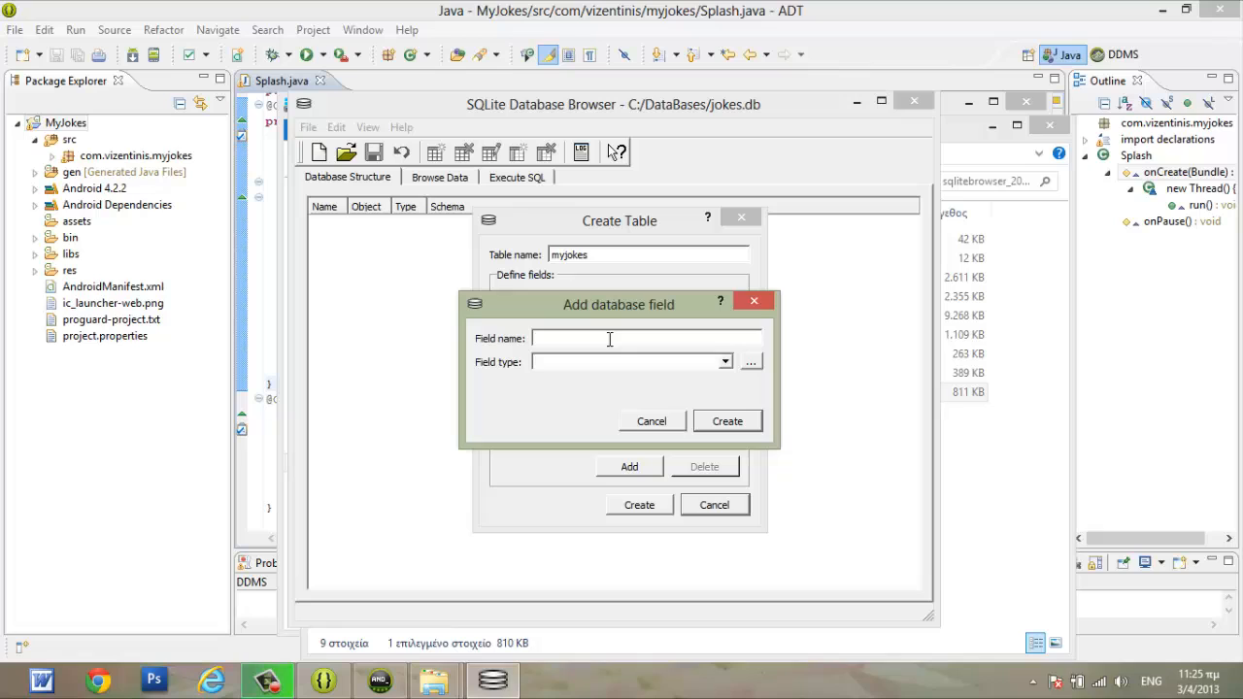
pyautogui.write('jok')
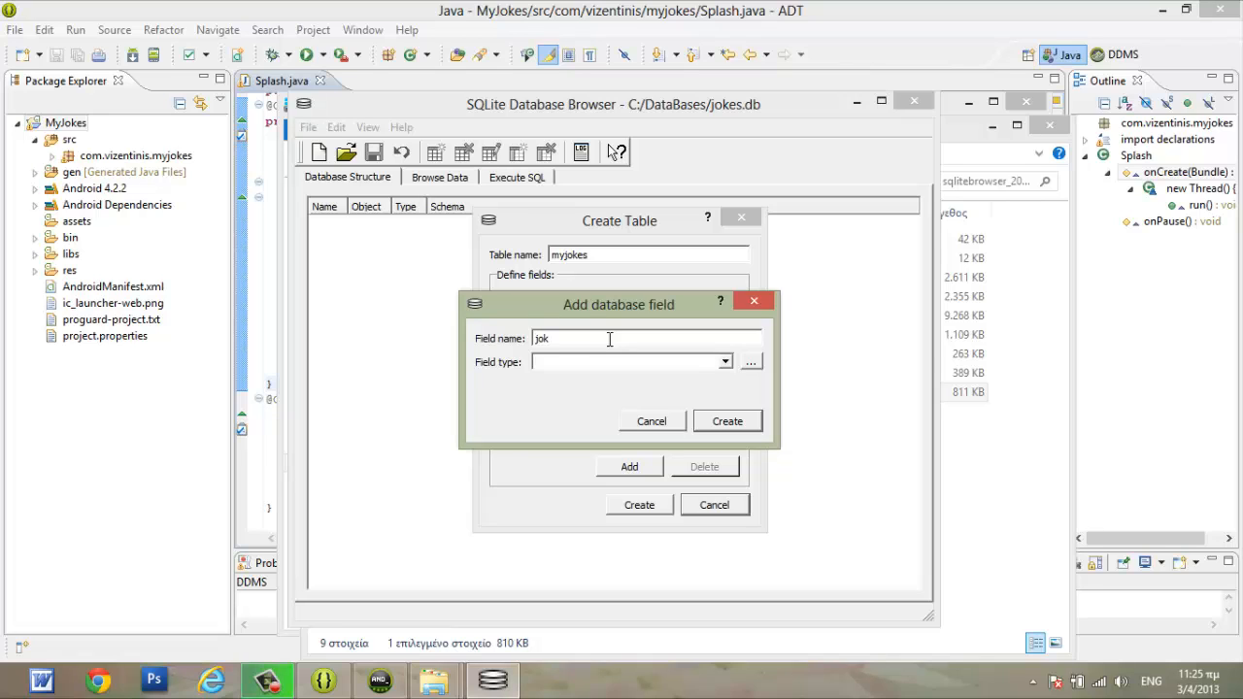
pyautogui.write('e')
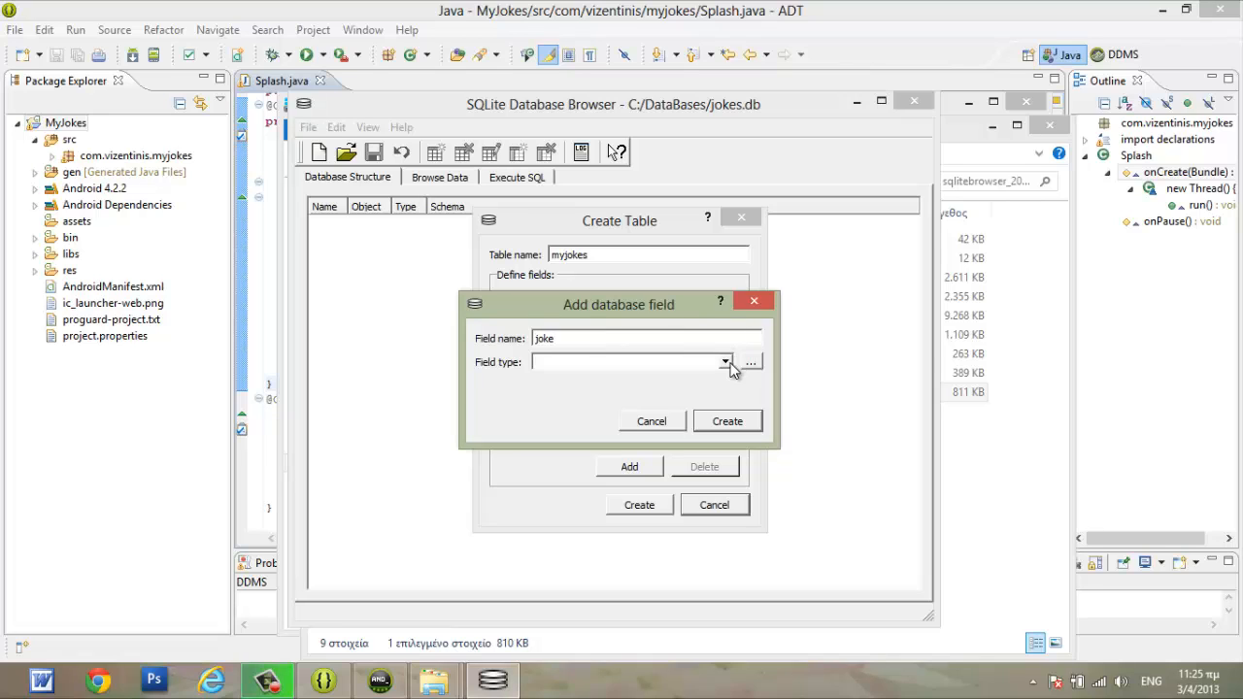
pyautogui.click(724, 362)
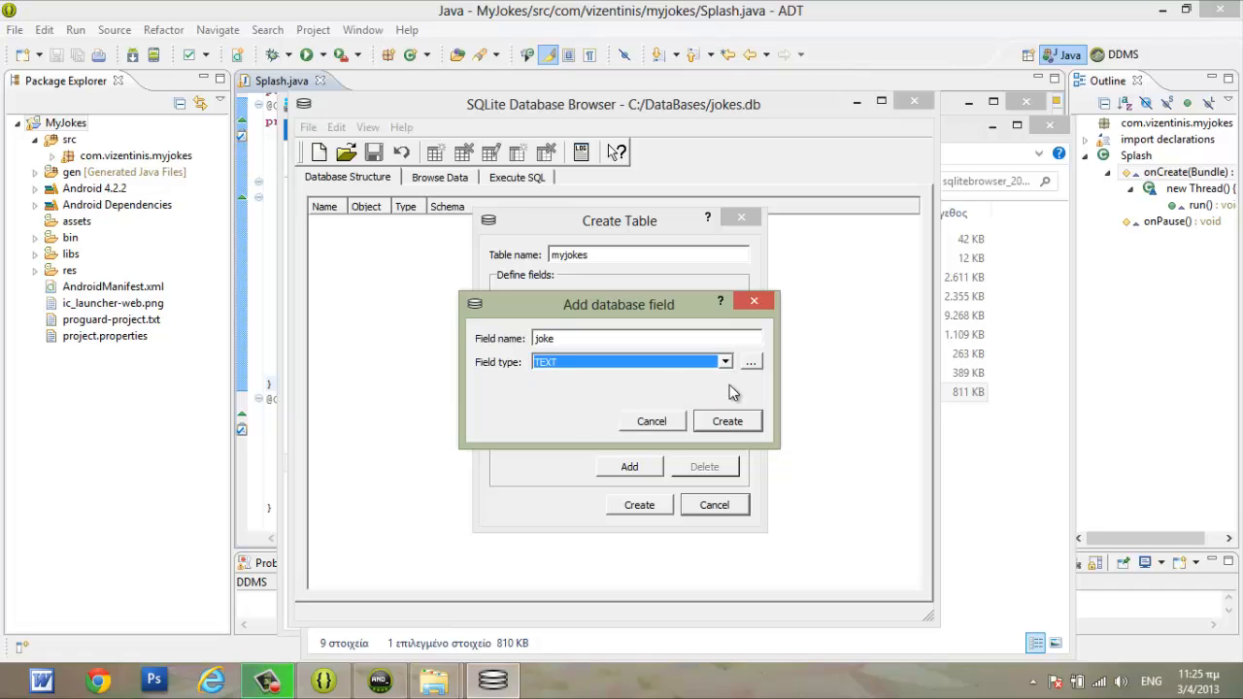
pyautogui.click(727, 421)
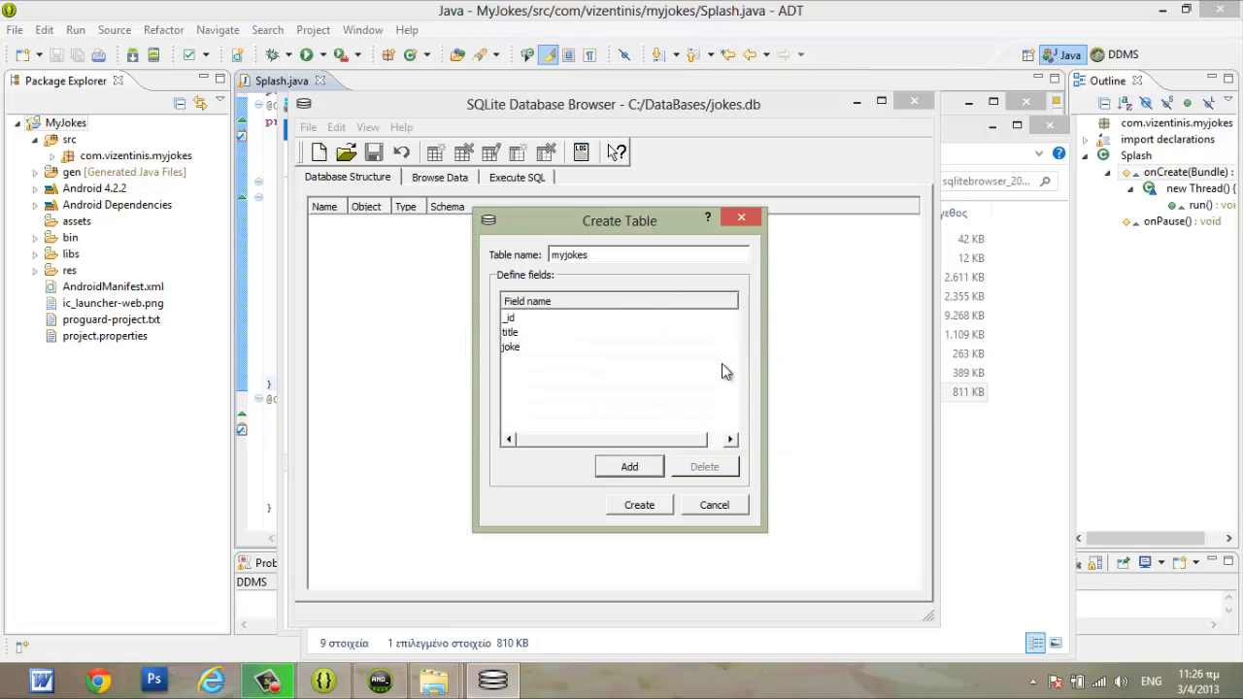
pyautogui.moveTo(661, 416)
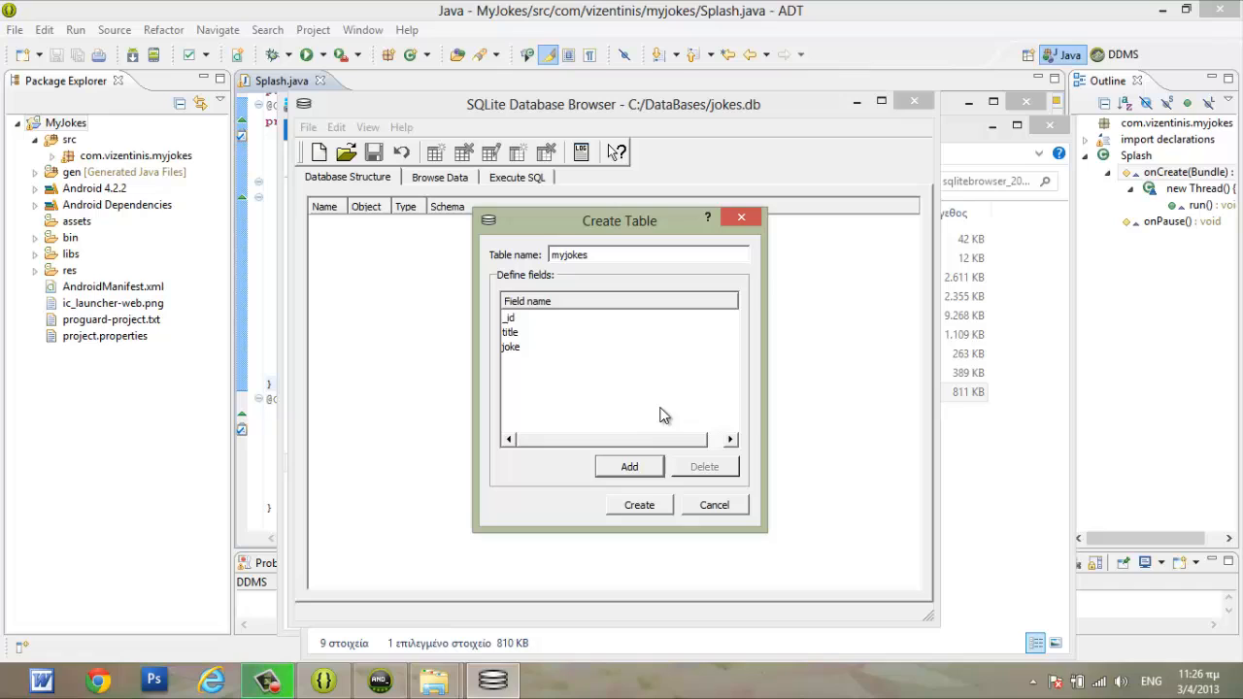
# Step: Add a TEXT field named tags, then create the myjokes table
pyautogui.click(629, 467)
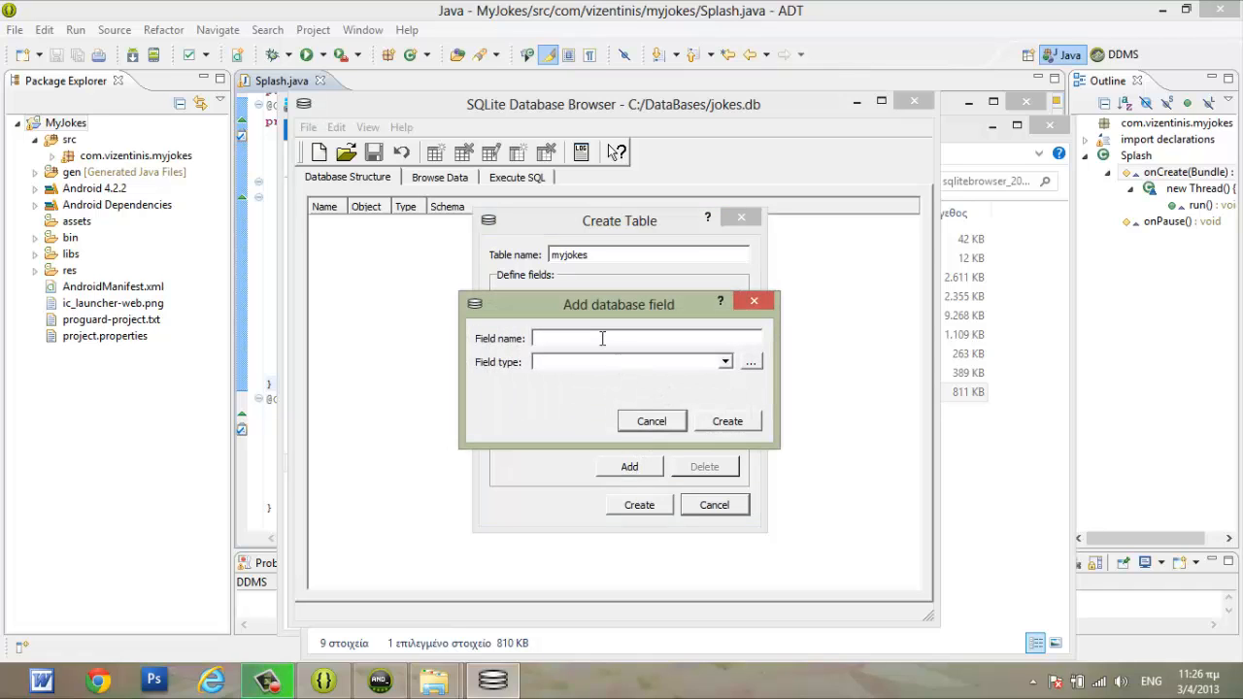
pyautogui.write('ta')
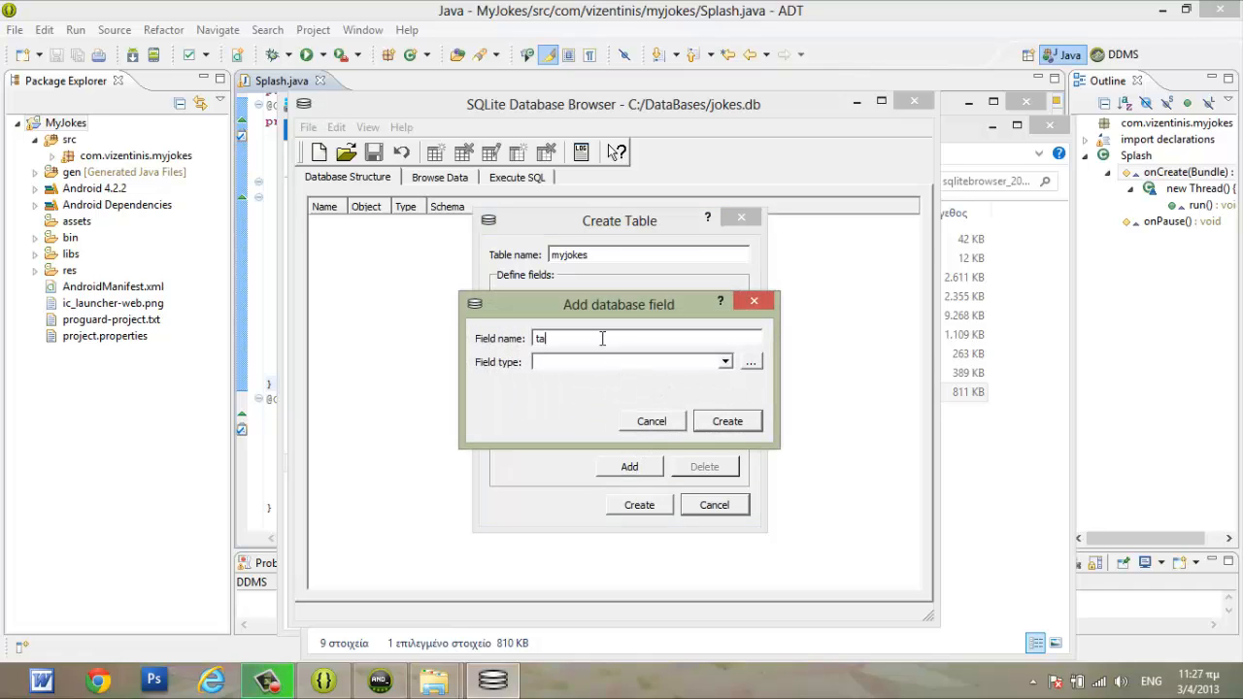
pyautogui.write('gs')
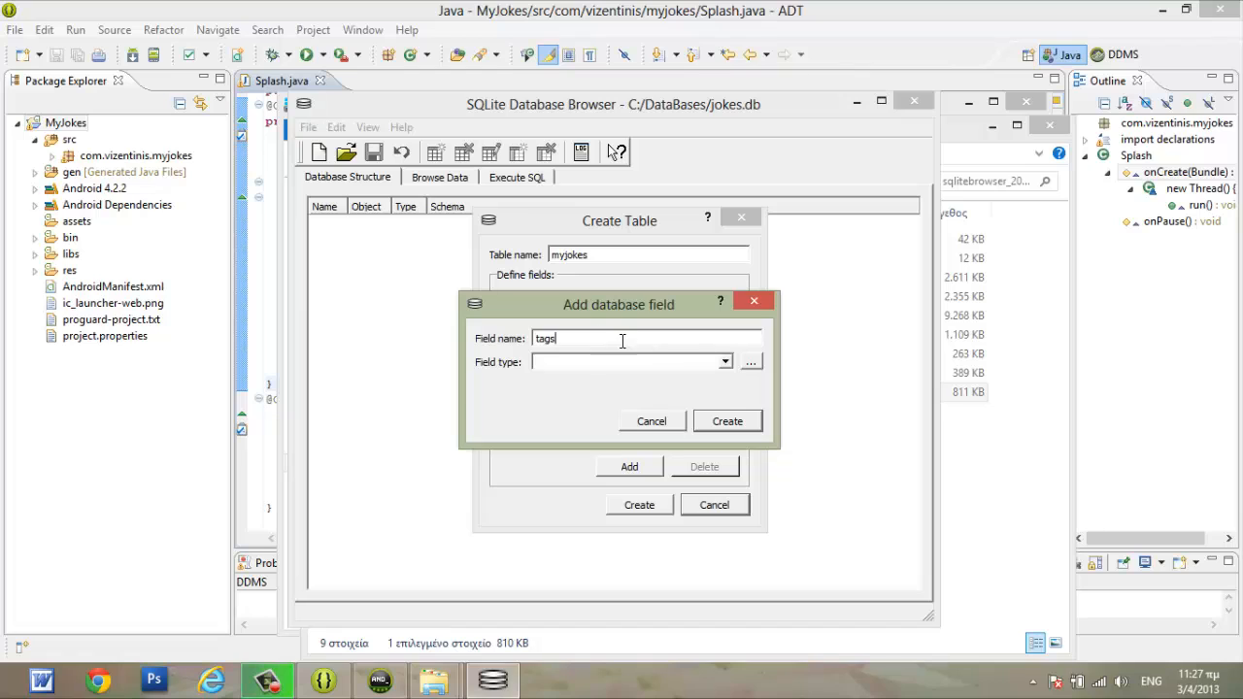
pyautogui.click(724, 361)
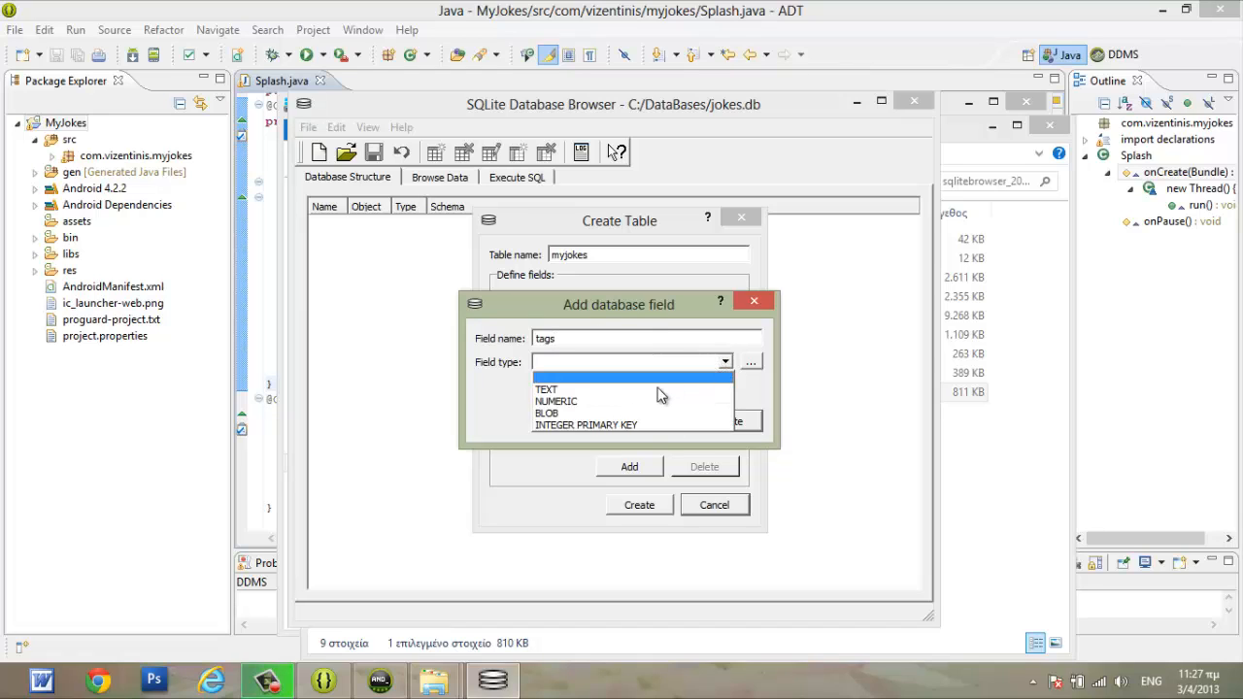
pyautogui.click(546, 388)
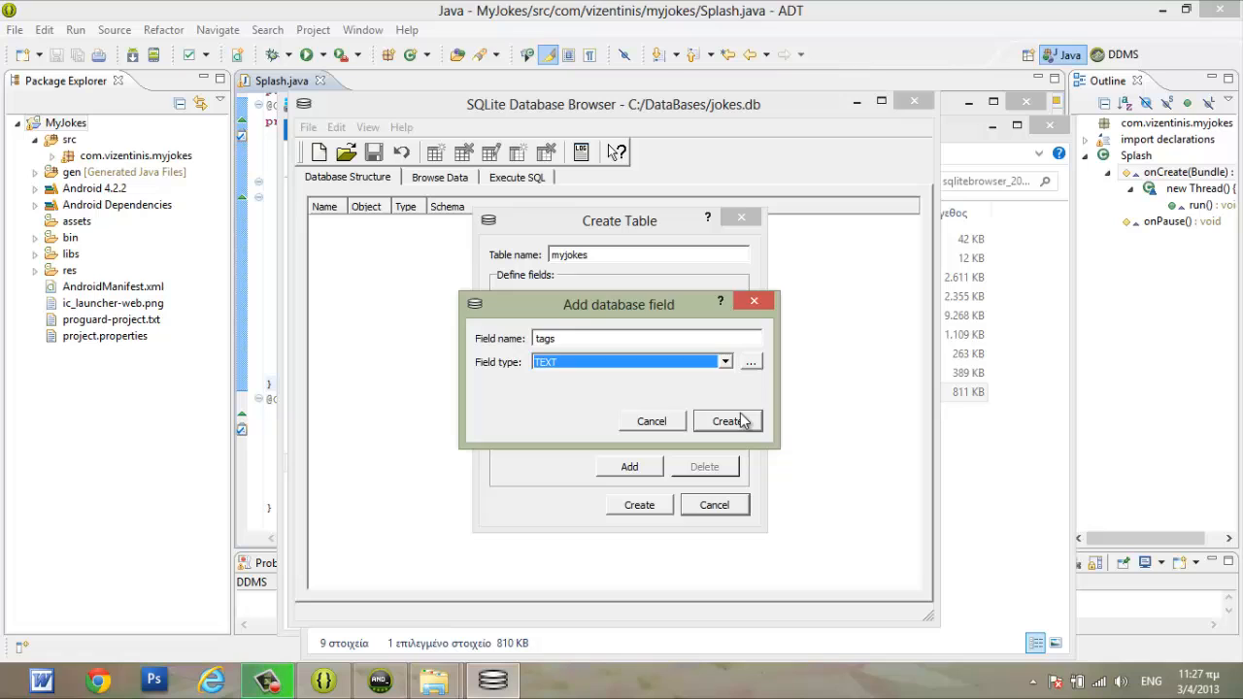
pyautogui.click(726, 421)
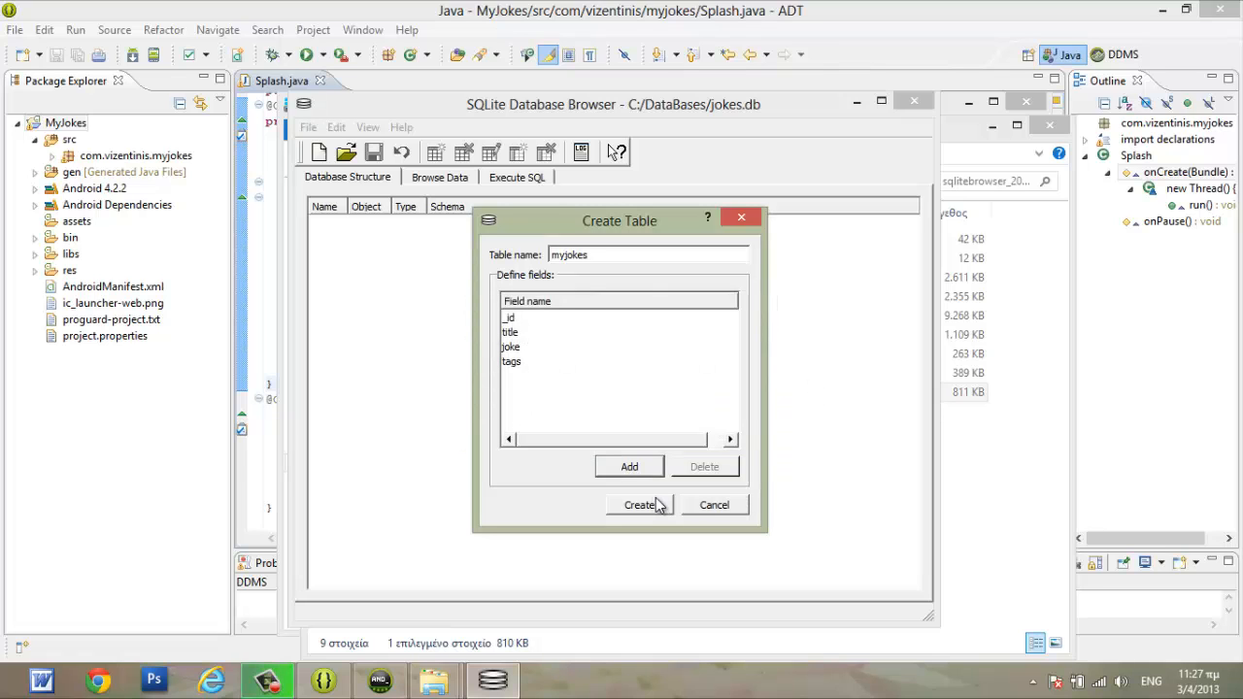
pyautogui.click(639, 503)
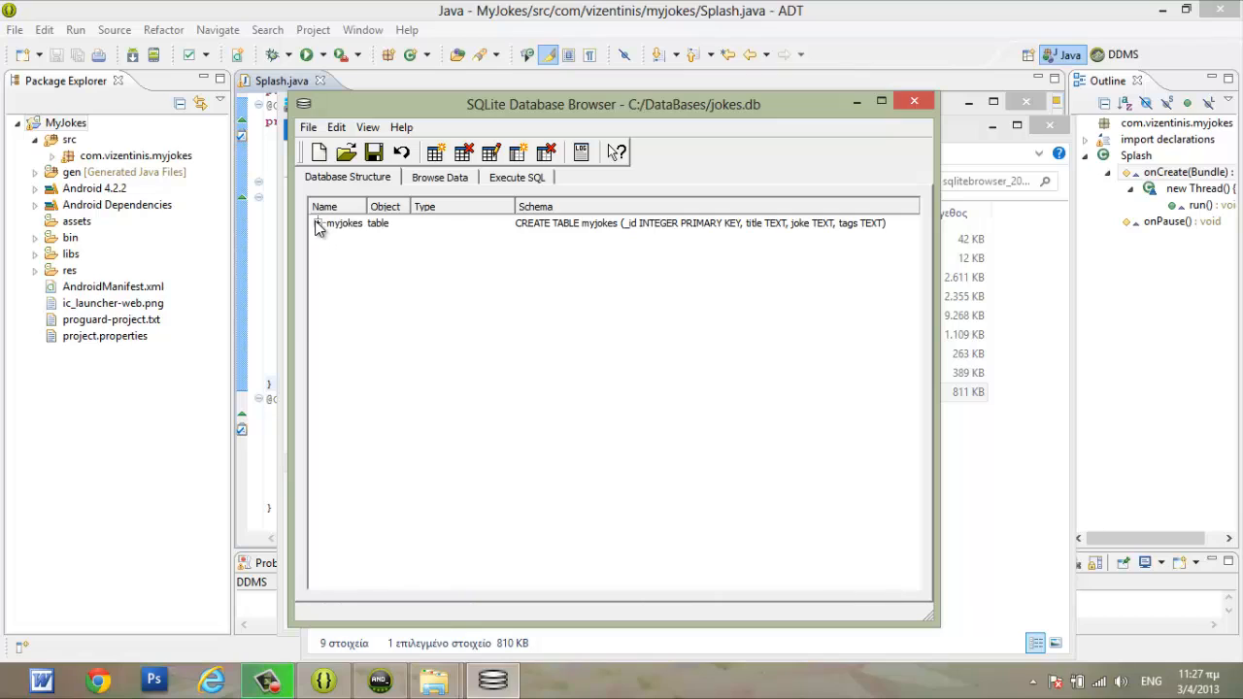
# Step: Expand myjokes to show _id INTEGER PRIMARY KEY and title, joke, tags as TEXT
pyautogui.click(316, 222)
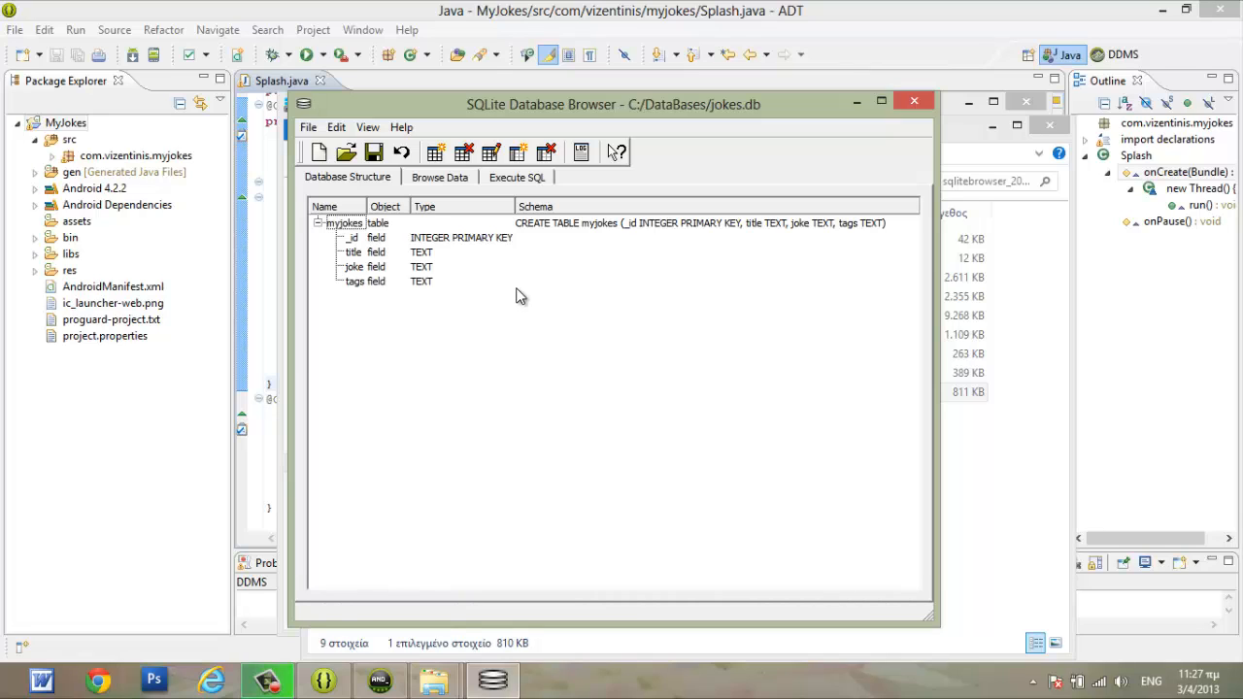
pyautogui.moveTo(439, 182)
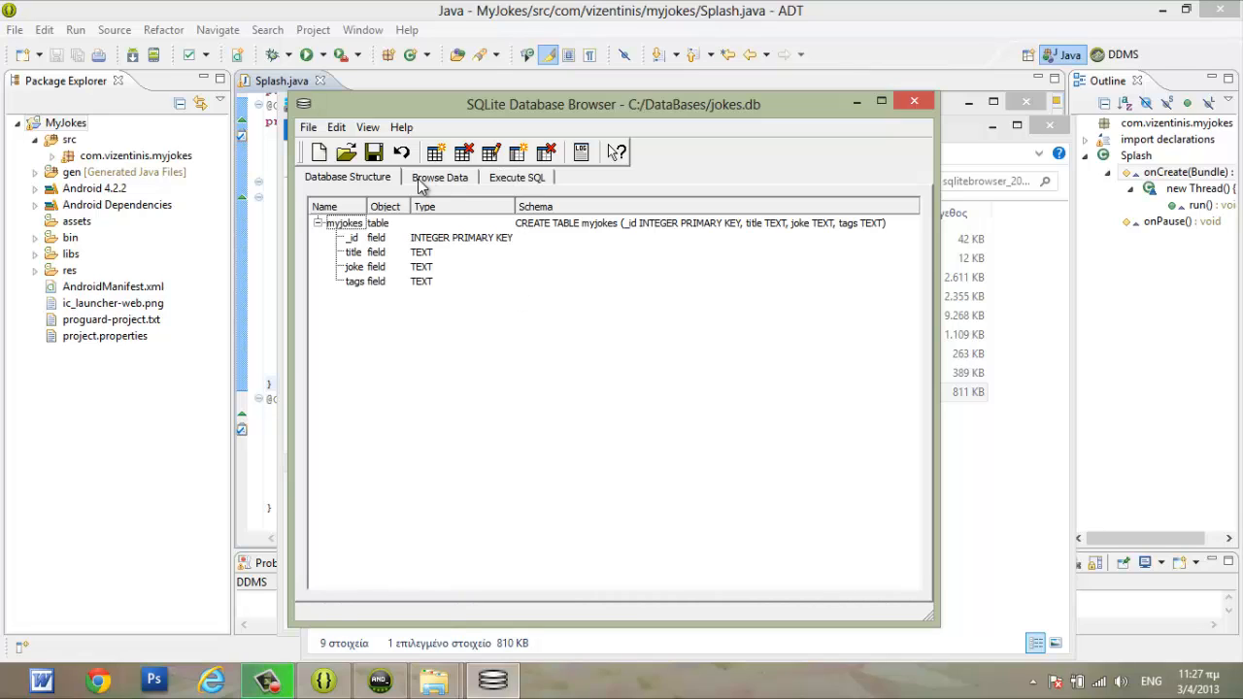
pyautogui.moveTo(451, 182)
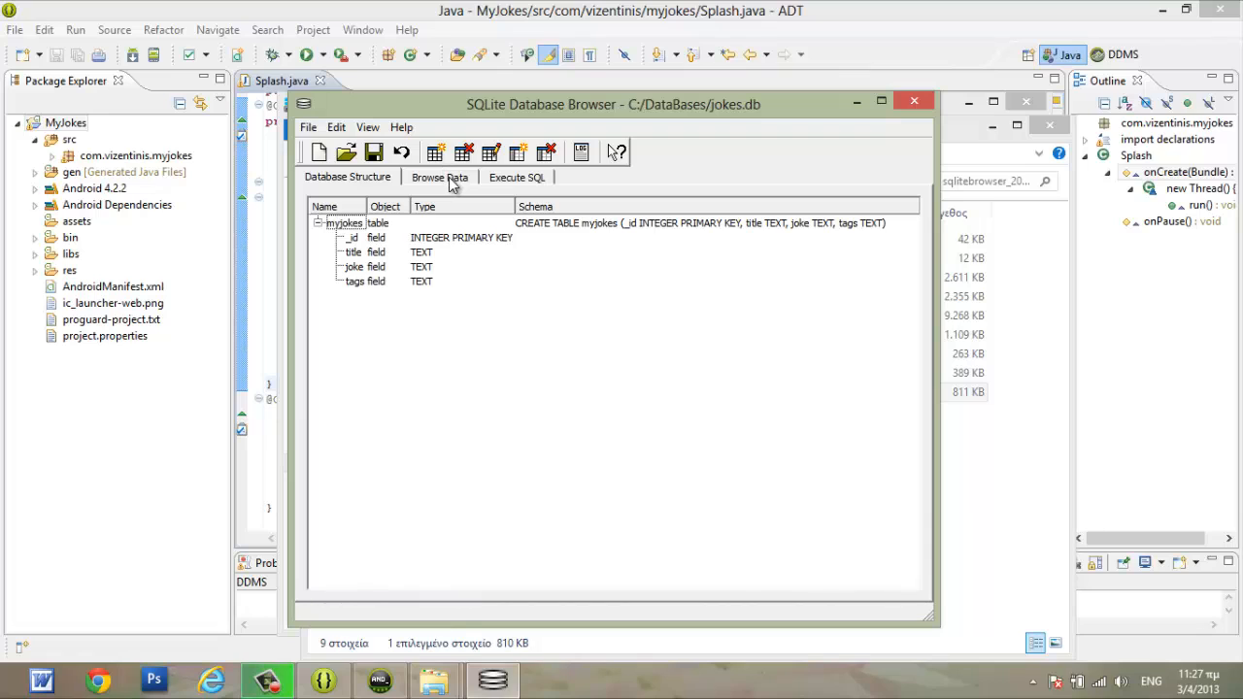
# Step: Insert record 1 into myjokes in Browse Data, leaving title and joke cells empty
pyautogui.click(440, 176)
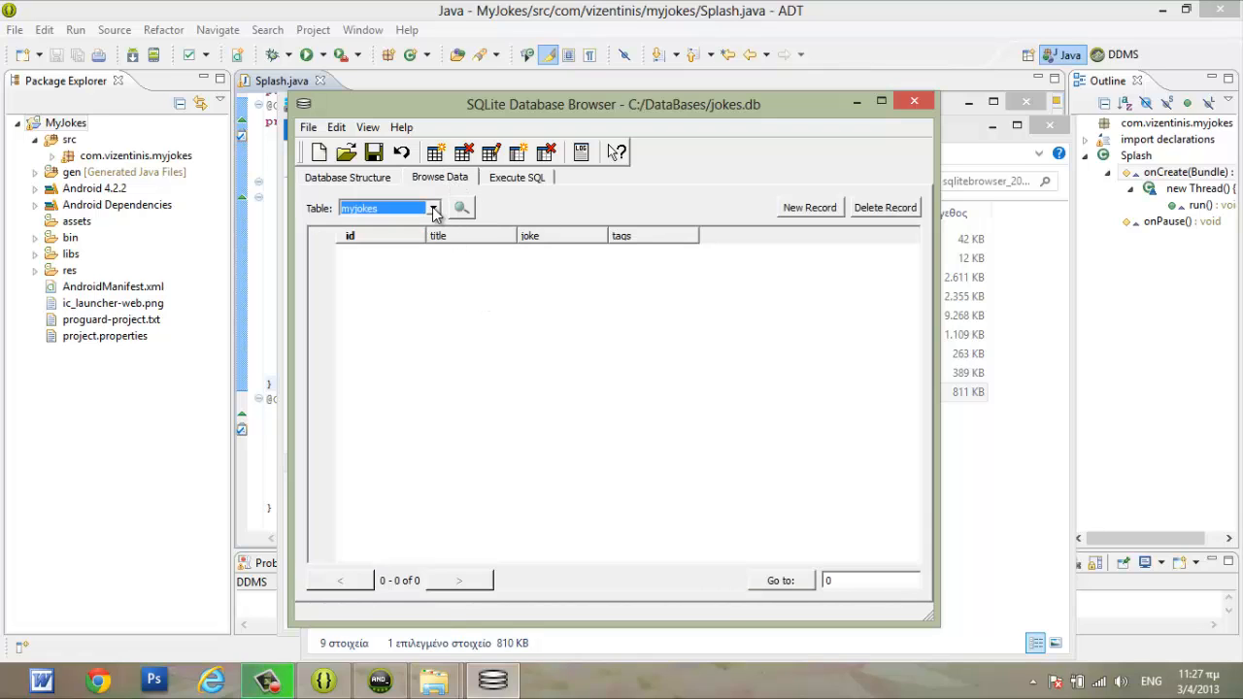
pyautogui.moveTo(808, 210)
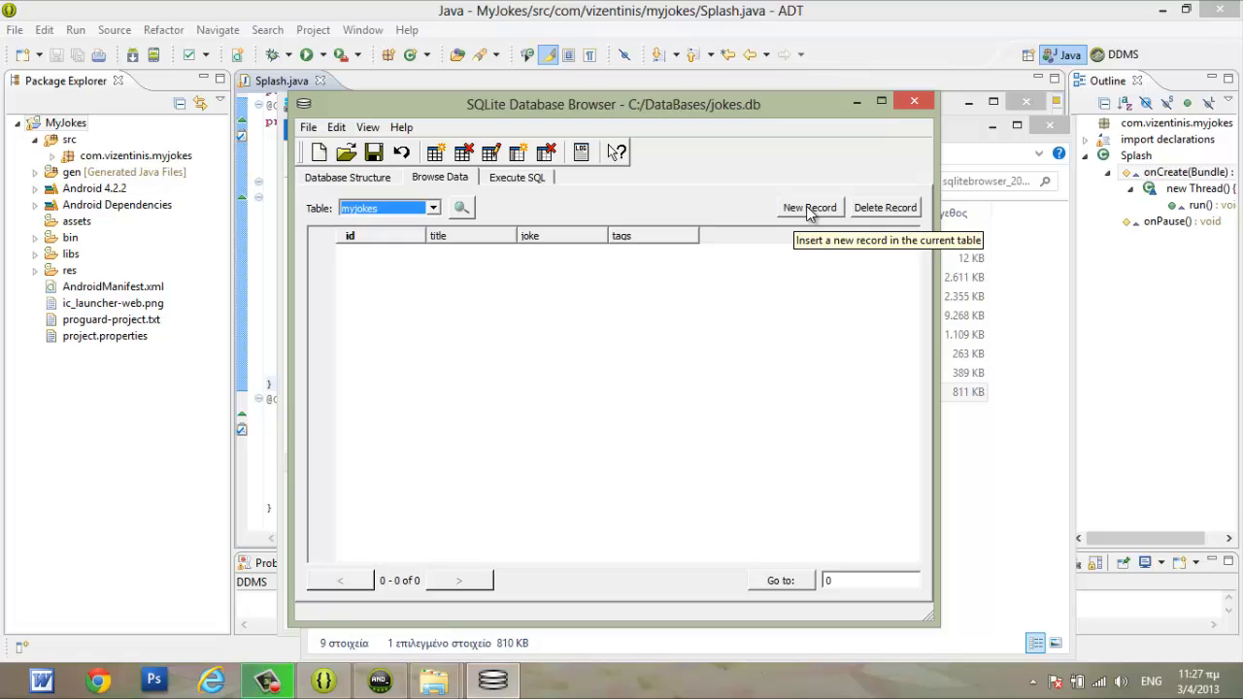
pyautogui.click(809, 206)
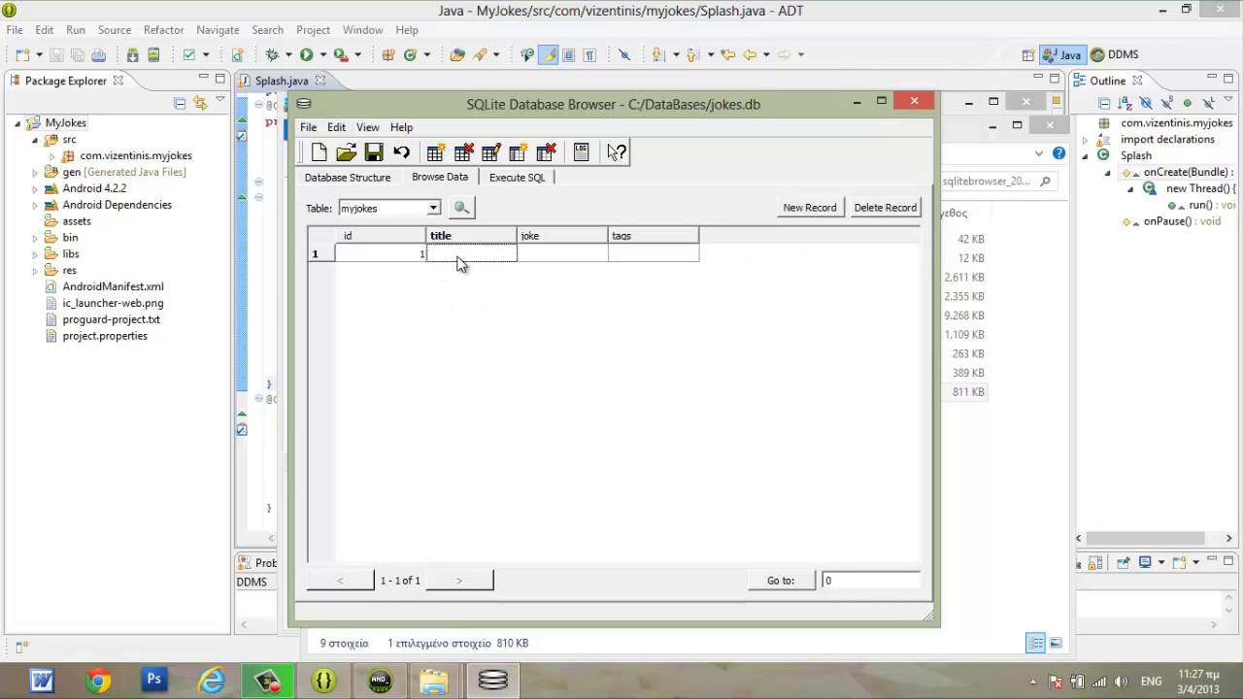
pyautogui.doubleClick(471, 252)
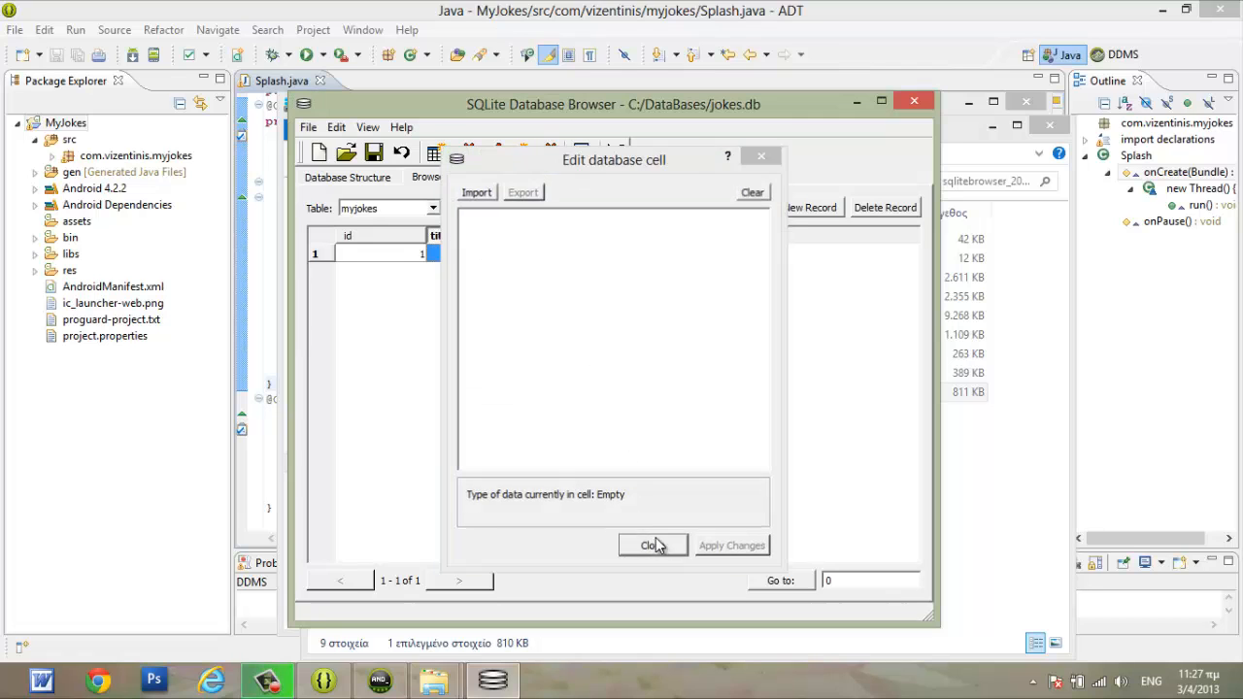
pyautogui.click(651, 544)
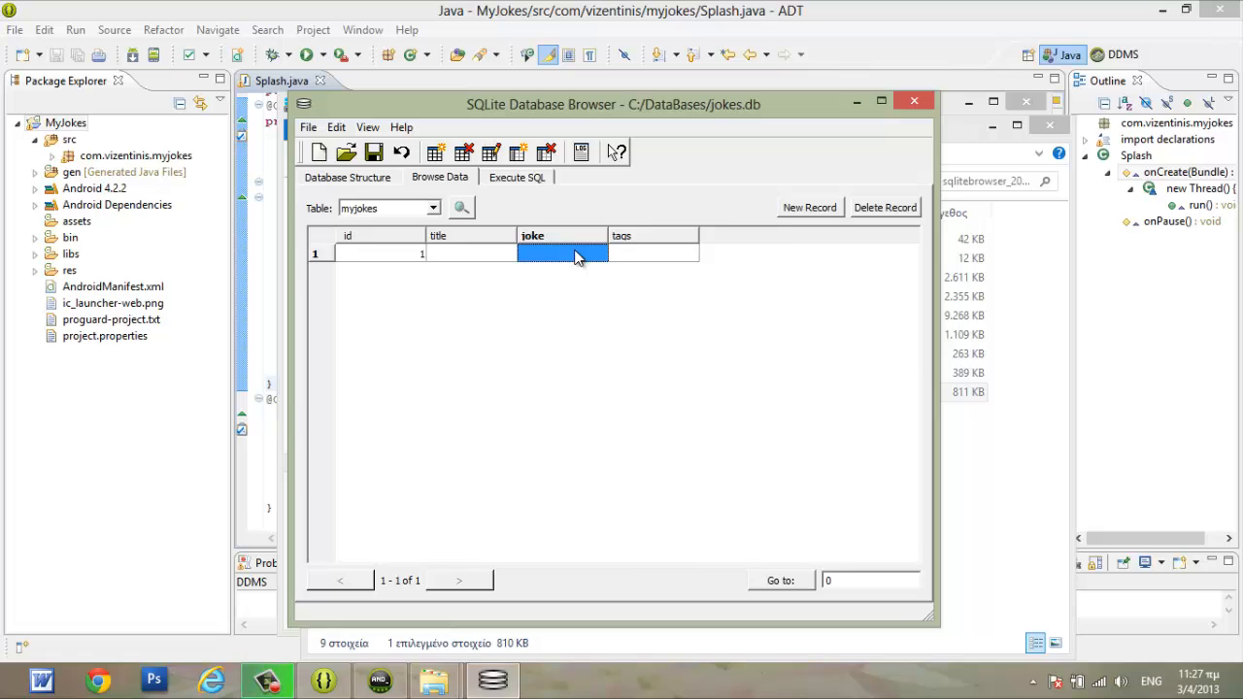
pyautogui.doubleClick(563, 252)
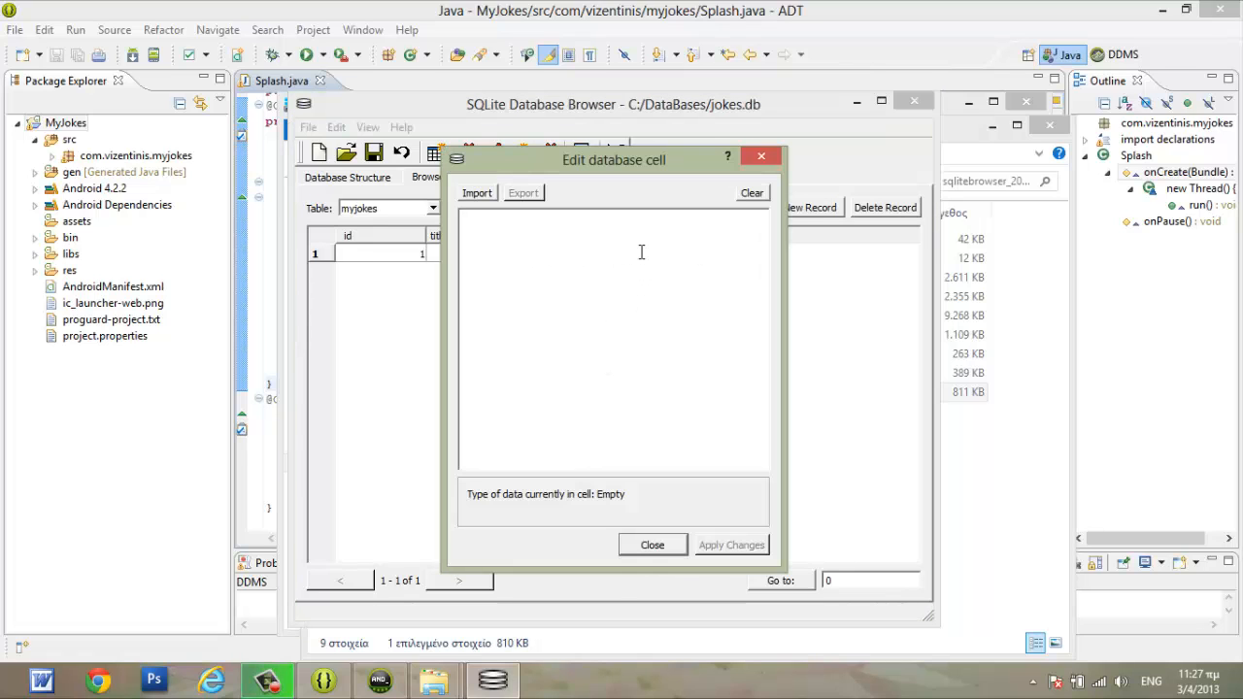
pyautogui.click(652, 544)
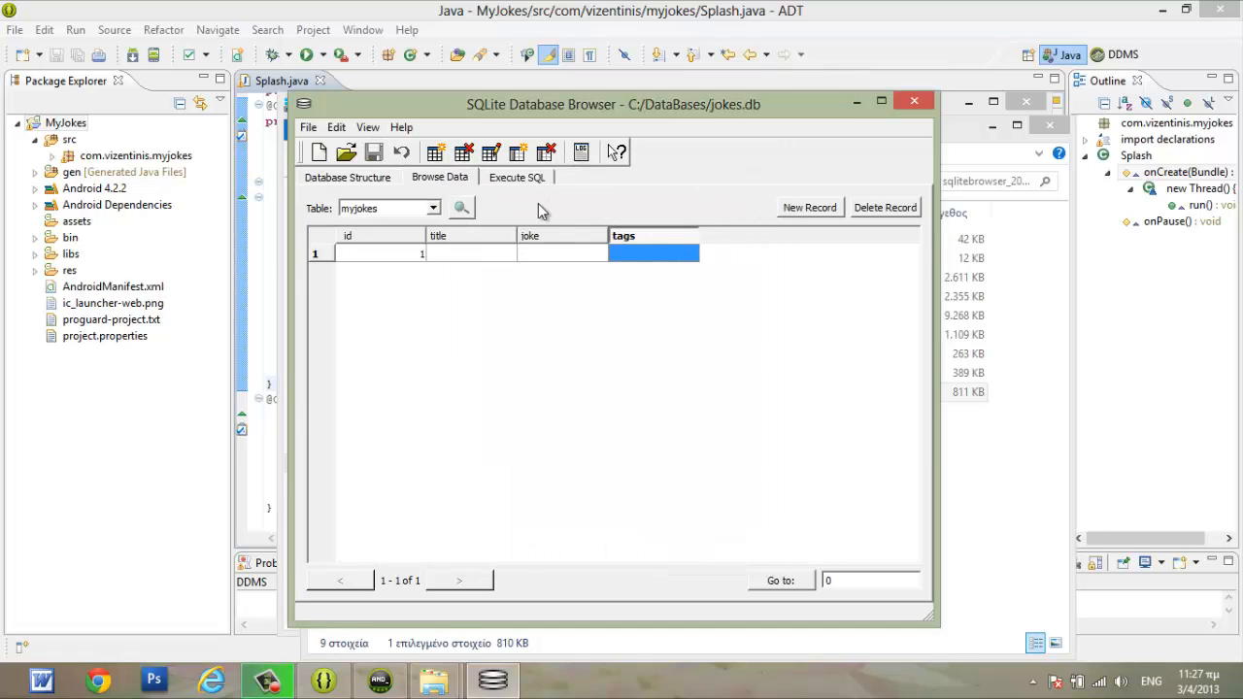
pyautogui.moveTo(596, 421)
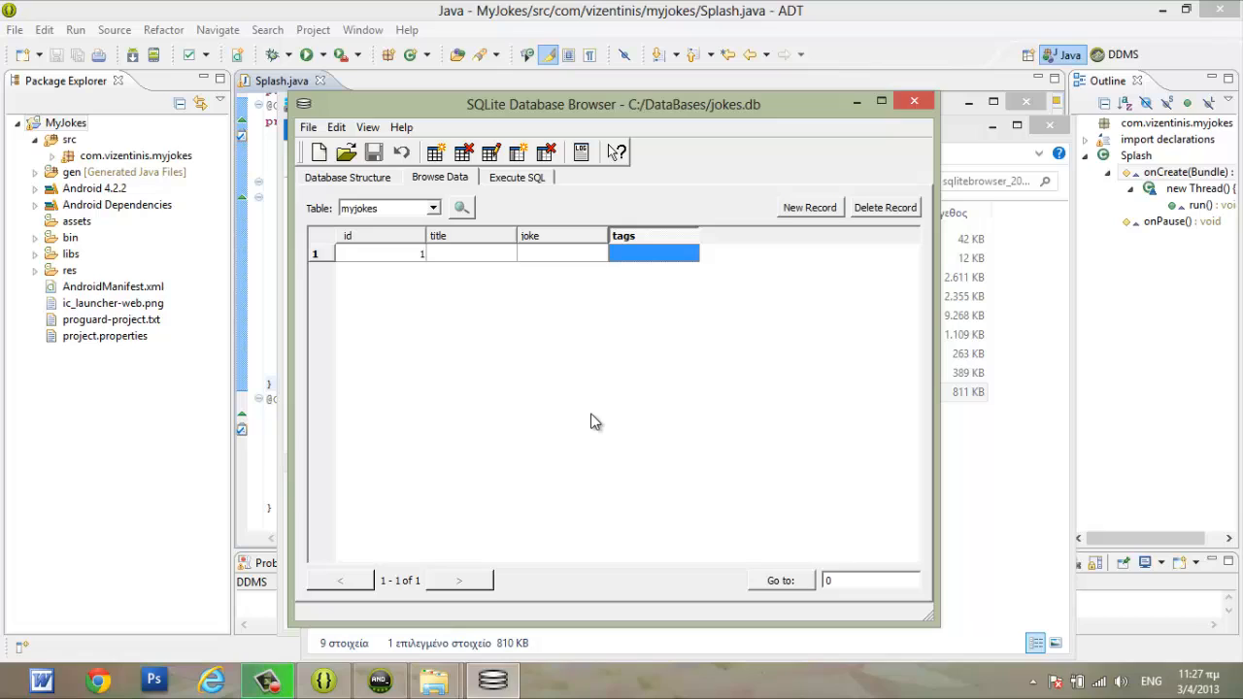
pyautogui.moveTo(437, 352)
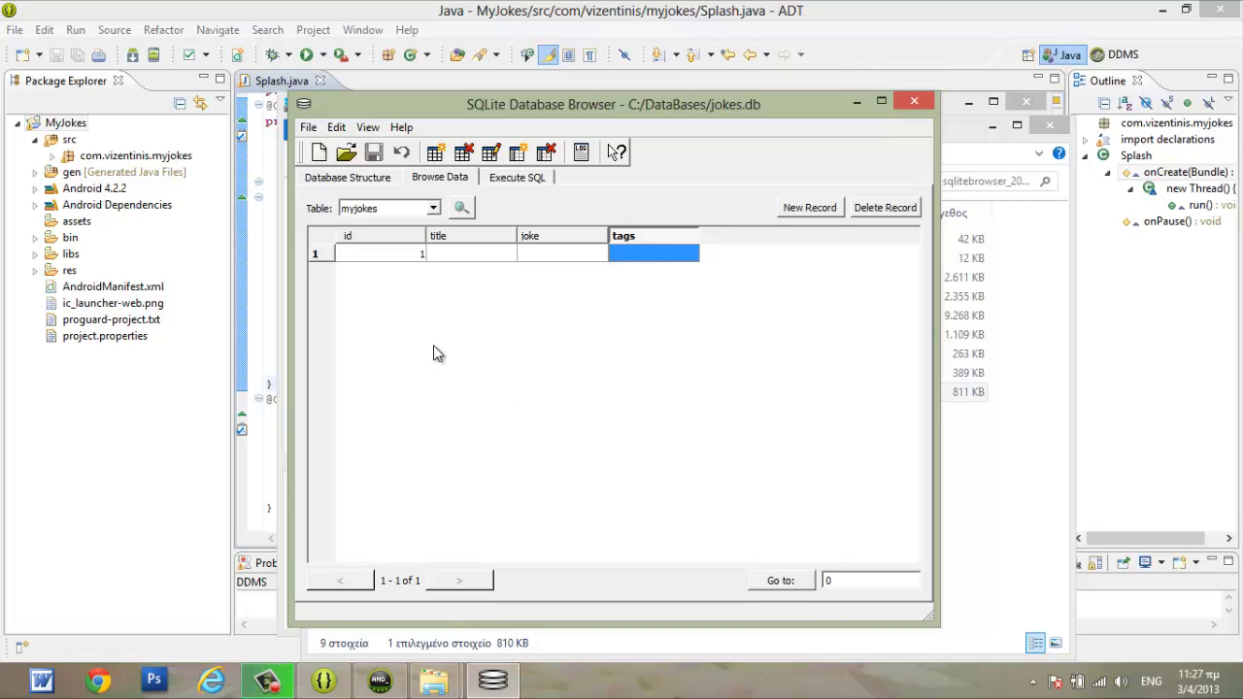
pyautogui.moveTo(627, 370)
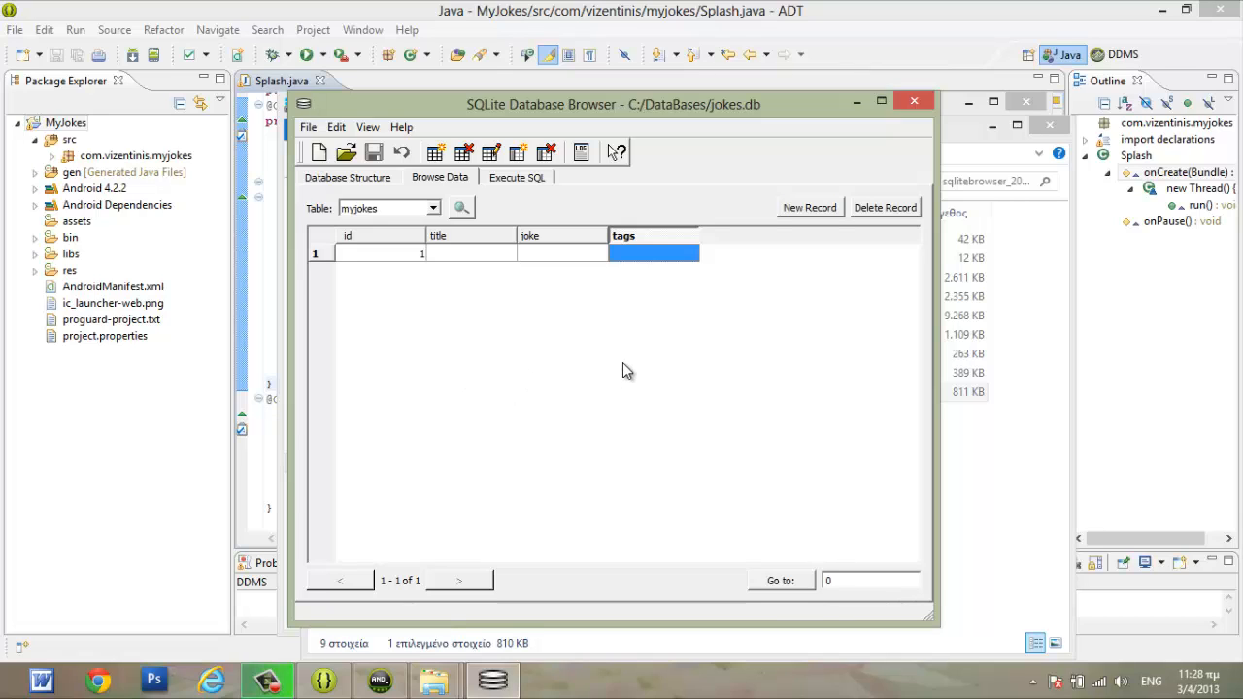